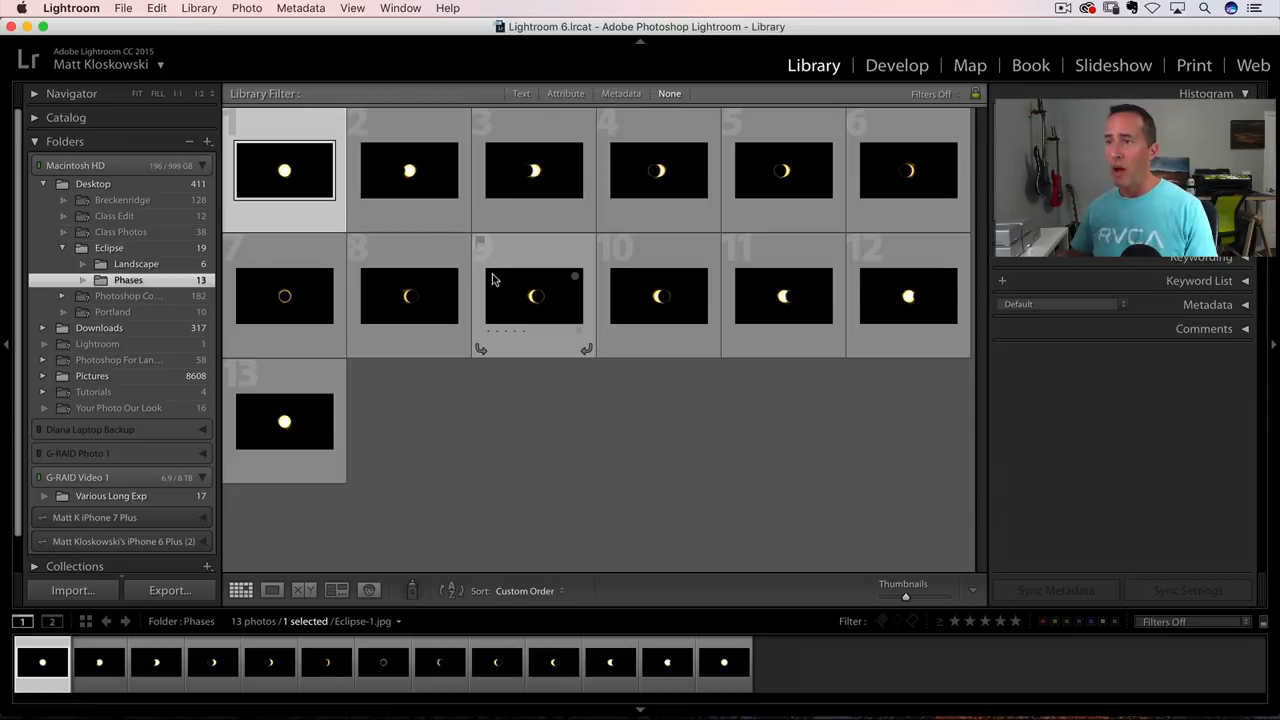
mouse_move(500, 312)
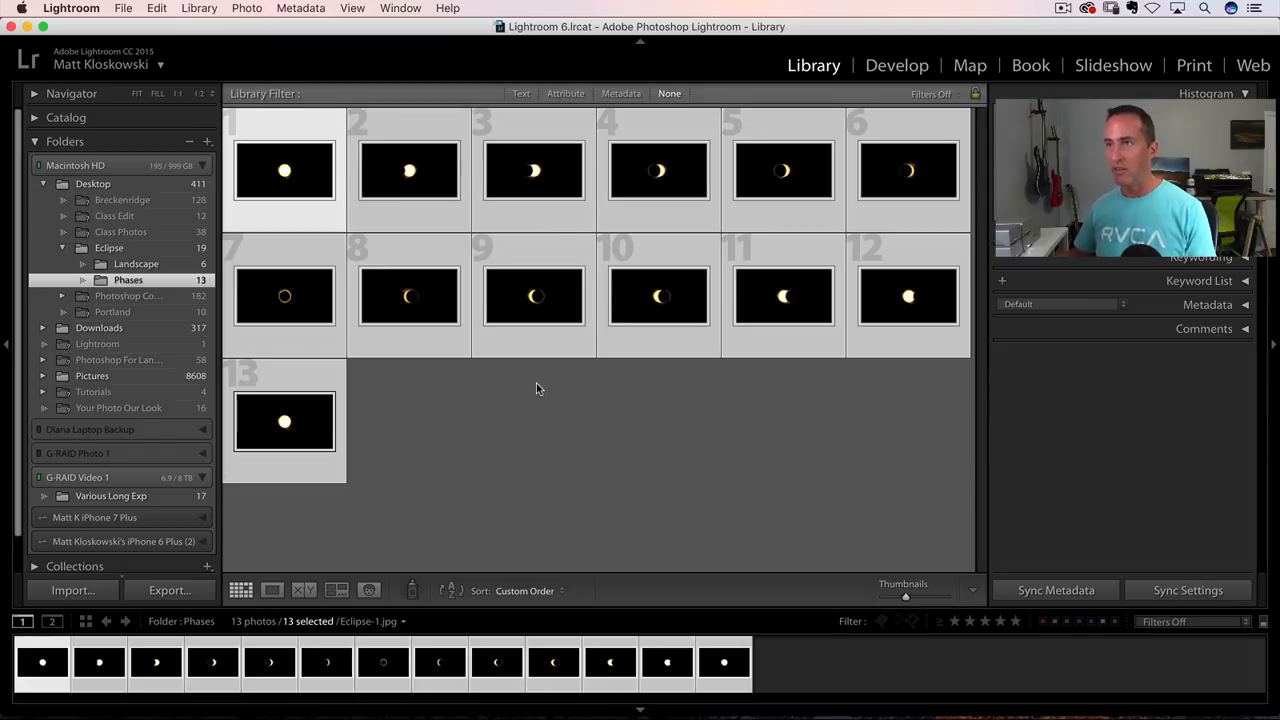
Open the thirteen selected eclipse phase photos as layers in Photoshop via Edit In
left_click(246, 8)
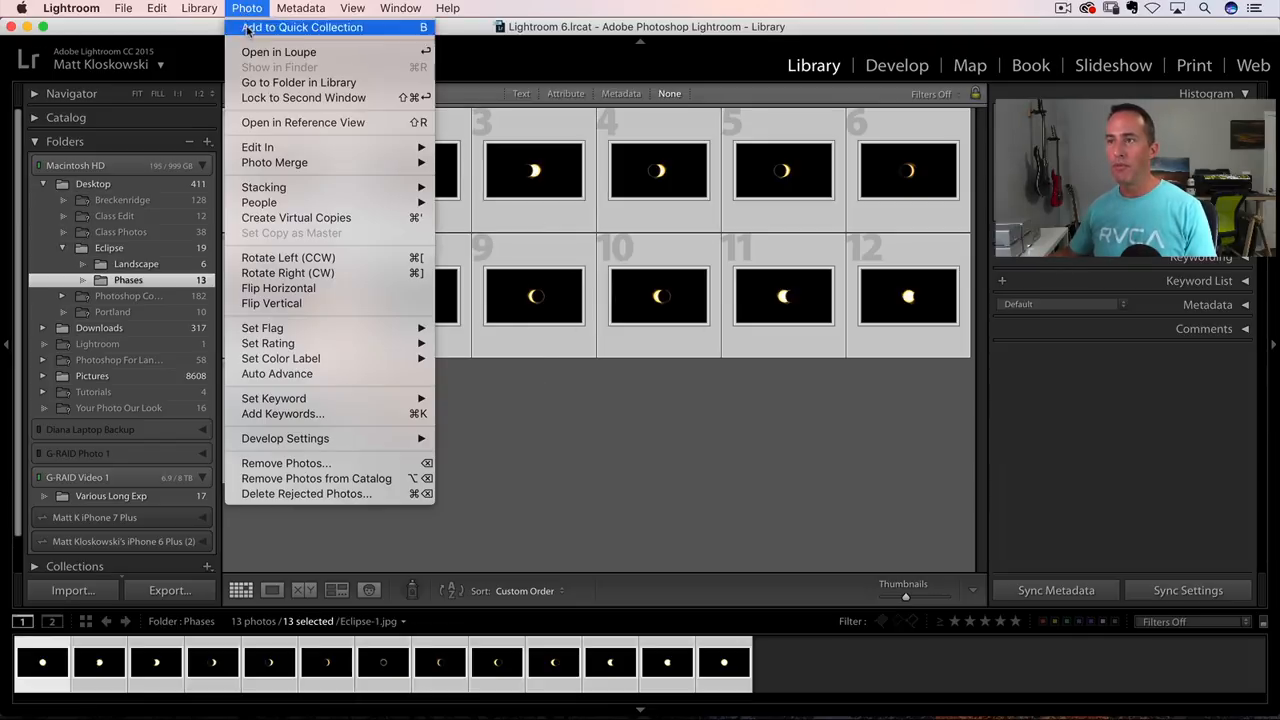
mouse_move(257, 147)
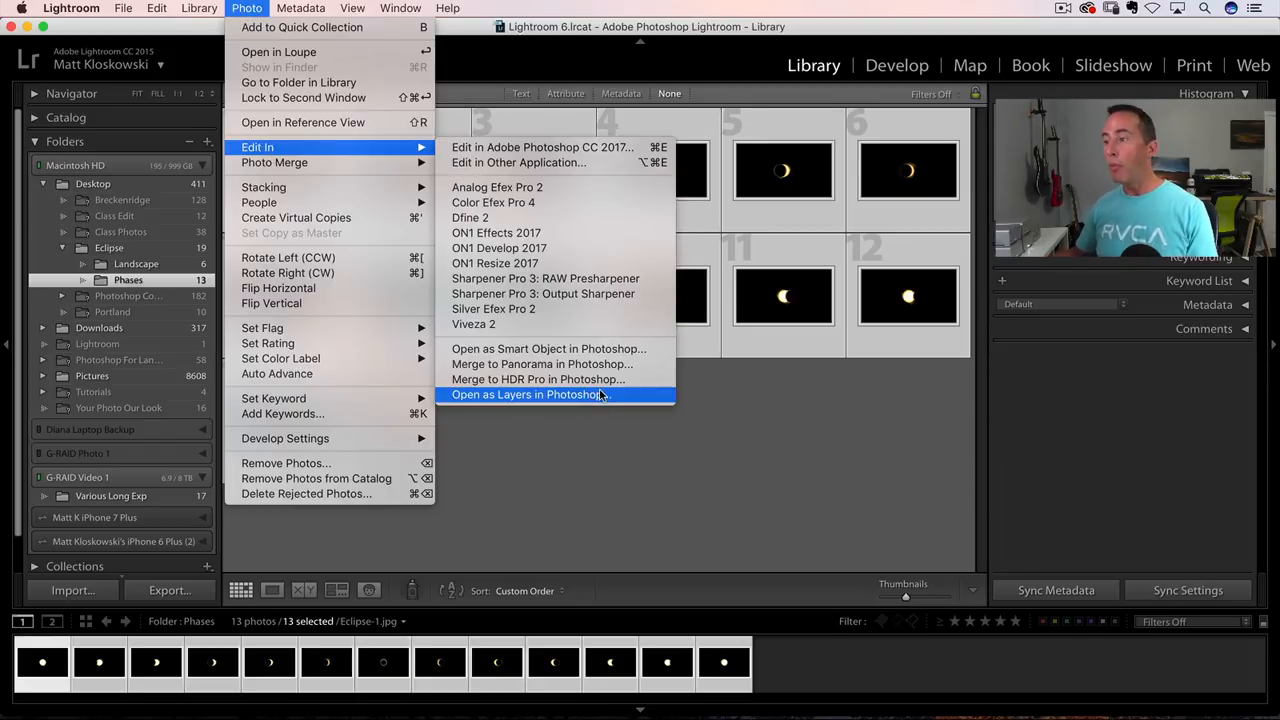
mouse_move(635, 400)
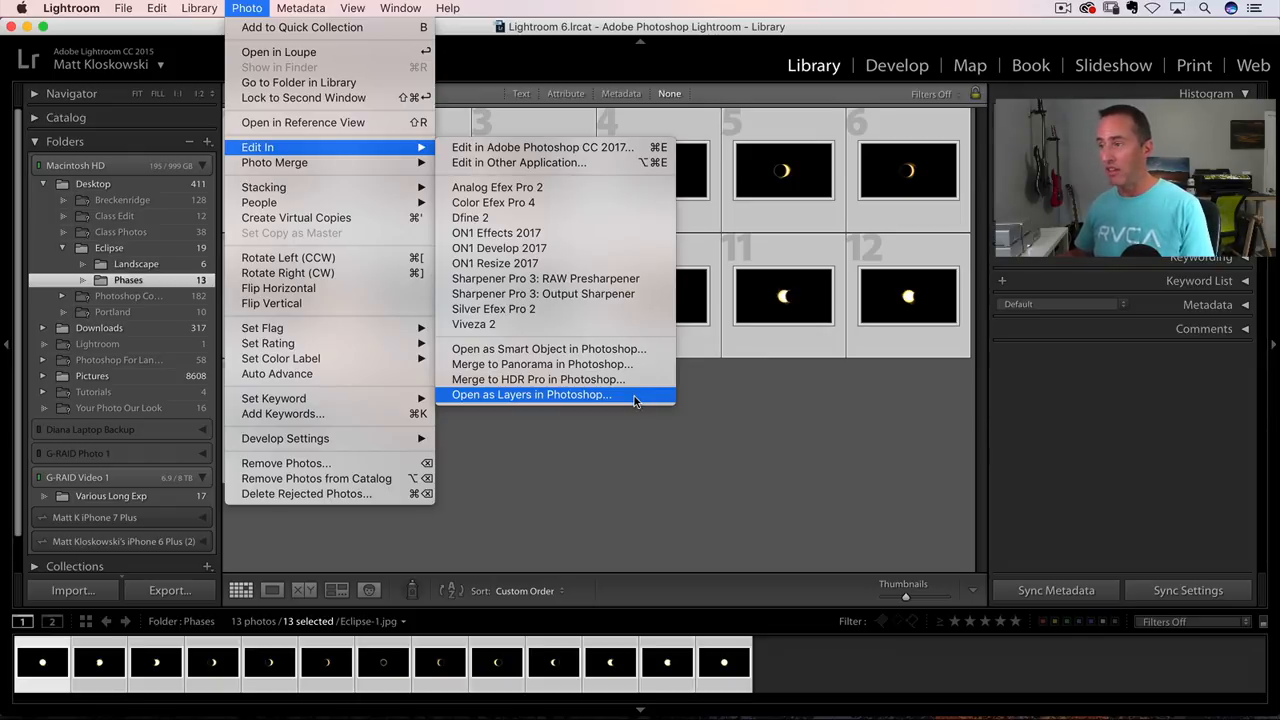
left_click(531, 394)
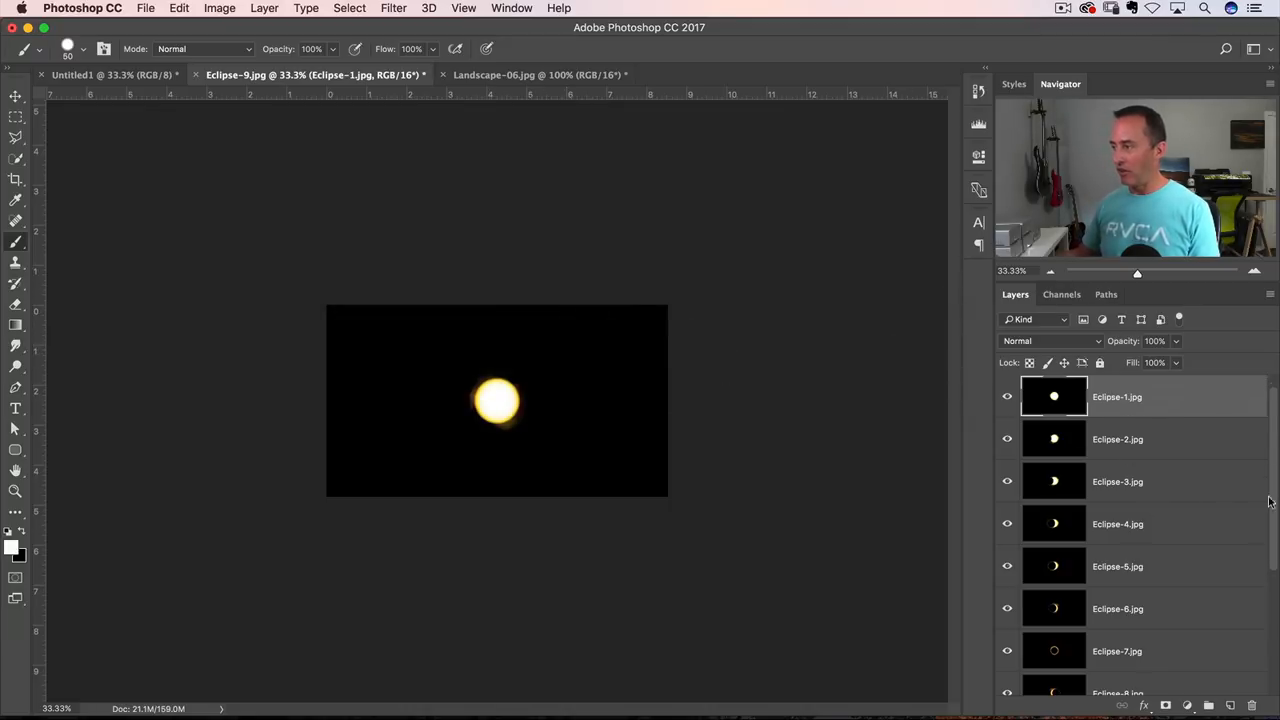
scroll("down", 3)
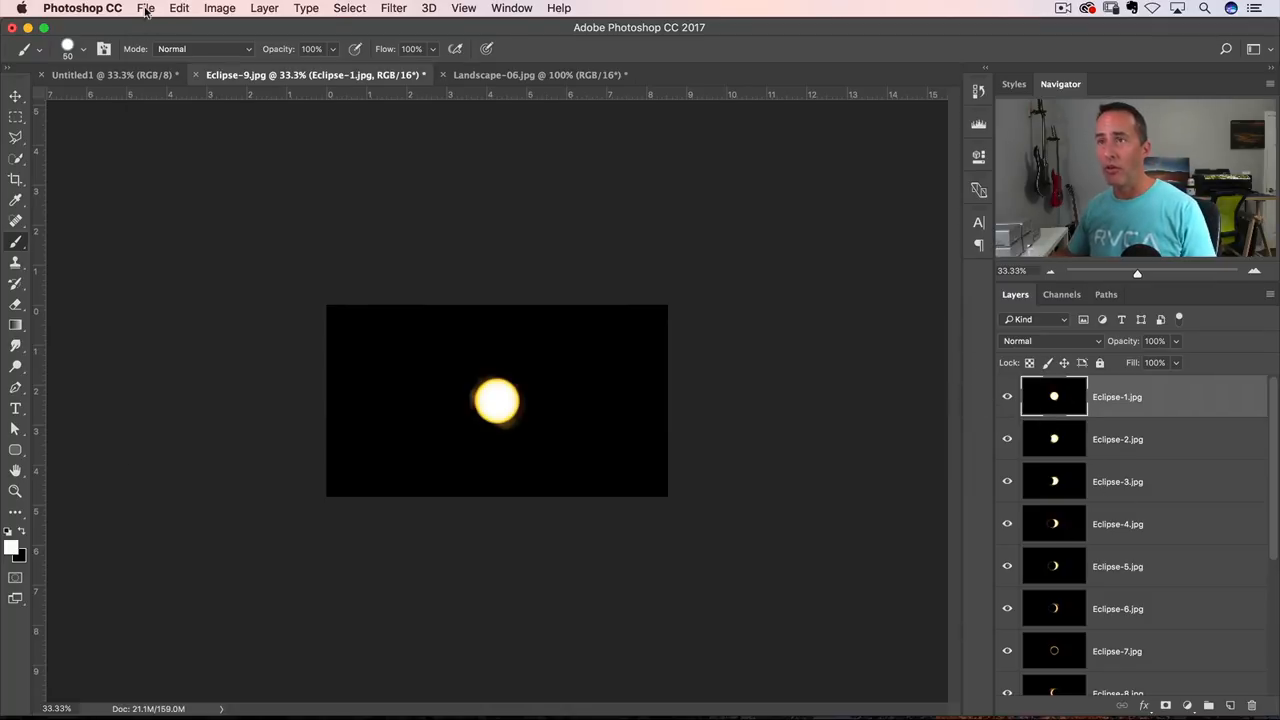
left_click(145, 8)
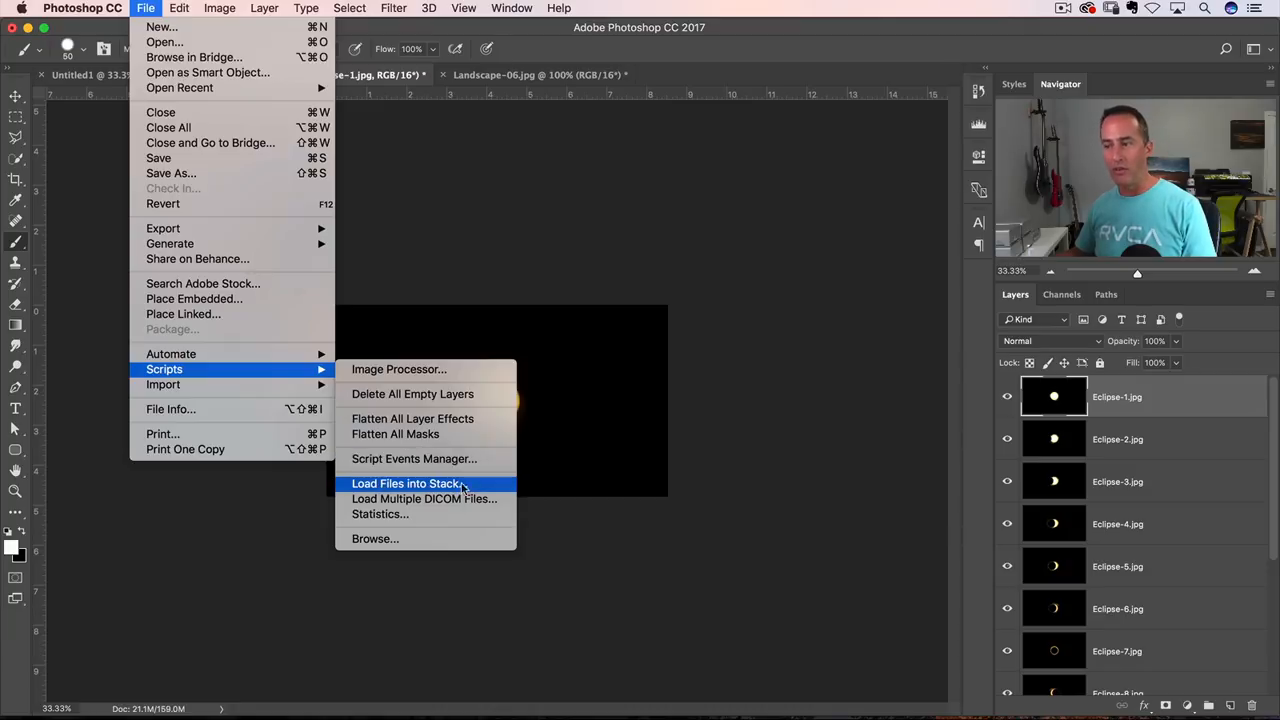
left_click(405, 483)
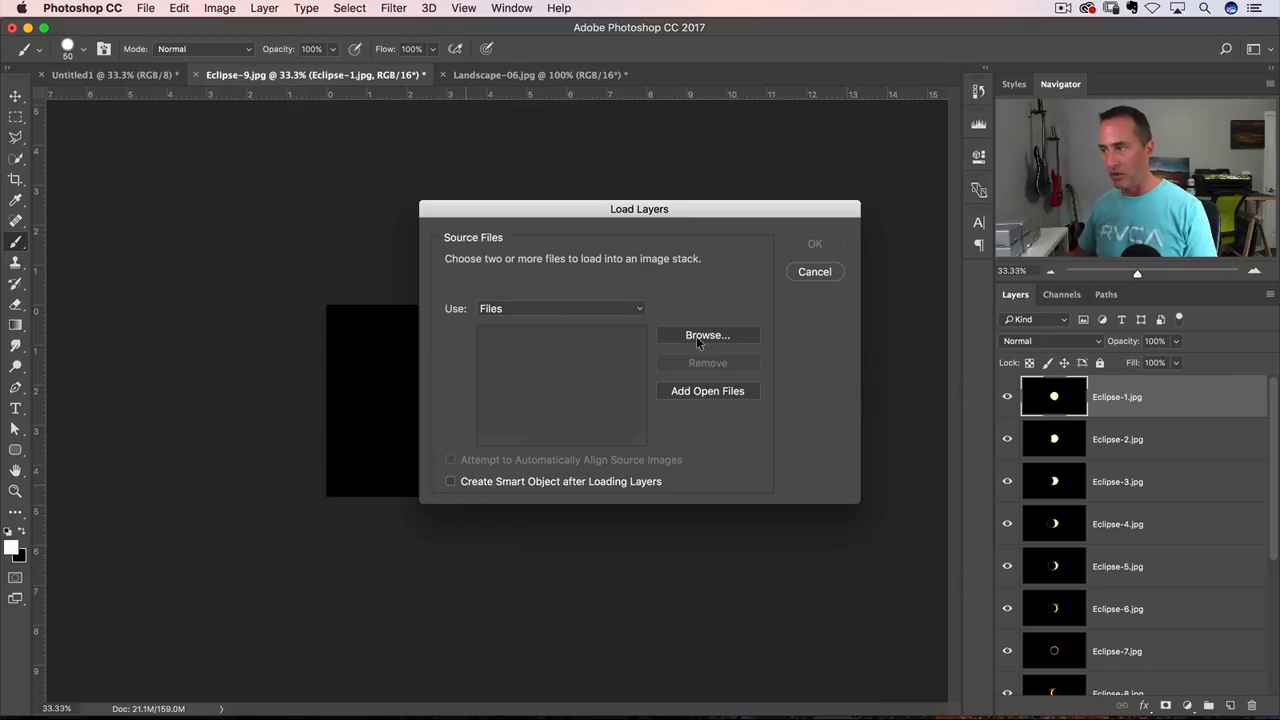
mouse_move(790, 290)
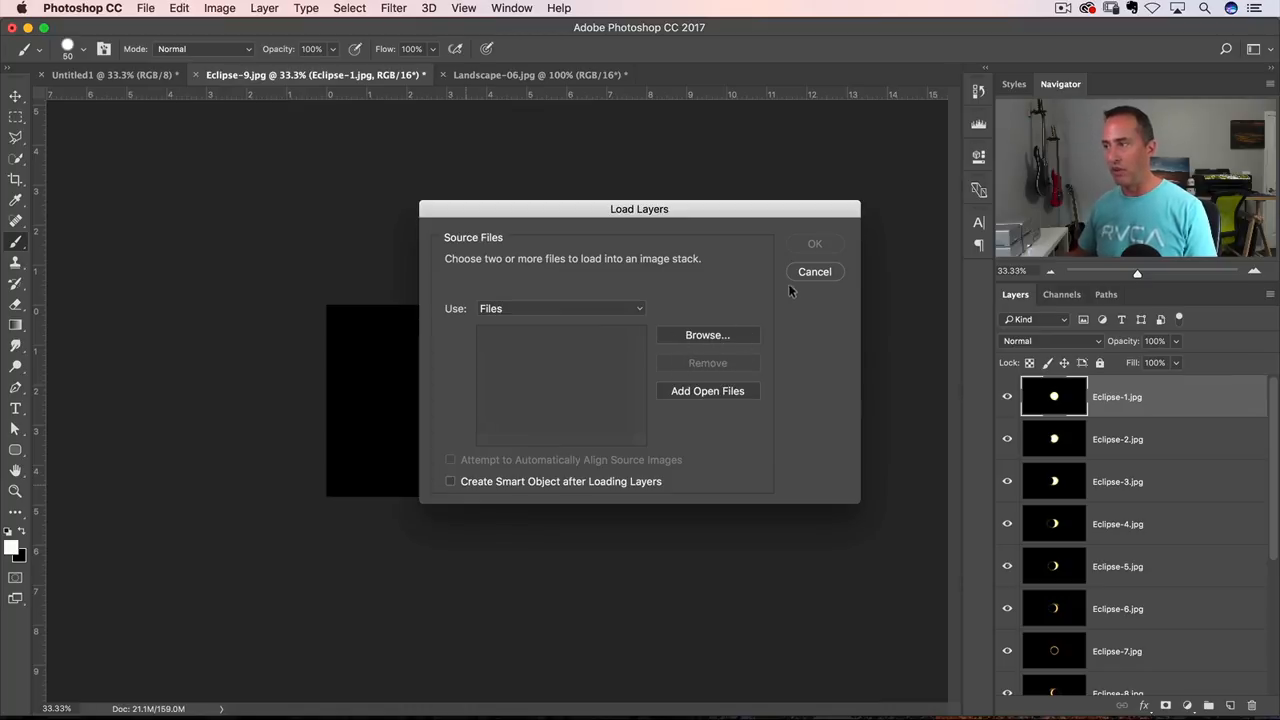
left_click(814, 271)
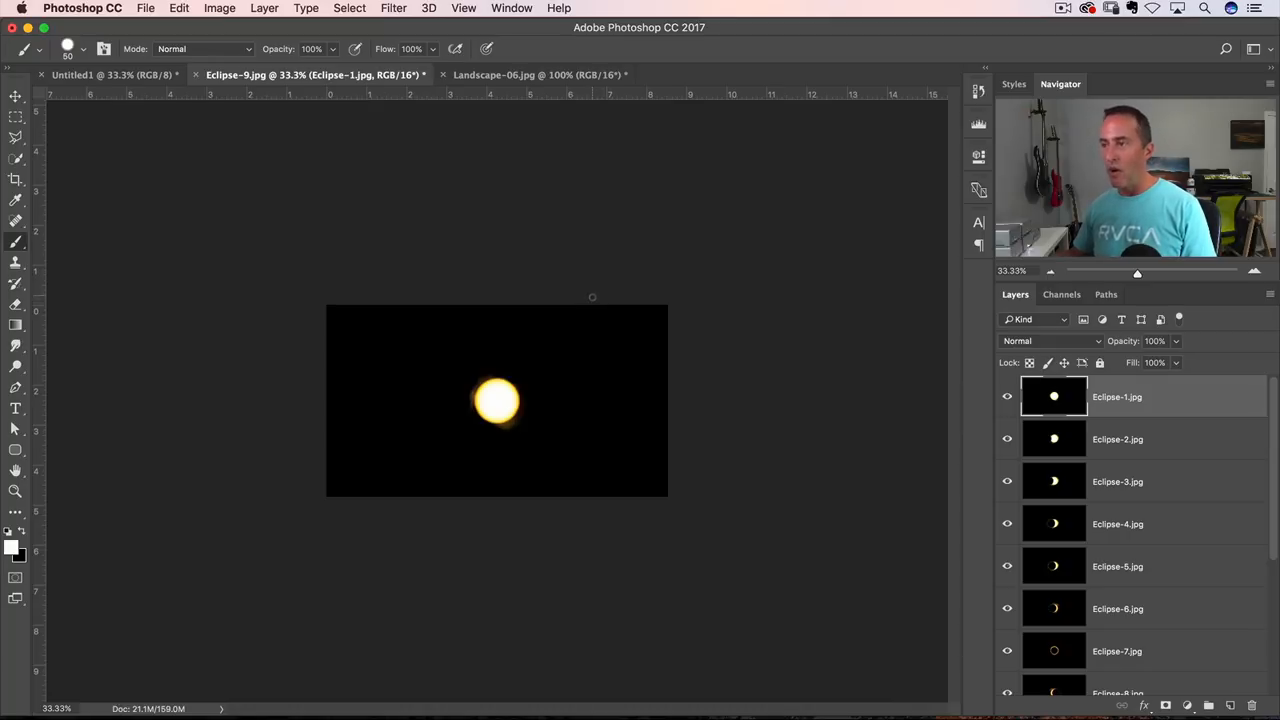
Enable the Move tool with Auto-Select, then crop the canvas outward on both sides
left_click(15, 96)
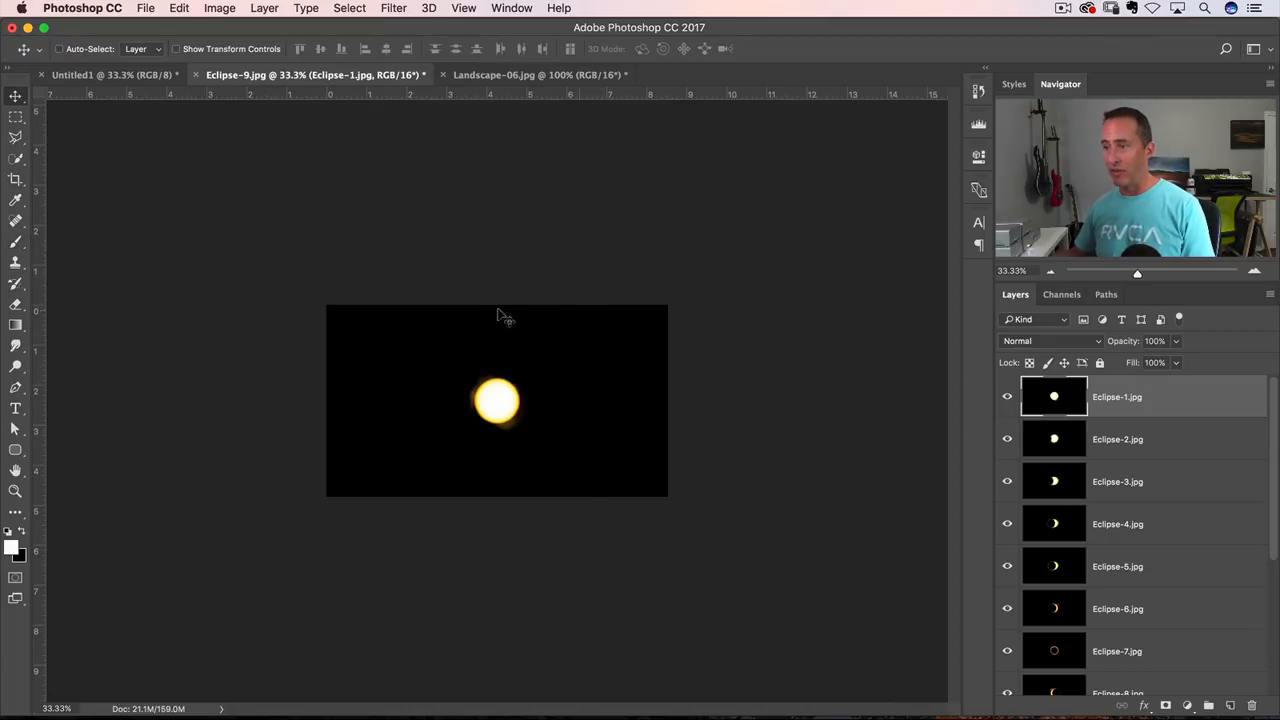
mouse_move(565, 325)
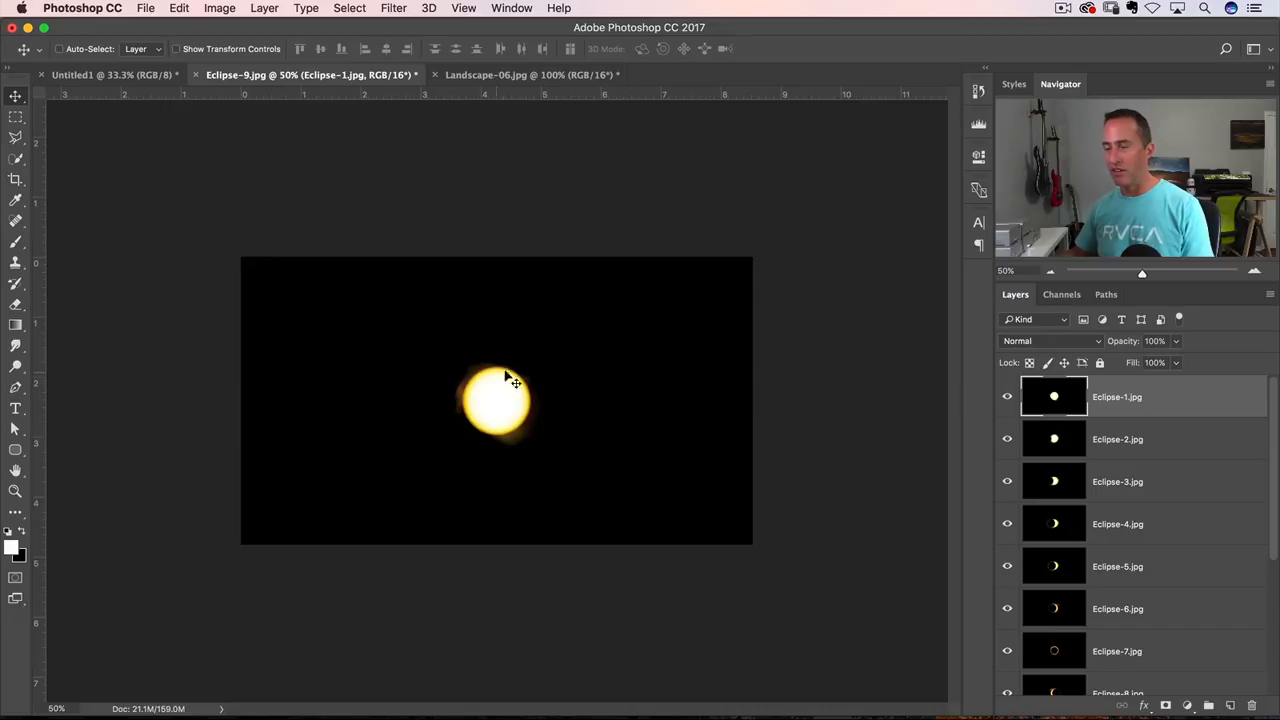
mouse_move(503, 385)
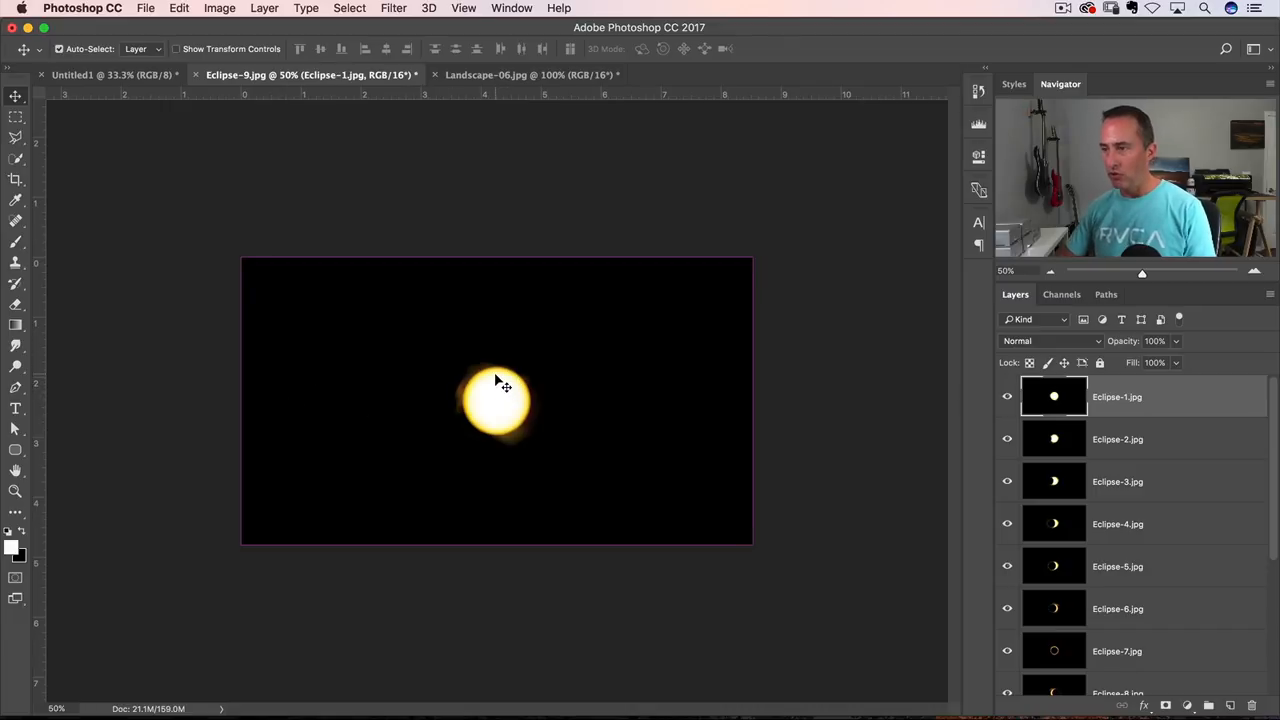
left_click(15, 179)
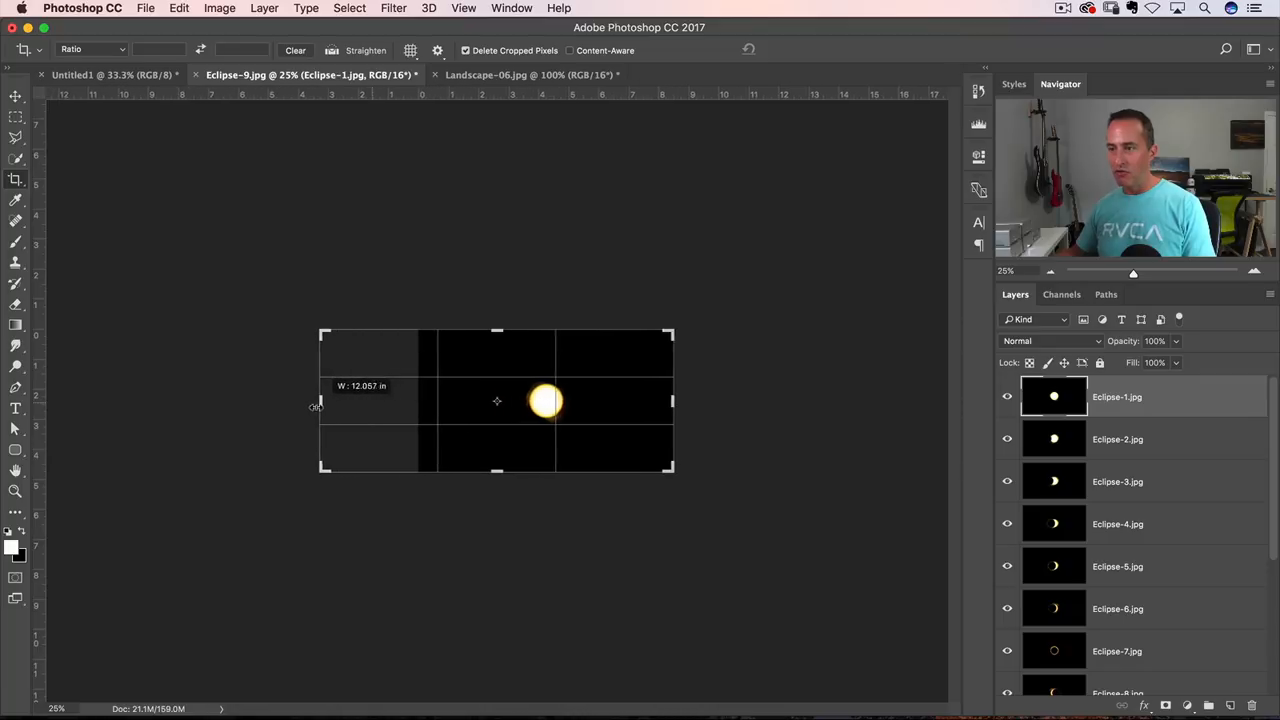
left_click_drag(320, 400, 270, 420)
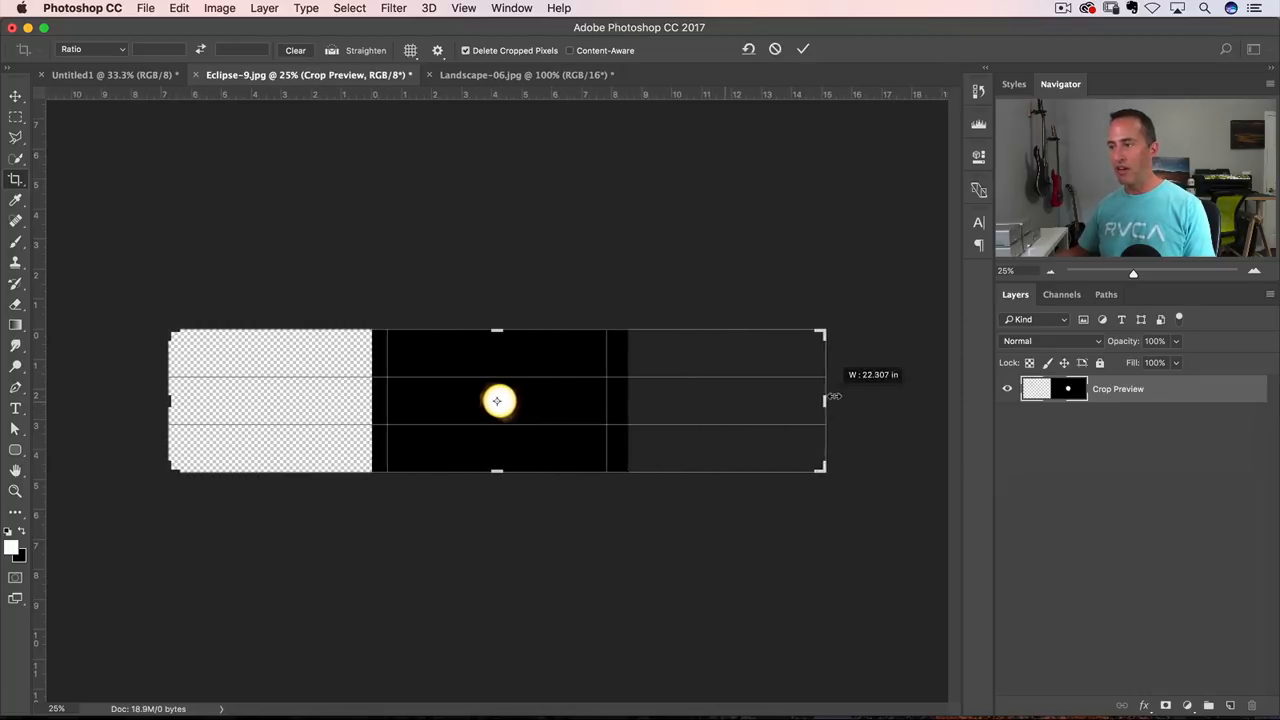
left_click_drag(820, 400, 862, 400)
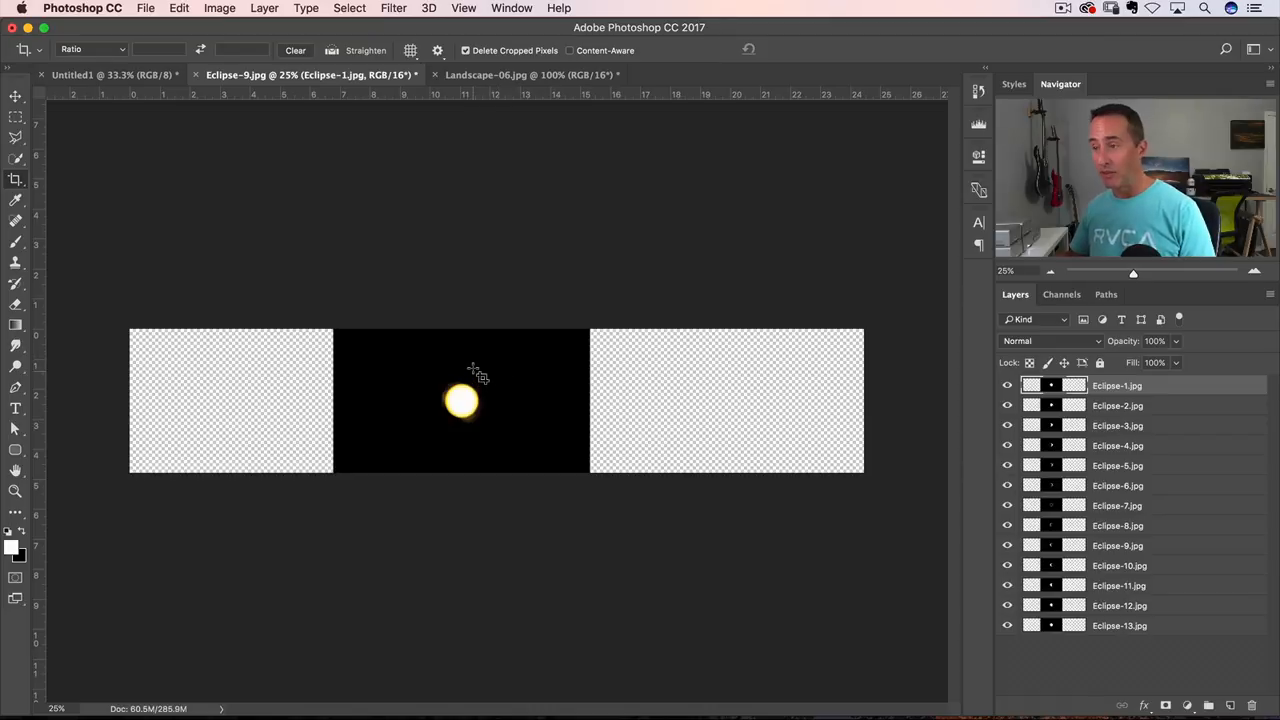
mouse_move(415, 430)
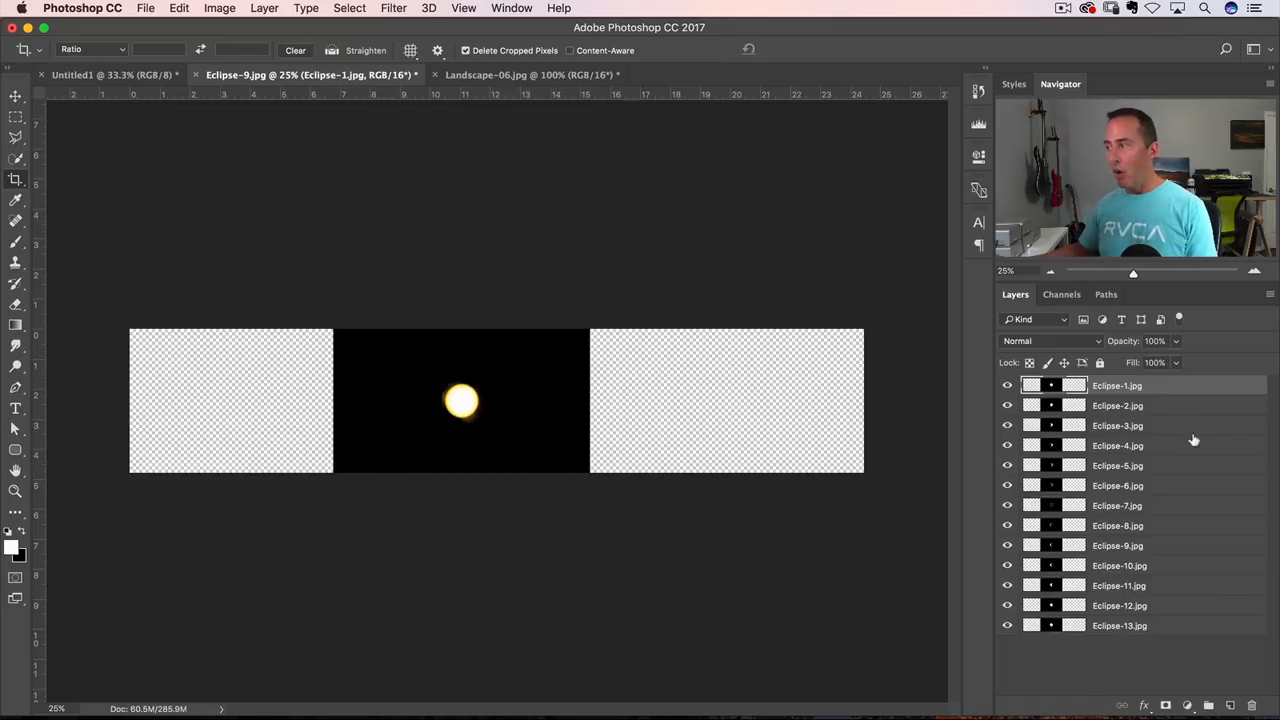
mouse_move(744, 414)
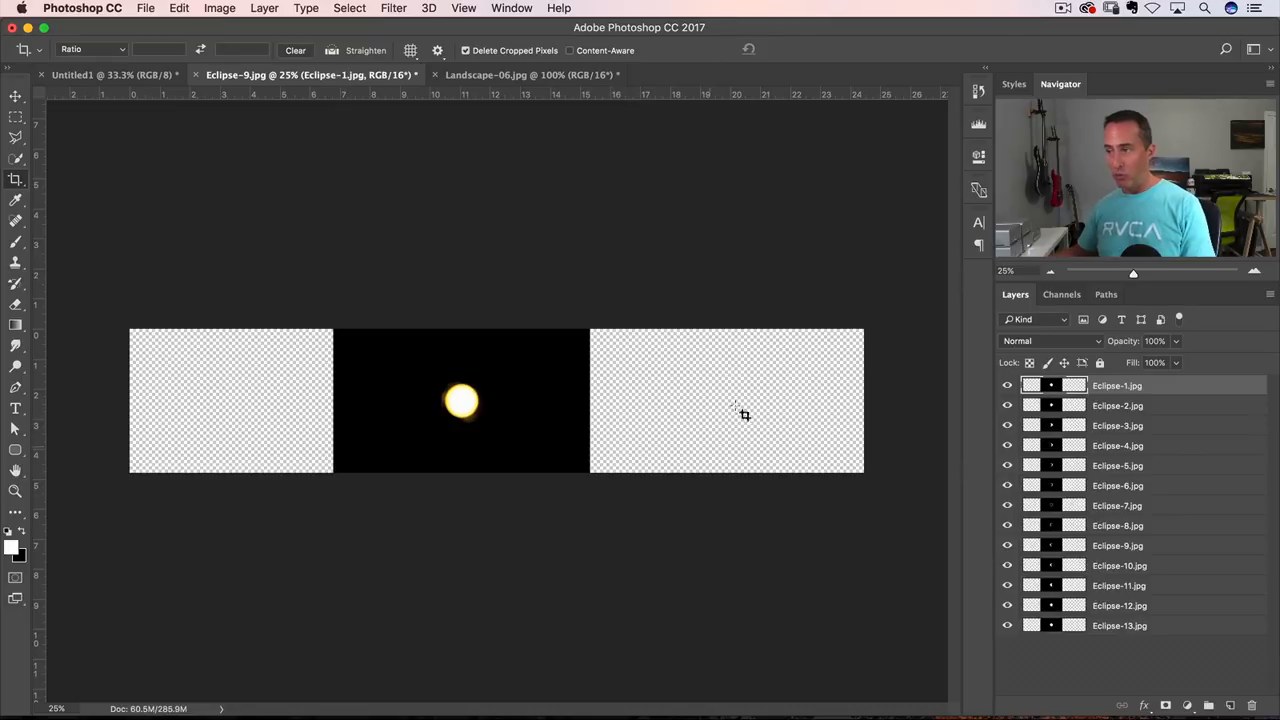
Add a new empty layer beneath the Eclipse-13 layer
left_click(1119, 625)
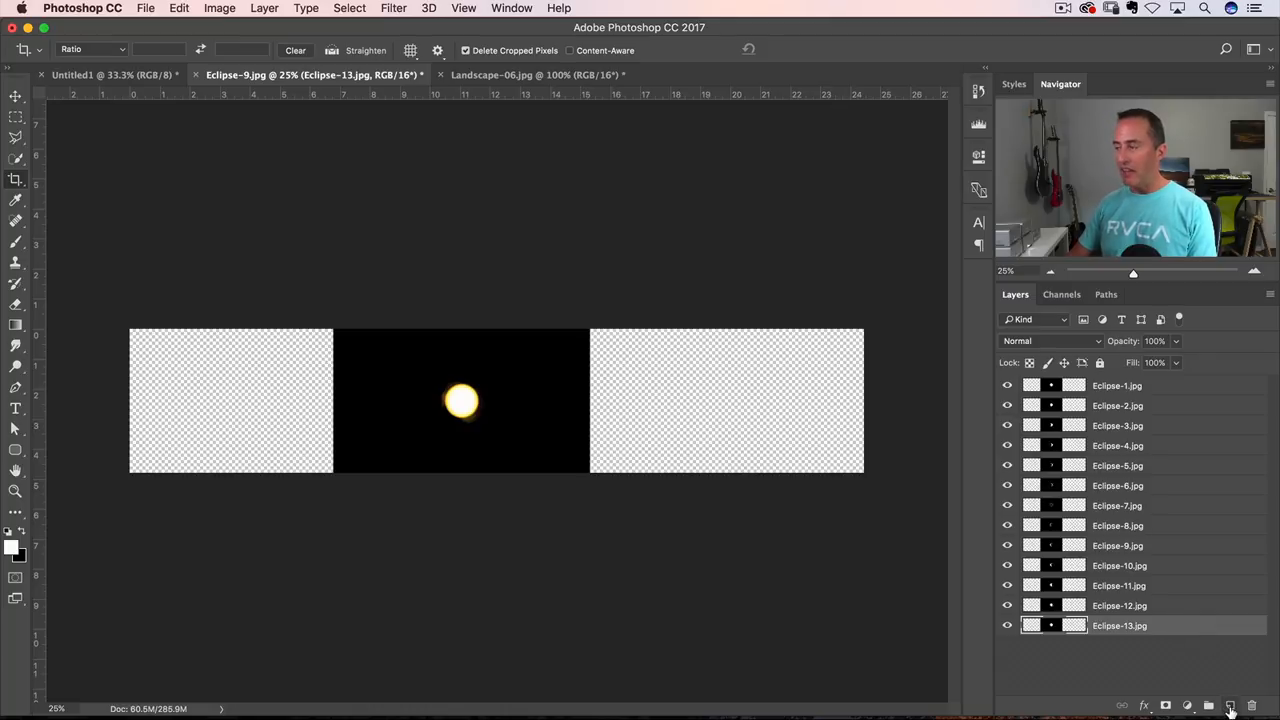
left_click(1230, 705)
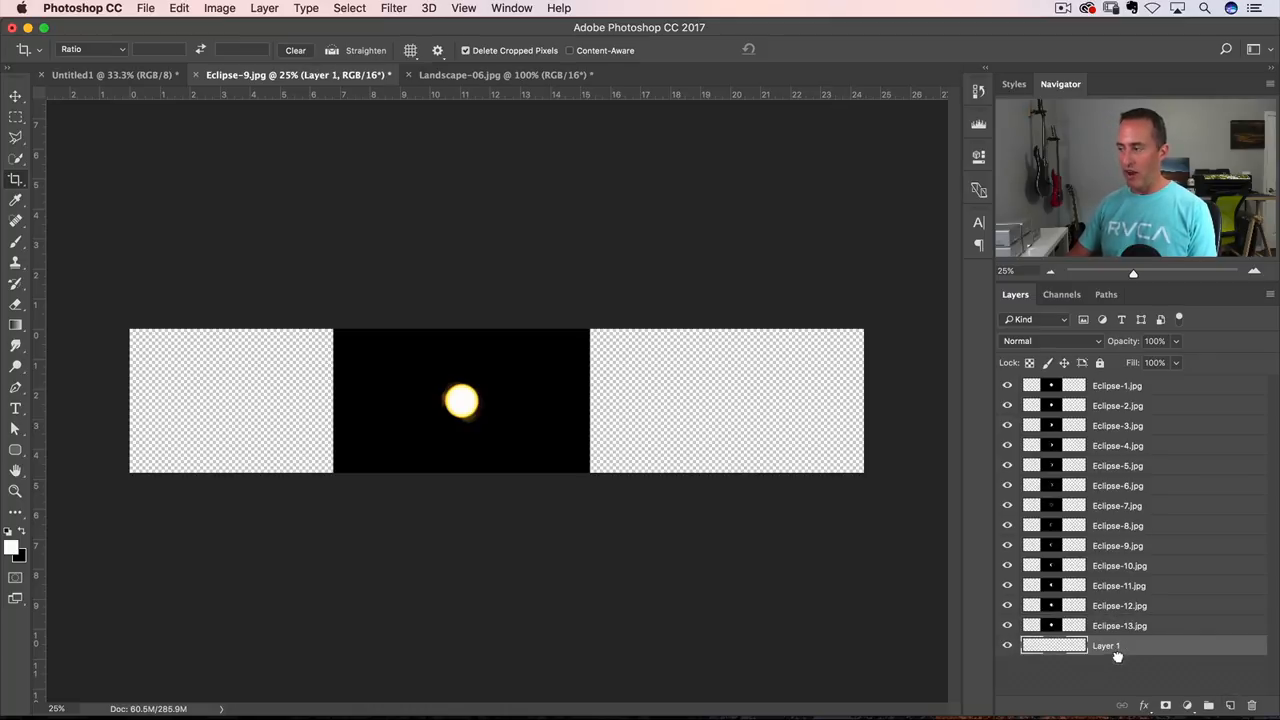
left_click_drag(1105, 645, 1105, 625)
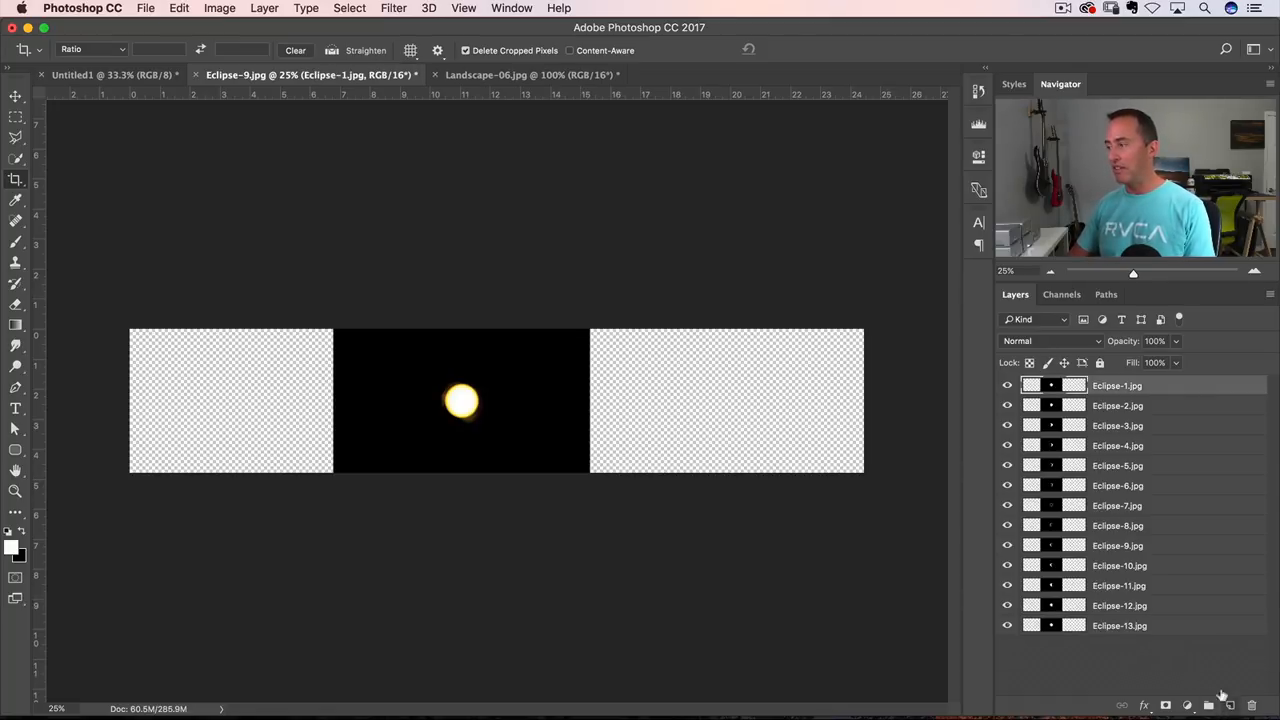
left_click(1119, 625)
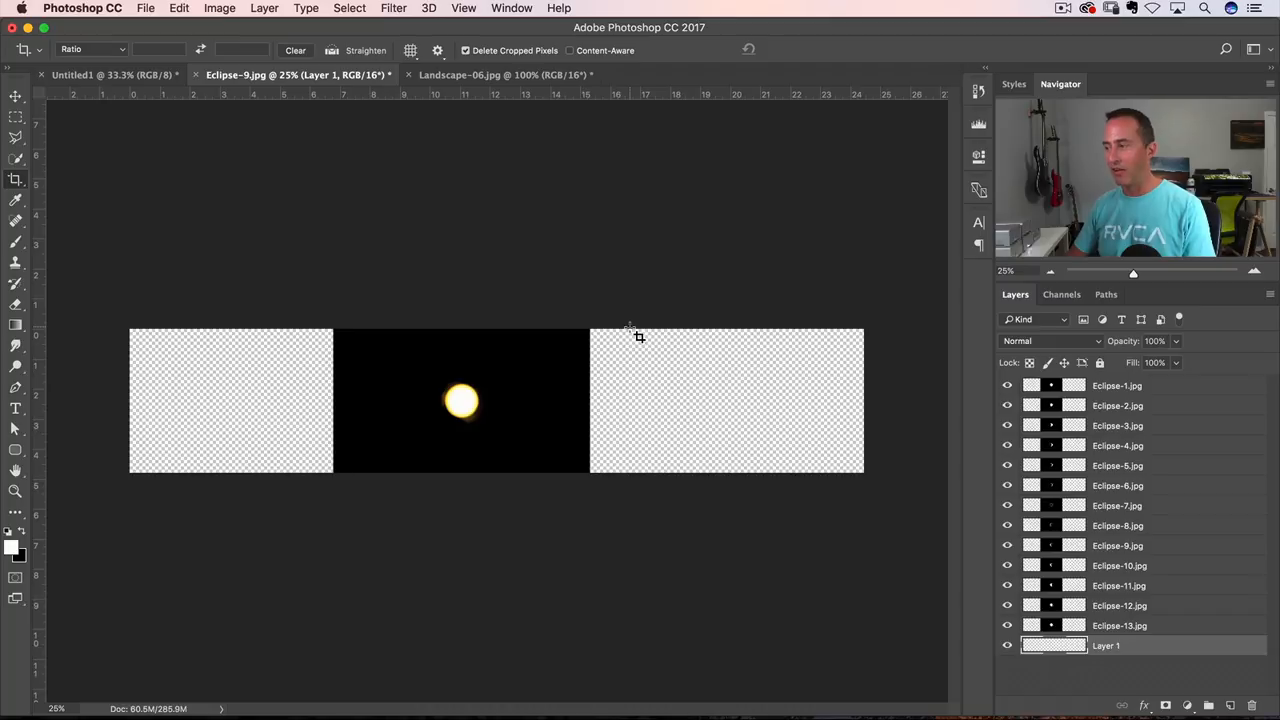
Fill the new bottom layer with black using Edit > Fill
left_click(179, 8)
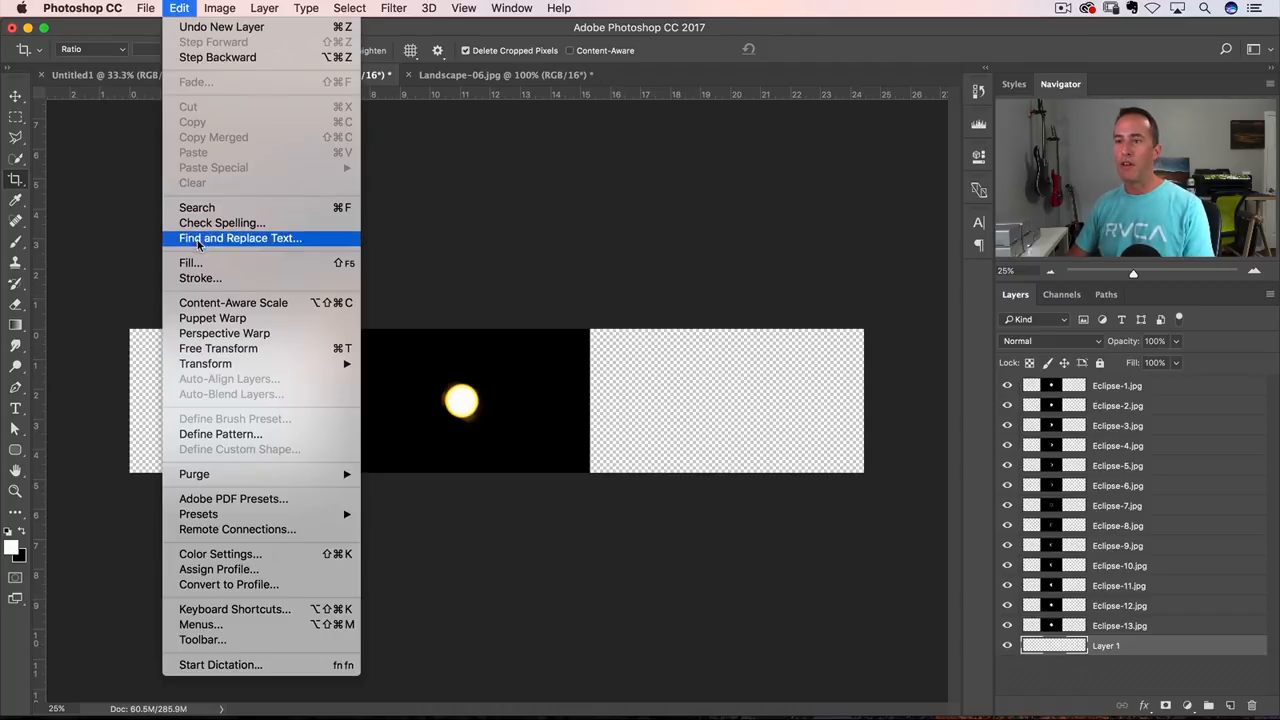
left_click(190, 262)
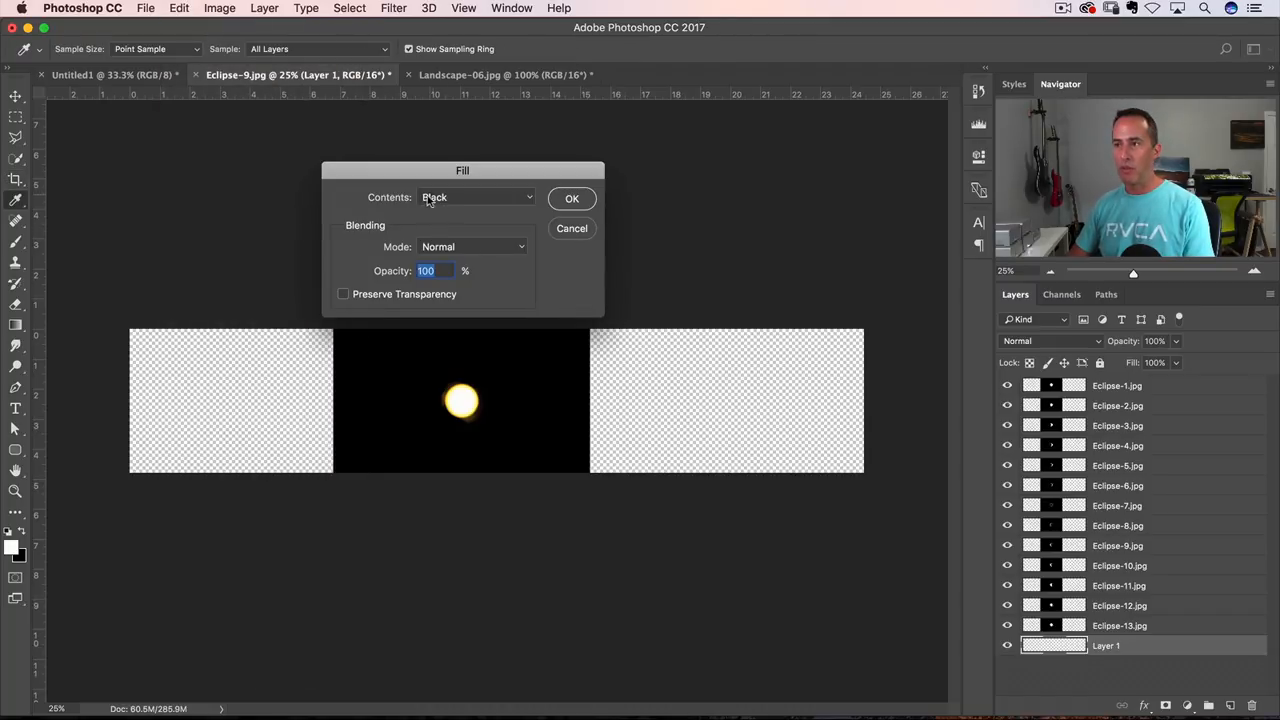
left_click(571, 198)
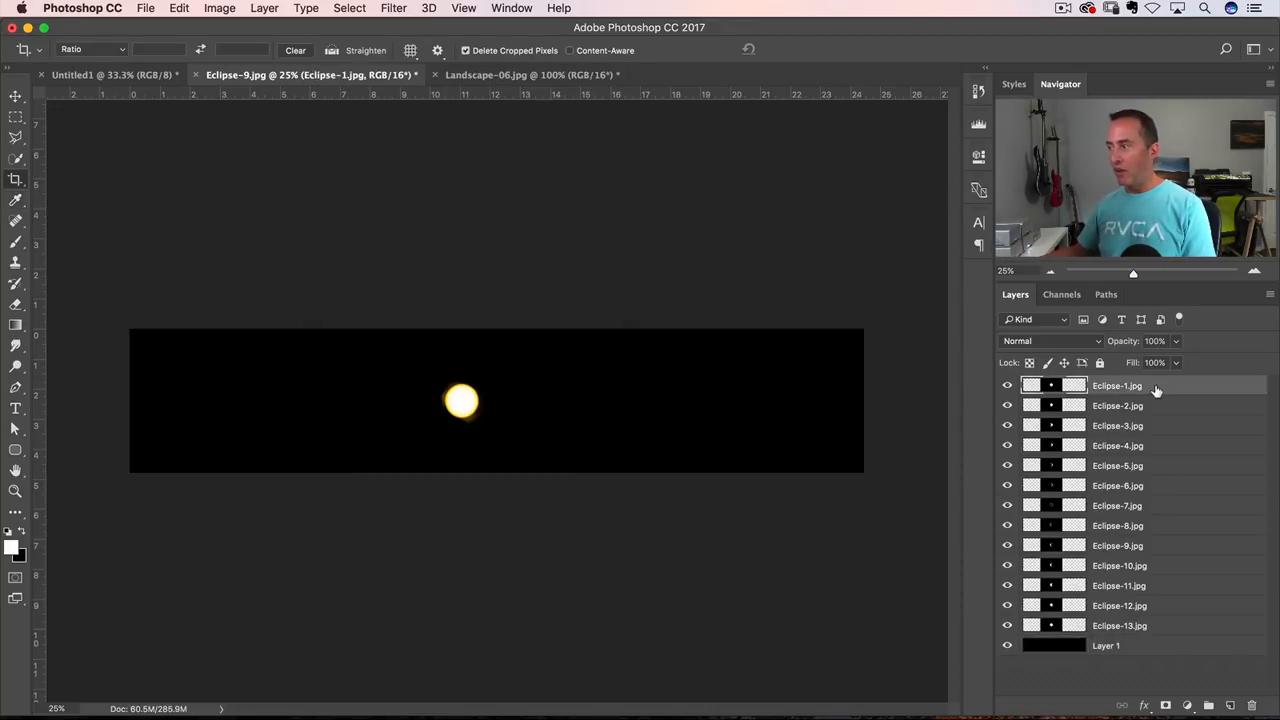
mouse_move(1155, 627)
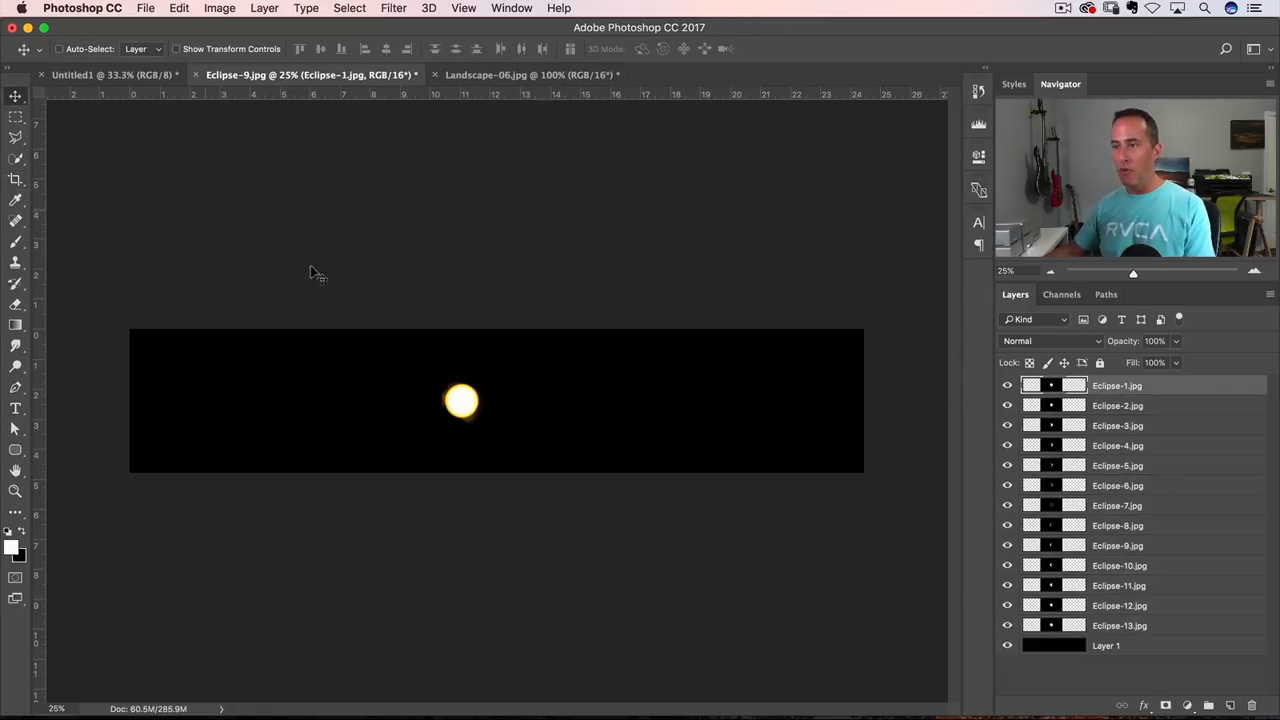
Move the top eclipse to the strip's left end and set the eclipse layers to Screen
left_click_drag(462, 402, 182, 402)
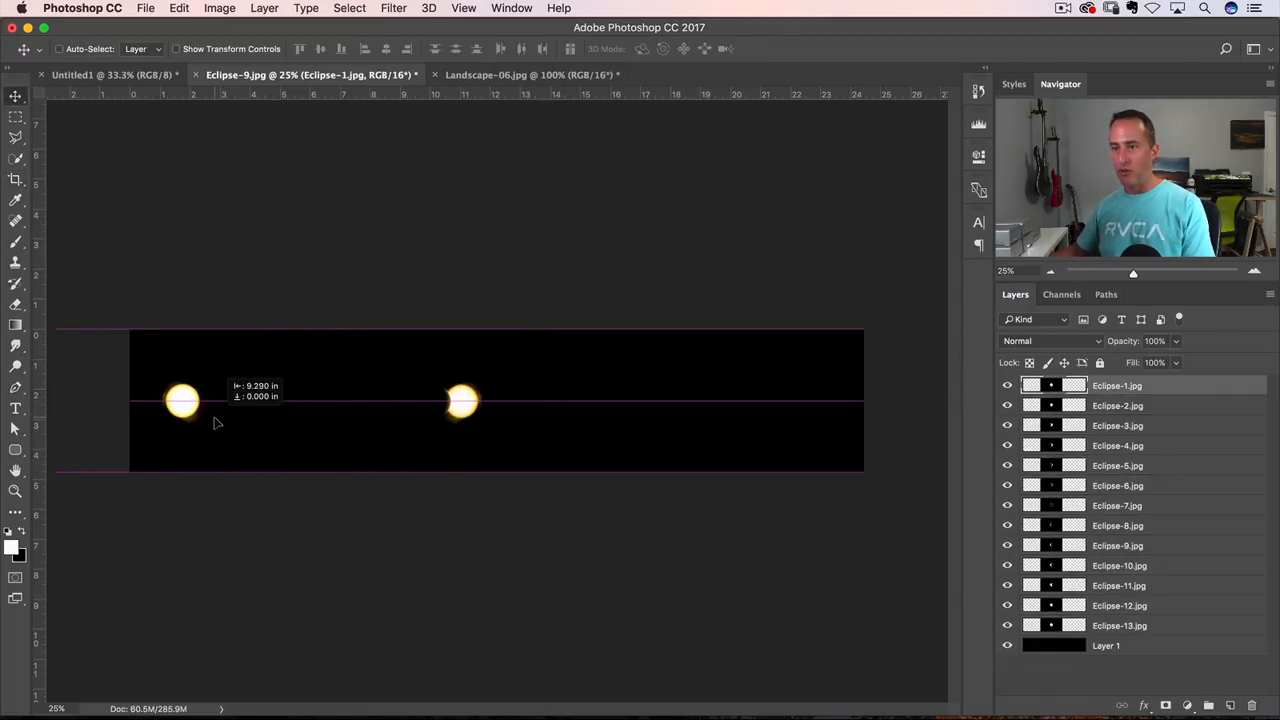
left_click(1117, 405)
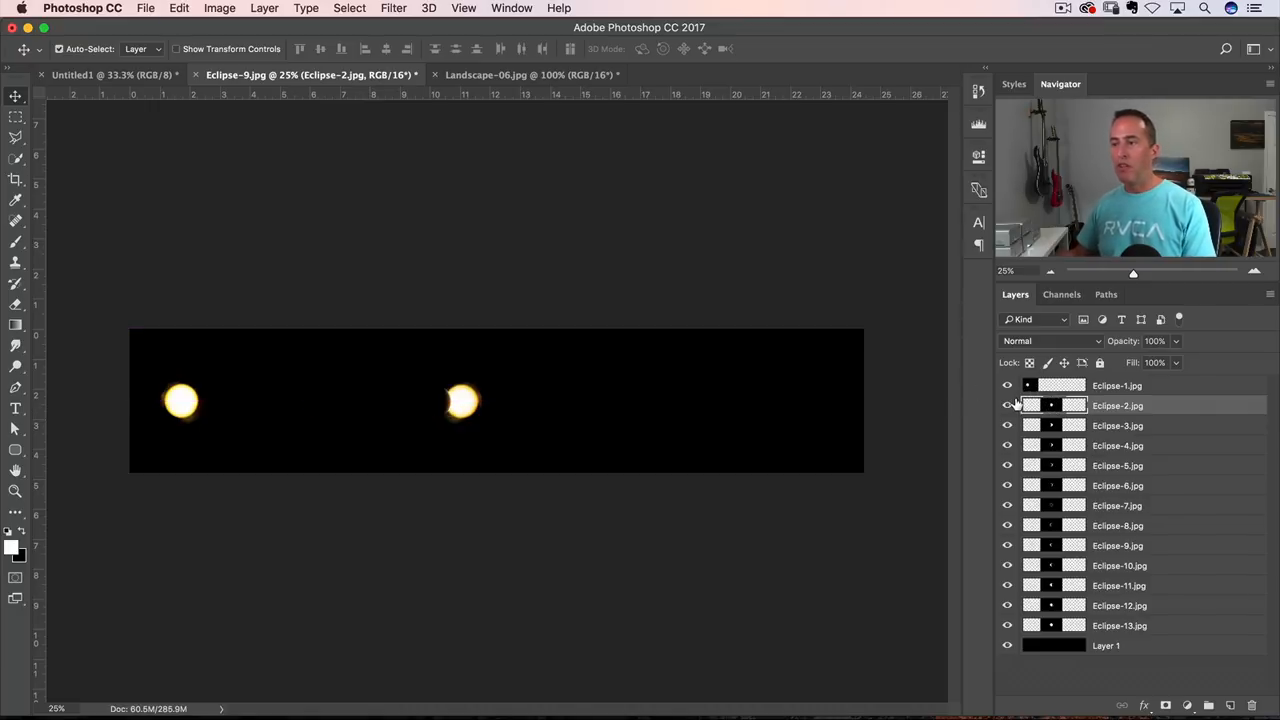
left_click(1007, 405)
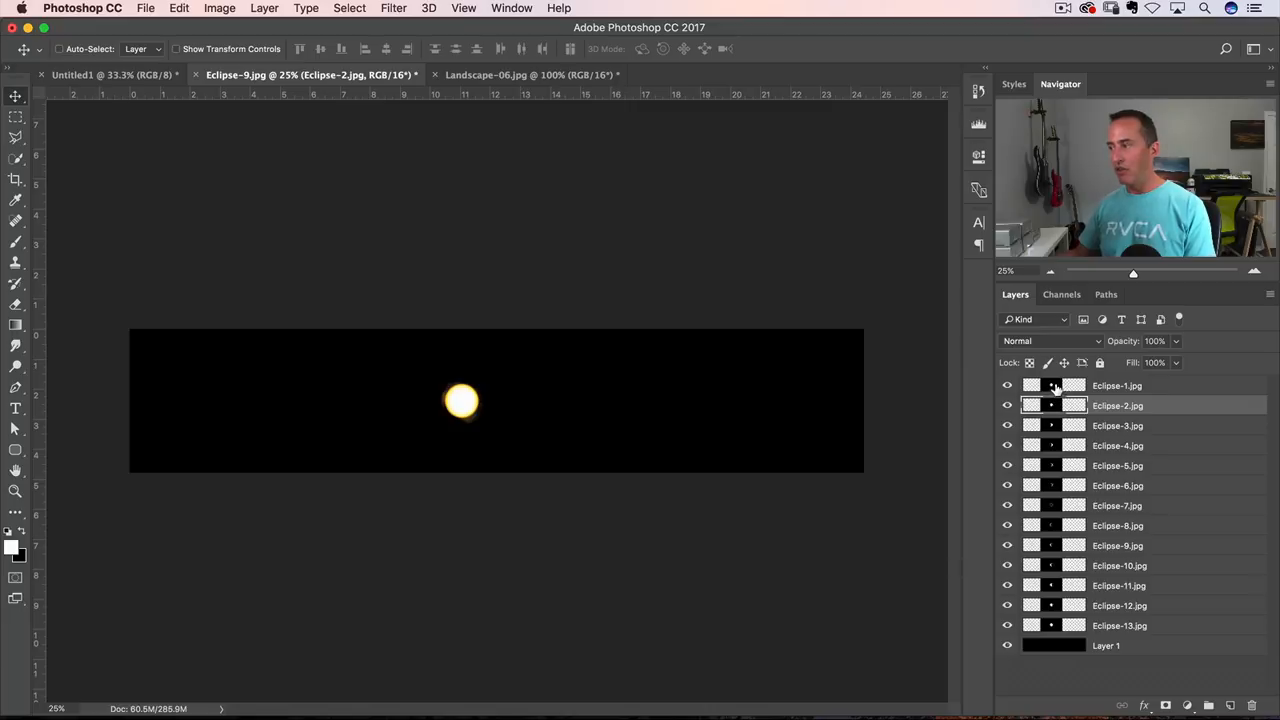
left_click(1117, 385)
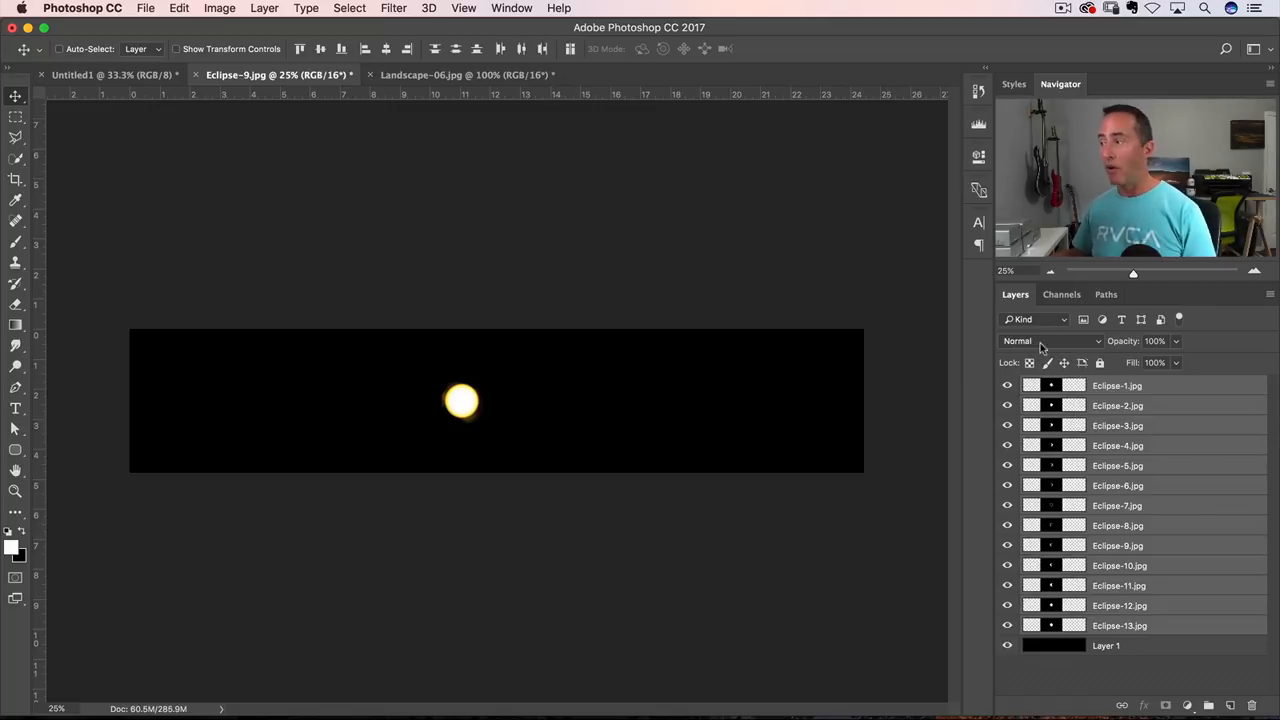
left_click(1050, 341)
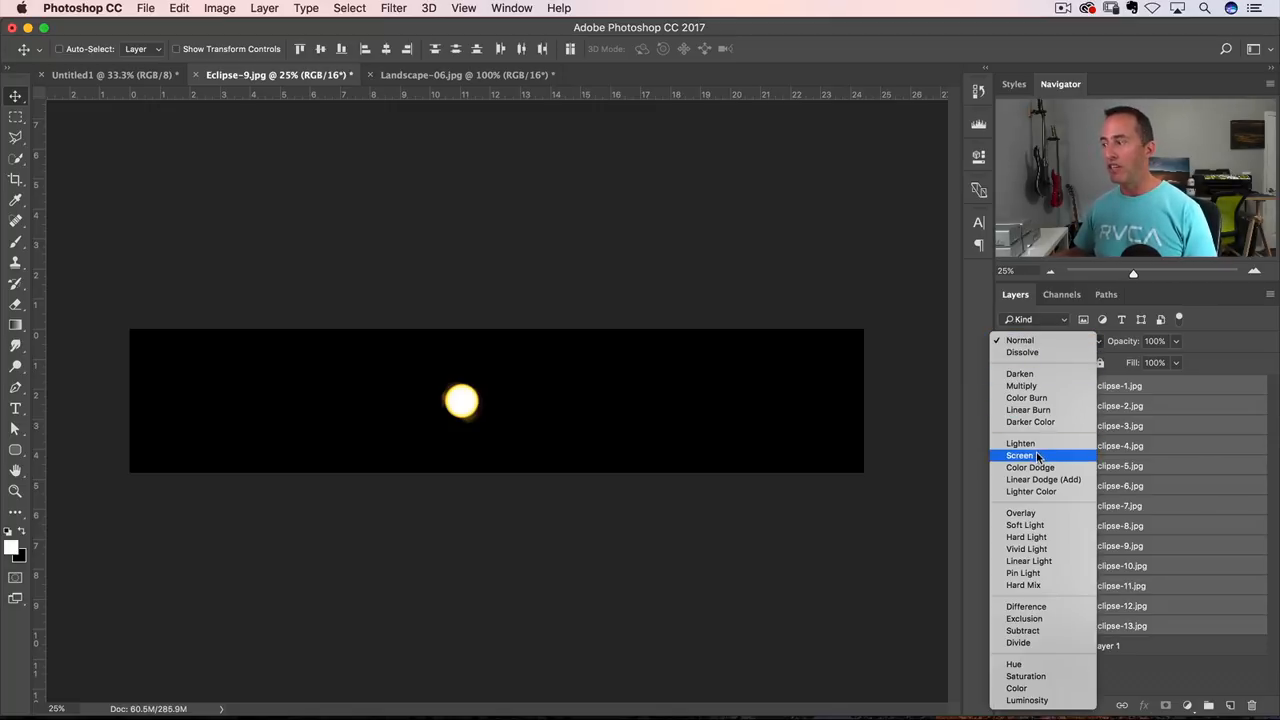
left_click(1020, 455)
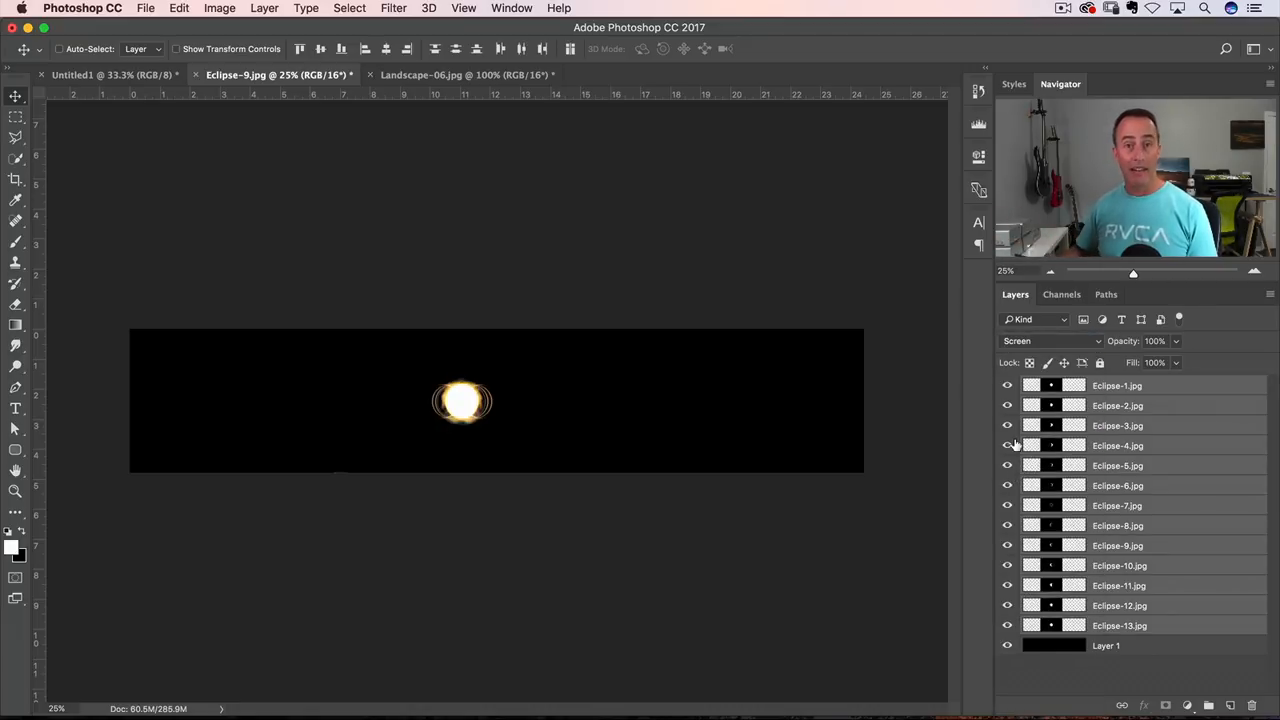
mouse_move(1007, 445)
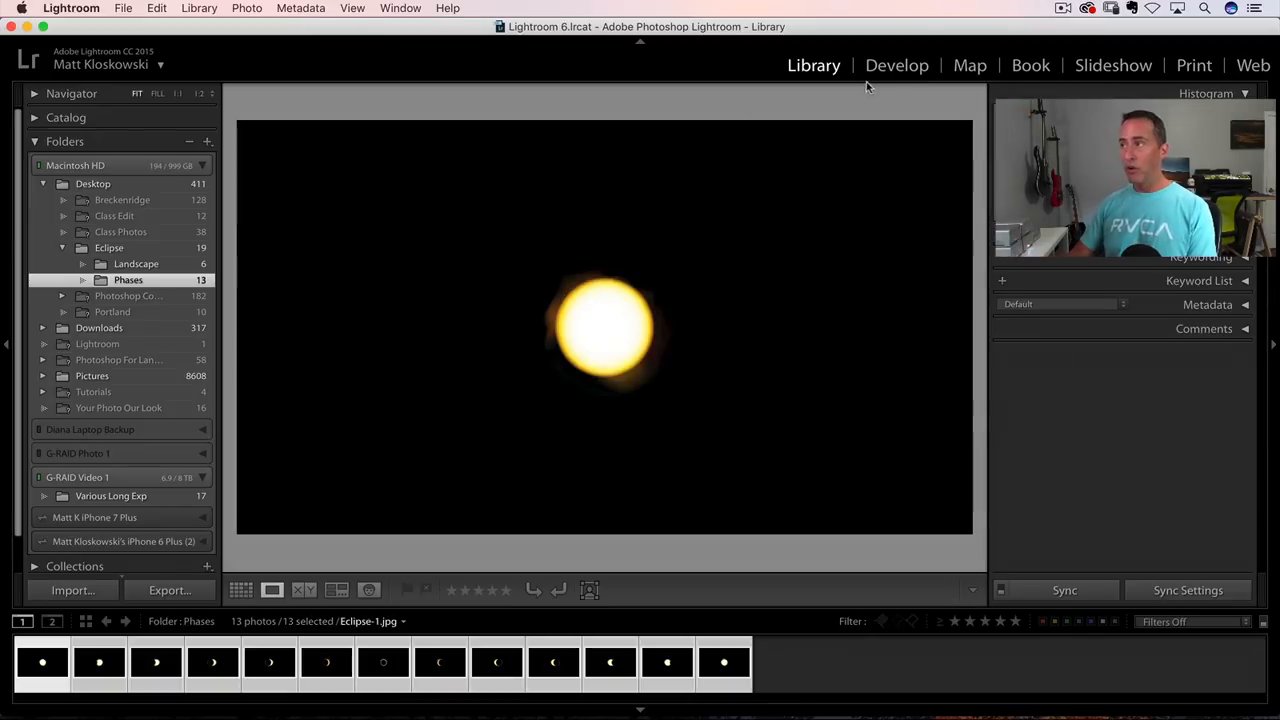
Open the eclipse photo in Develop and set the Blacks slider to about -43
left_click(896, 65)
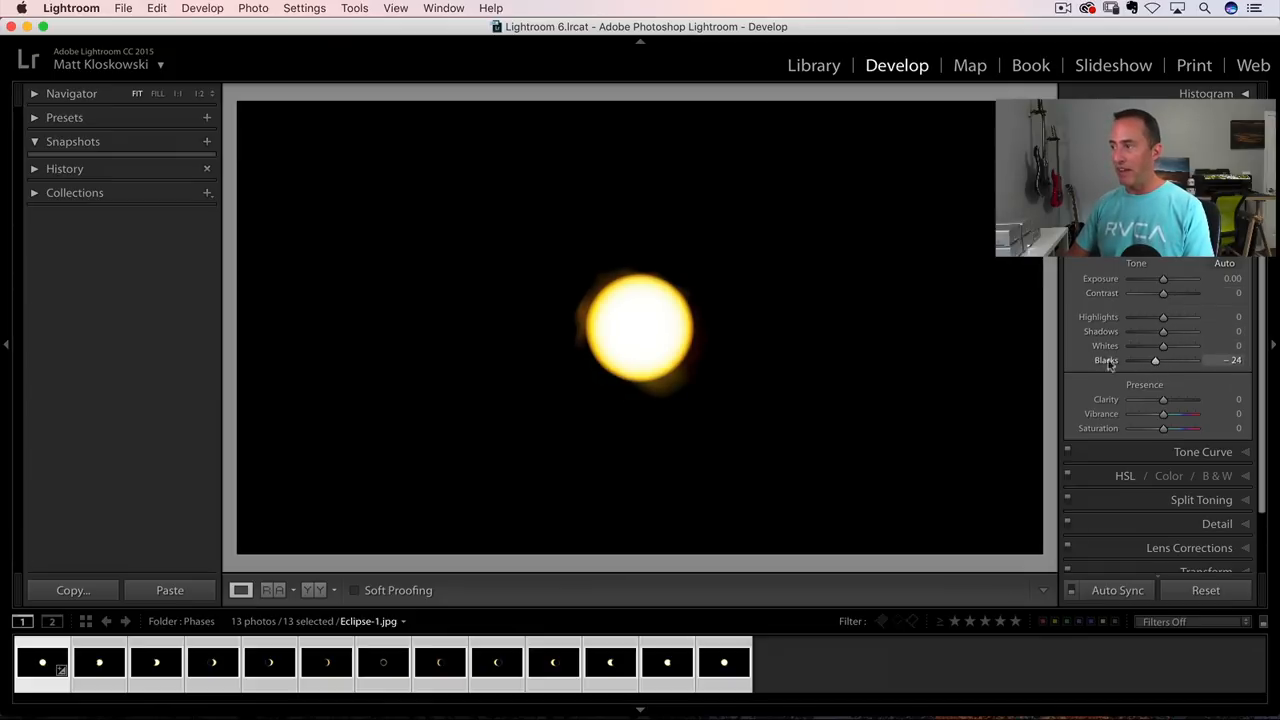
left_click_drag(1155, 360, 1148, 360)
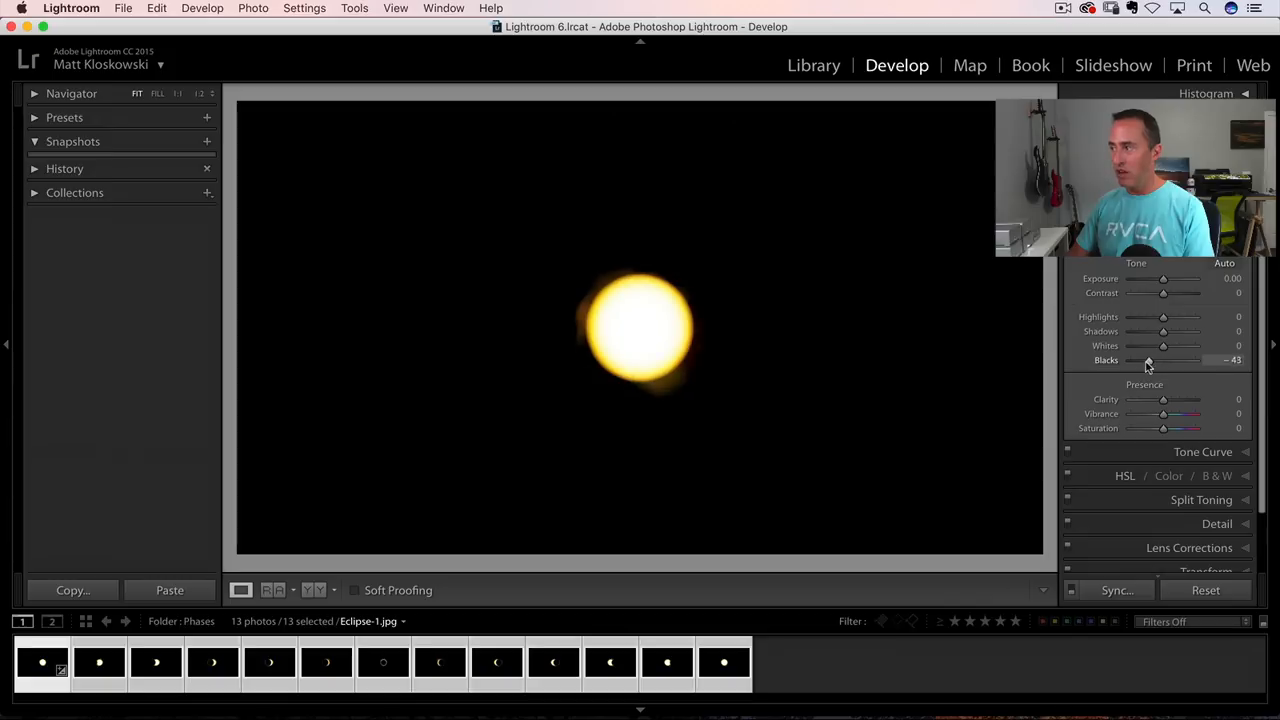
left_click_drag(1147, 360, 1155, 360)
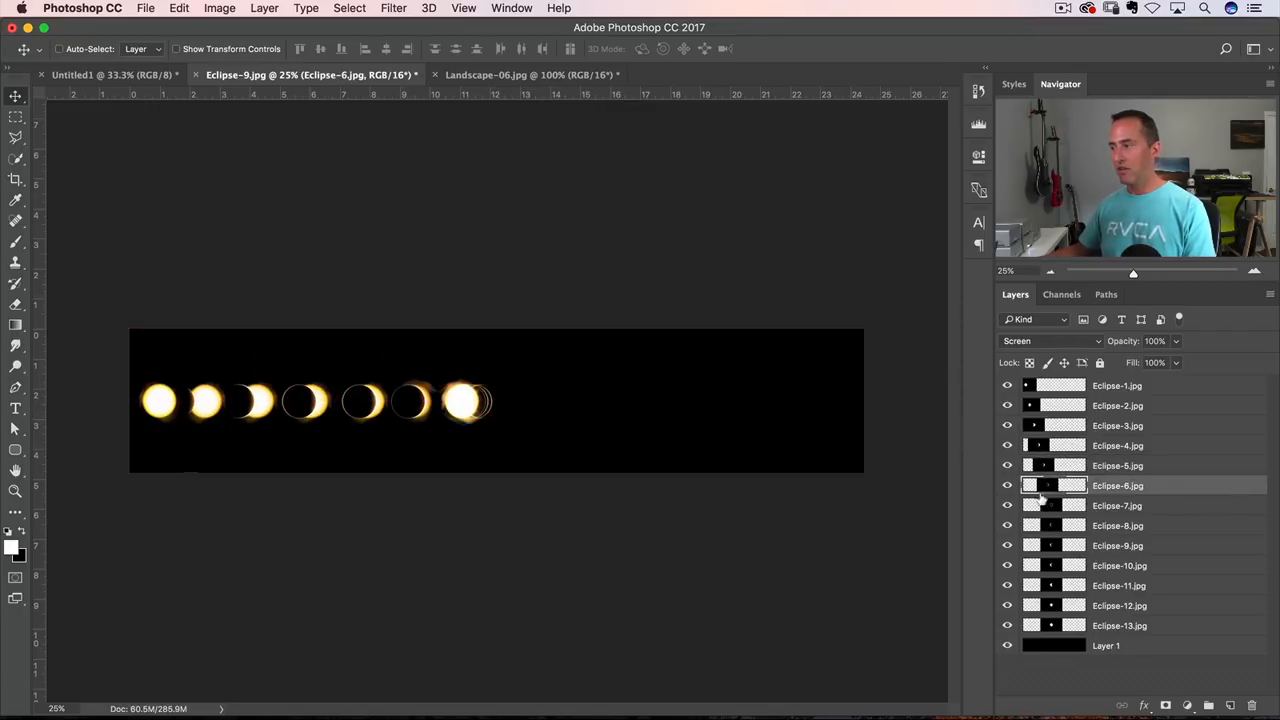
Select eclipse layers in turn to place each phase along the left-to-right row
left_click(1117, 525)
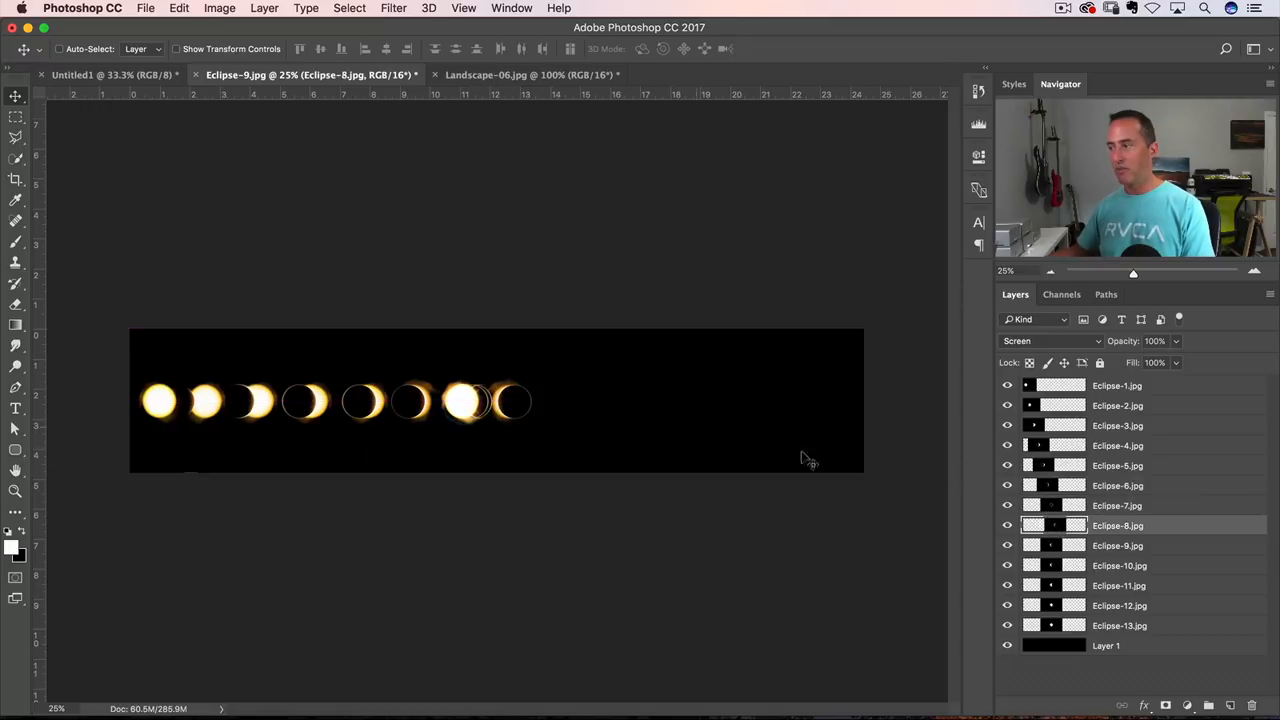
left_click(1117, 545)
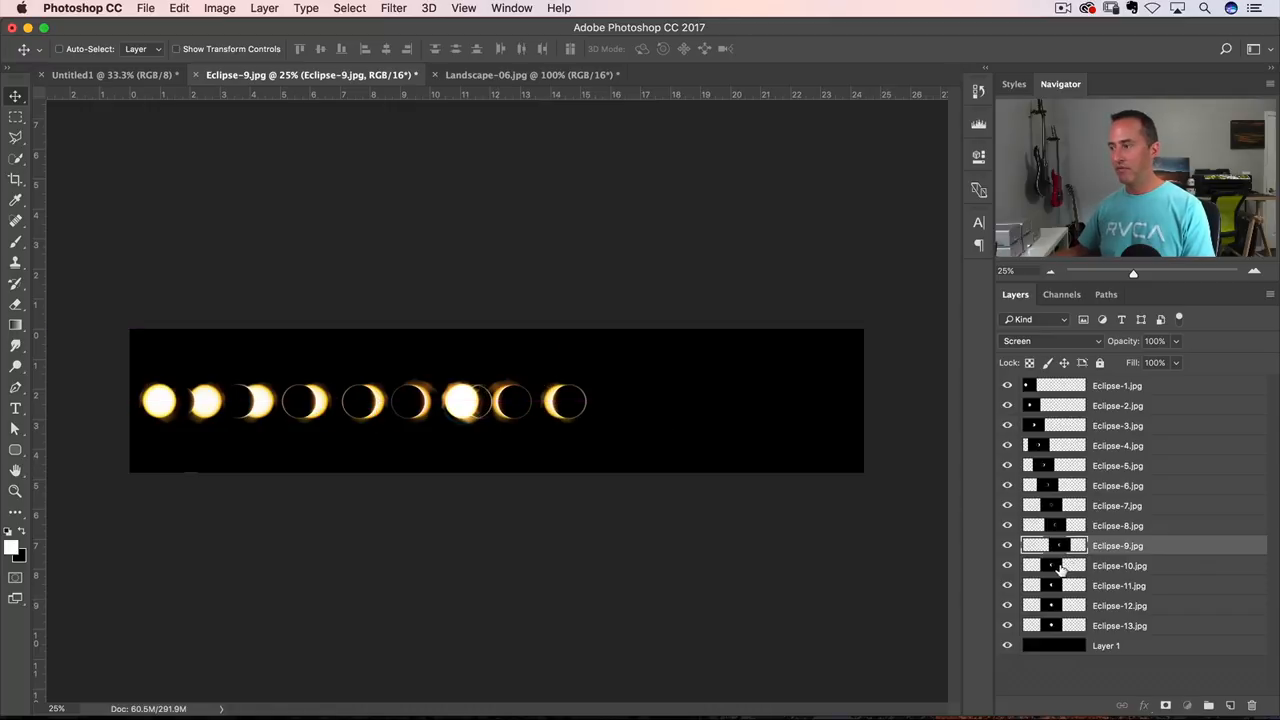
left_click(1119, 585)
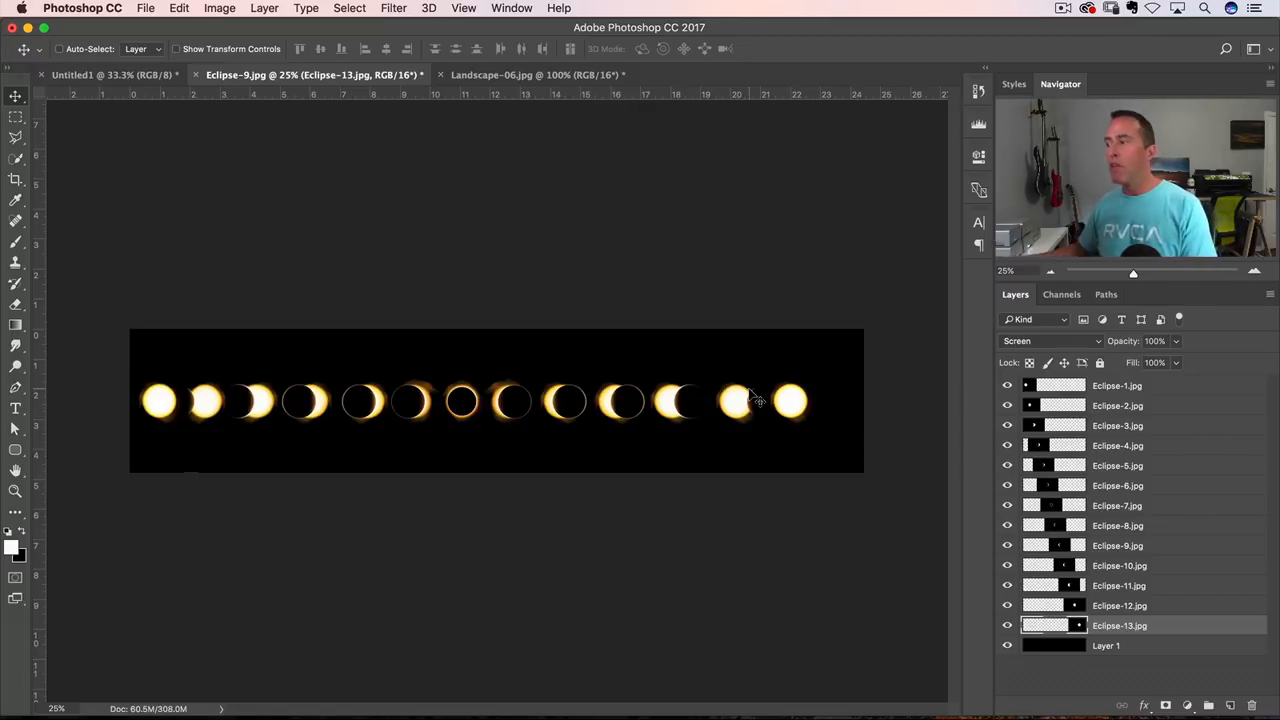
left_click(1117, 385)
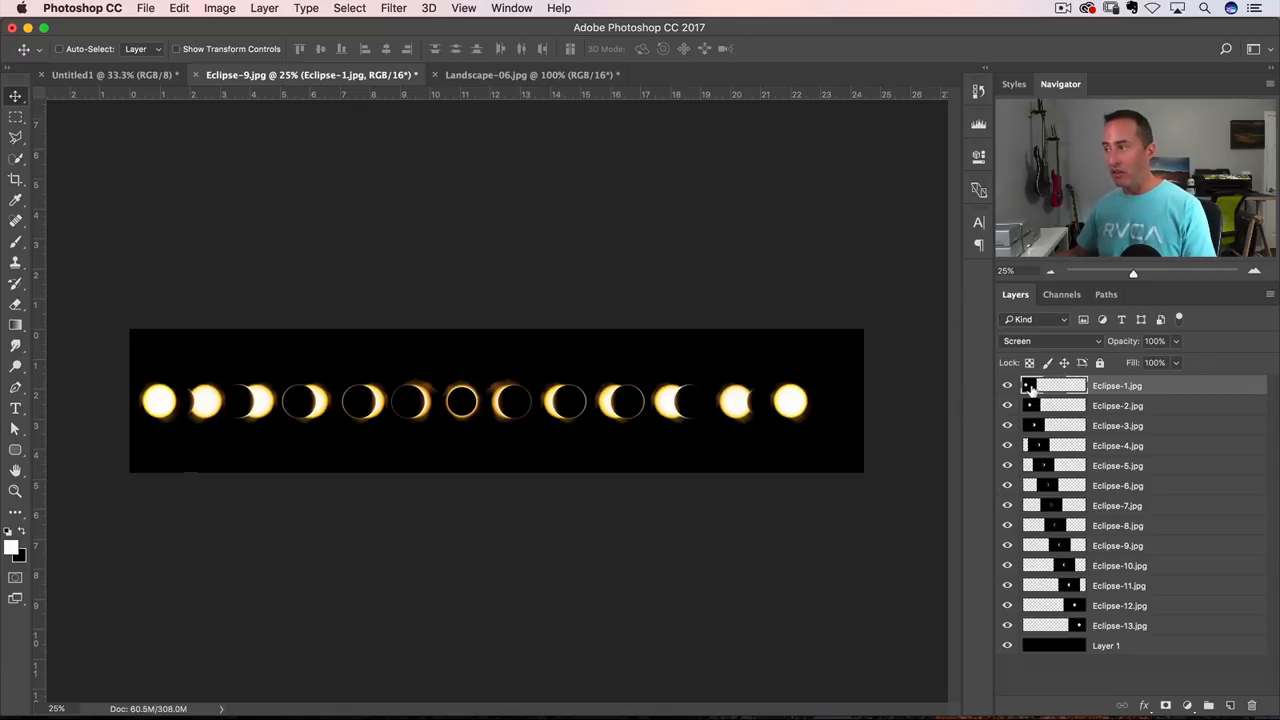
Set Eclipse-1's blend mode to Normal and add a layer mask to it
left_click(1055, 341)
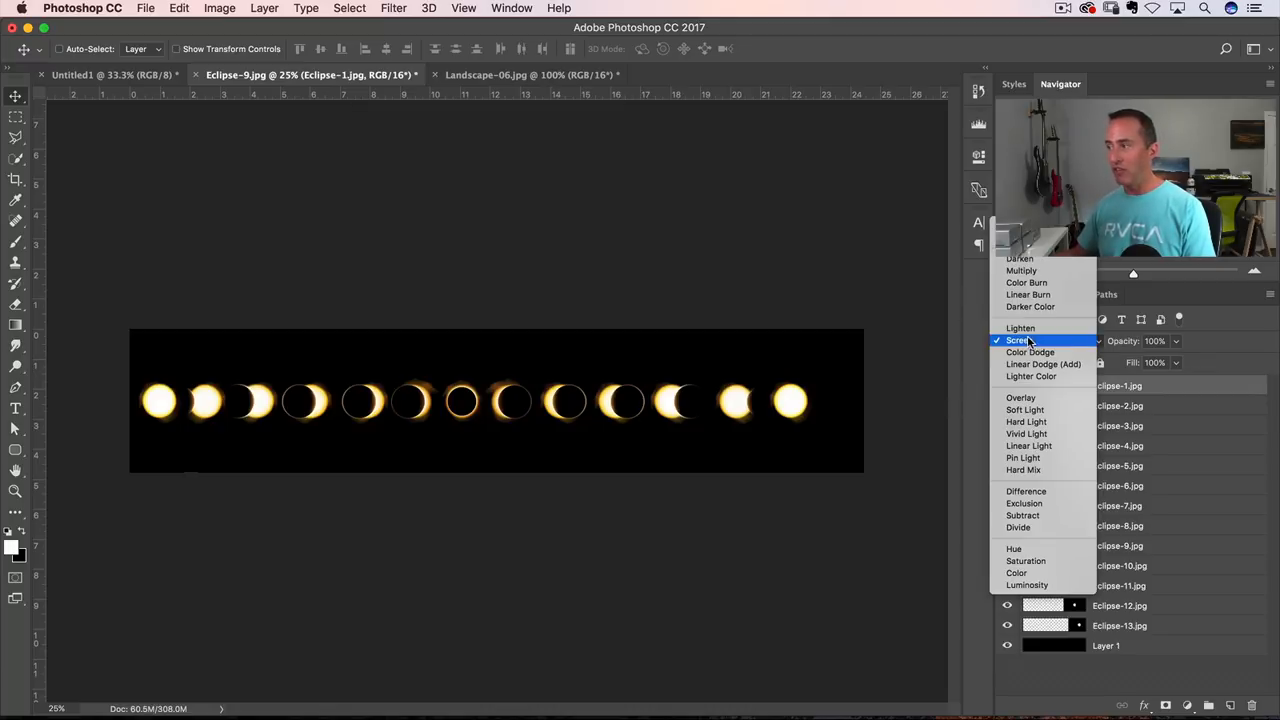
left_click(1040, 340)
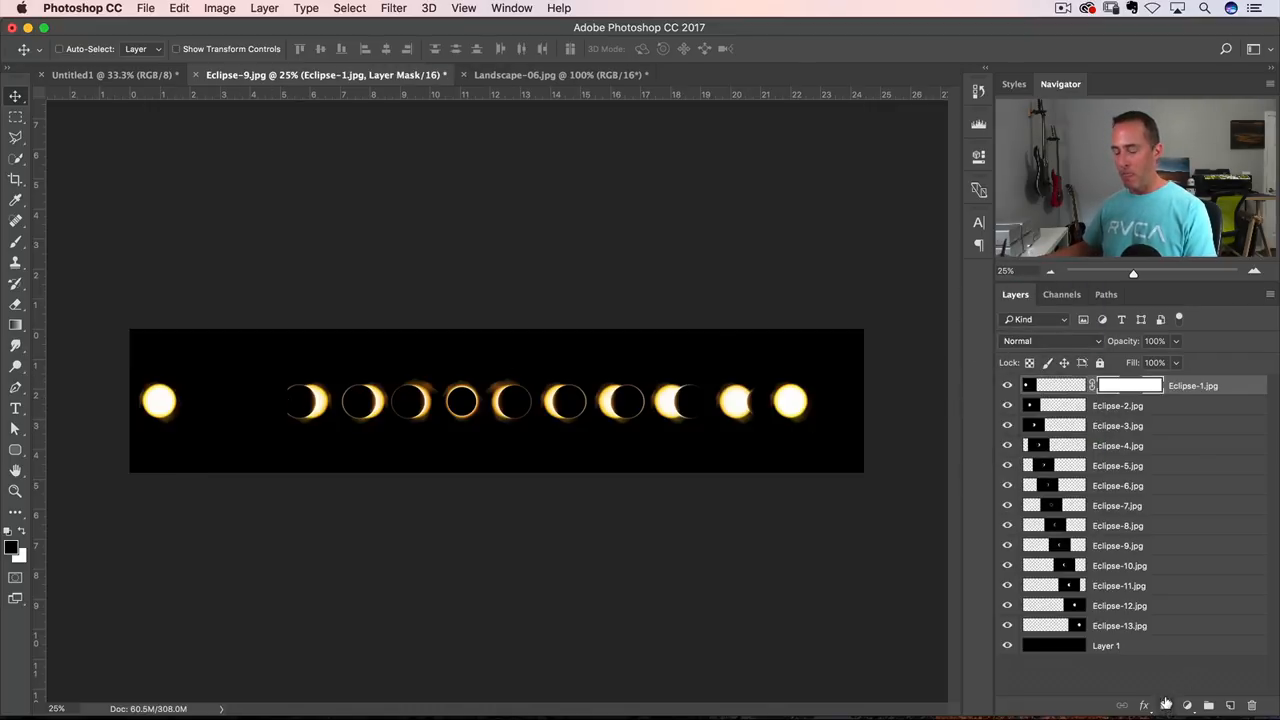
left_click(15, 157)
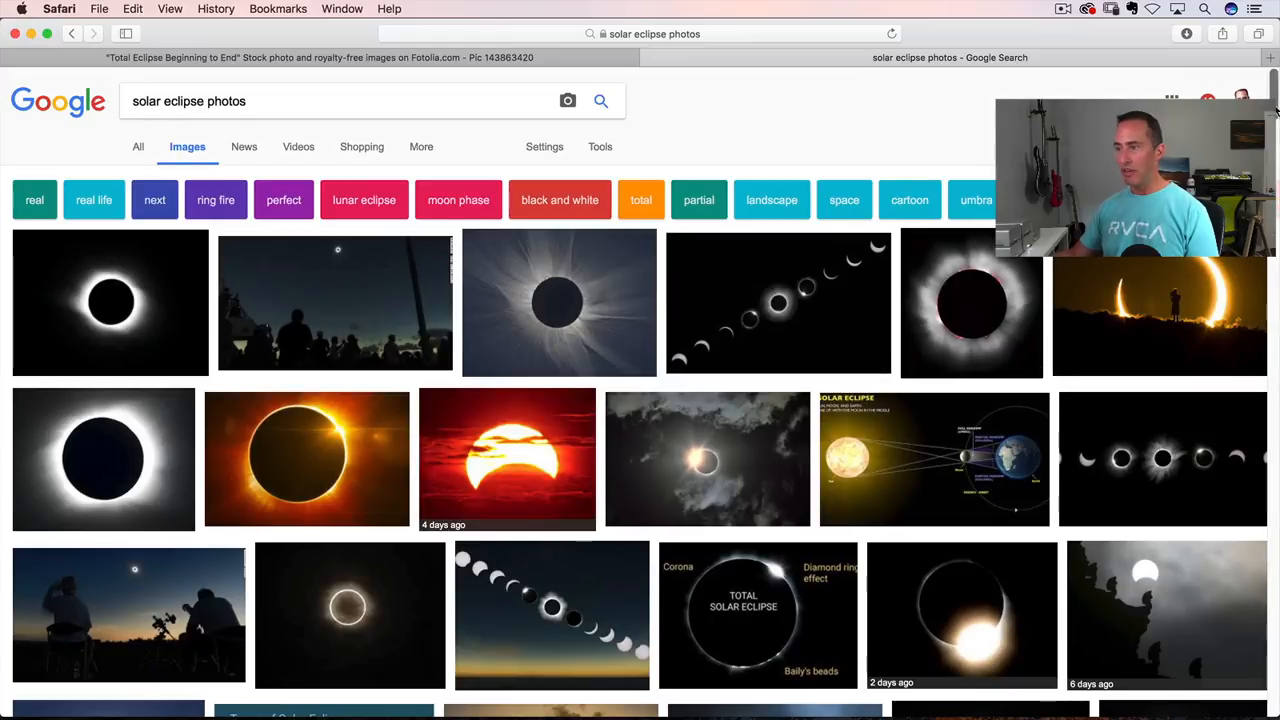
Scroll through the solar eclipse image results, then switch back to Photoshop
scroll("down", 3)
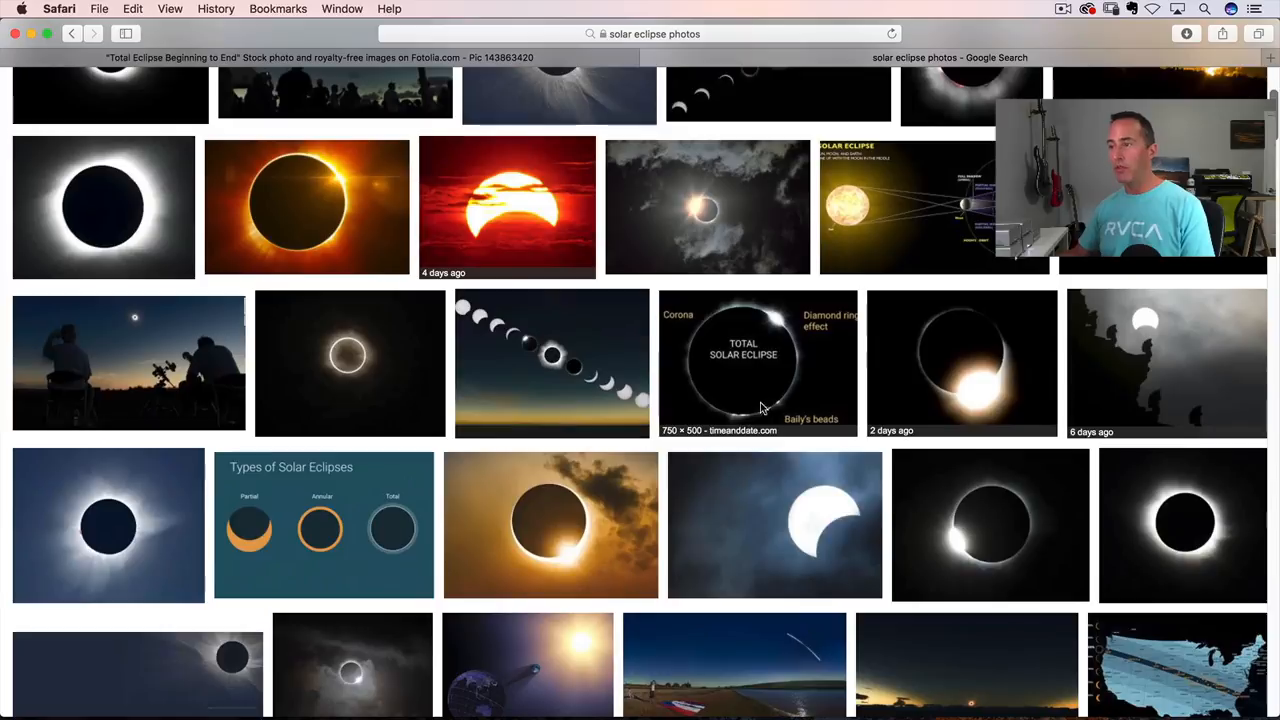
key("cmd+tab")
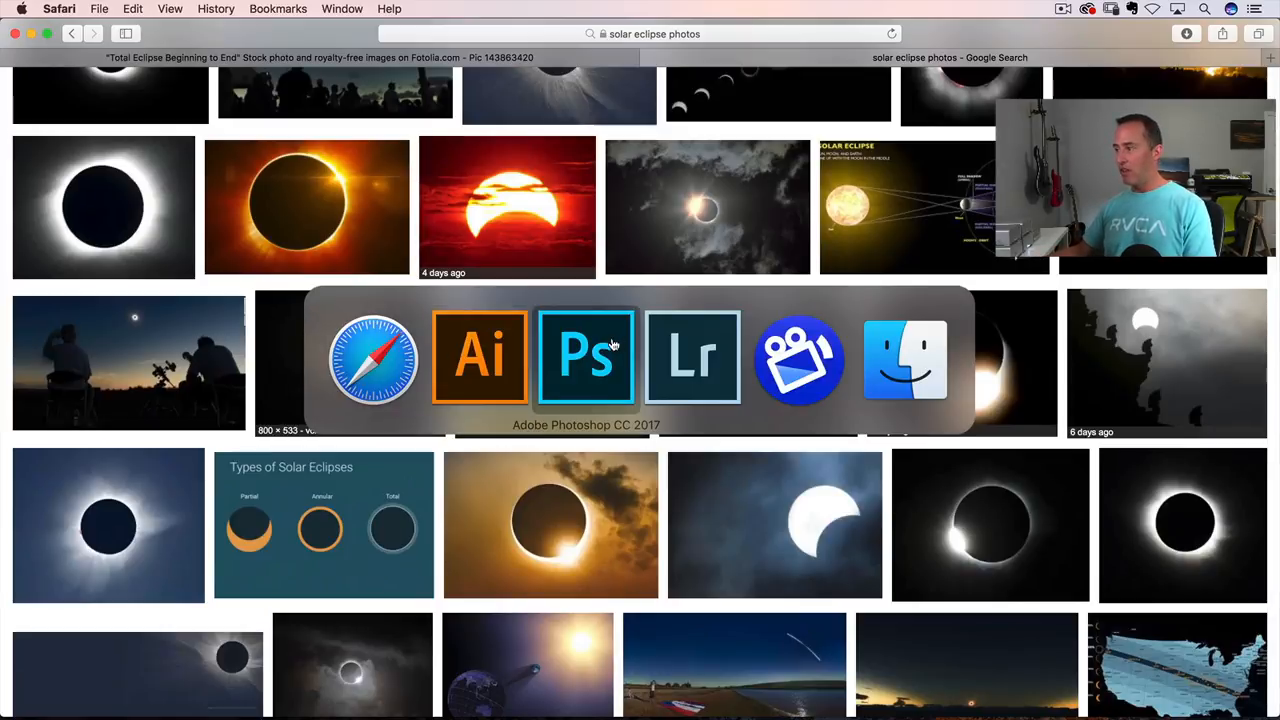
Select middle eclipse layers one by one and drag them down to varying heights
left_click(586, 357)
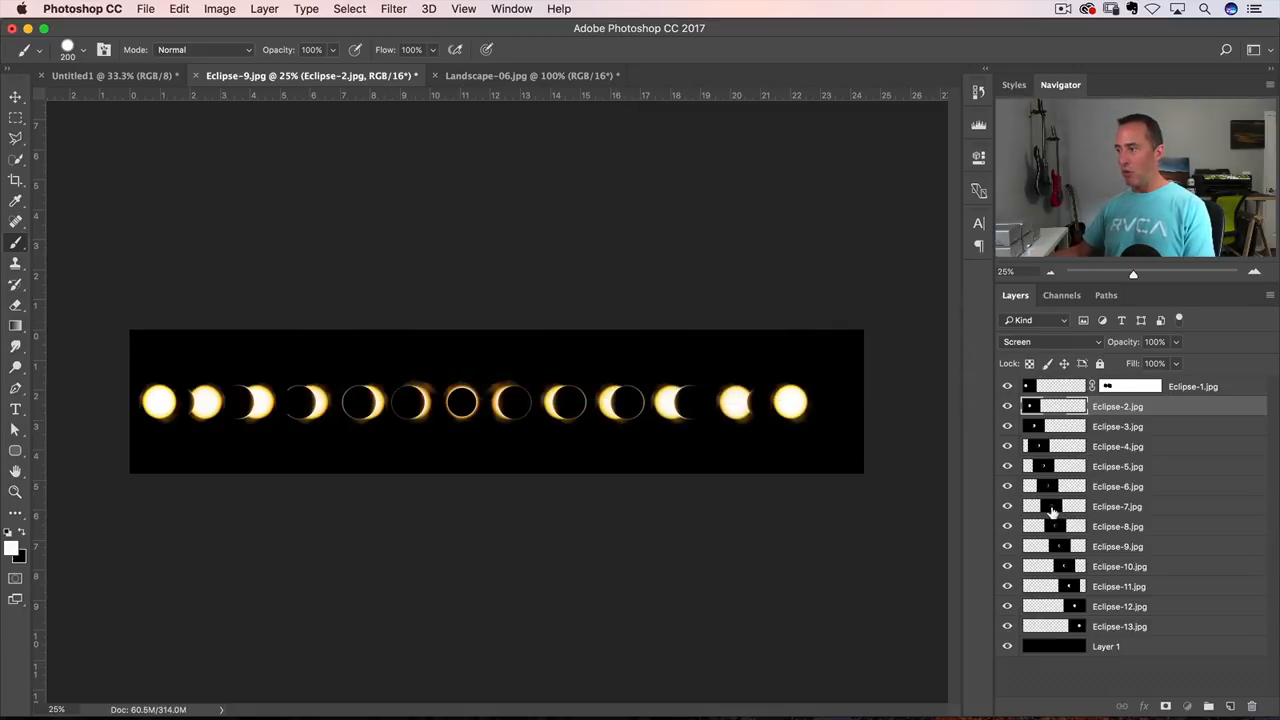
left_click(1117, 506)
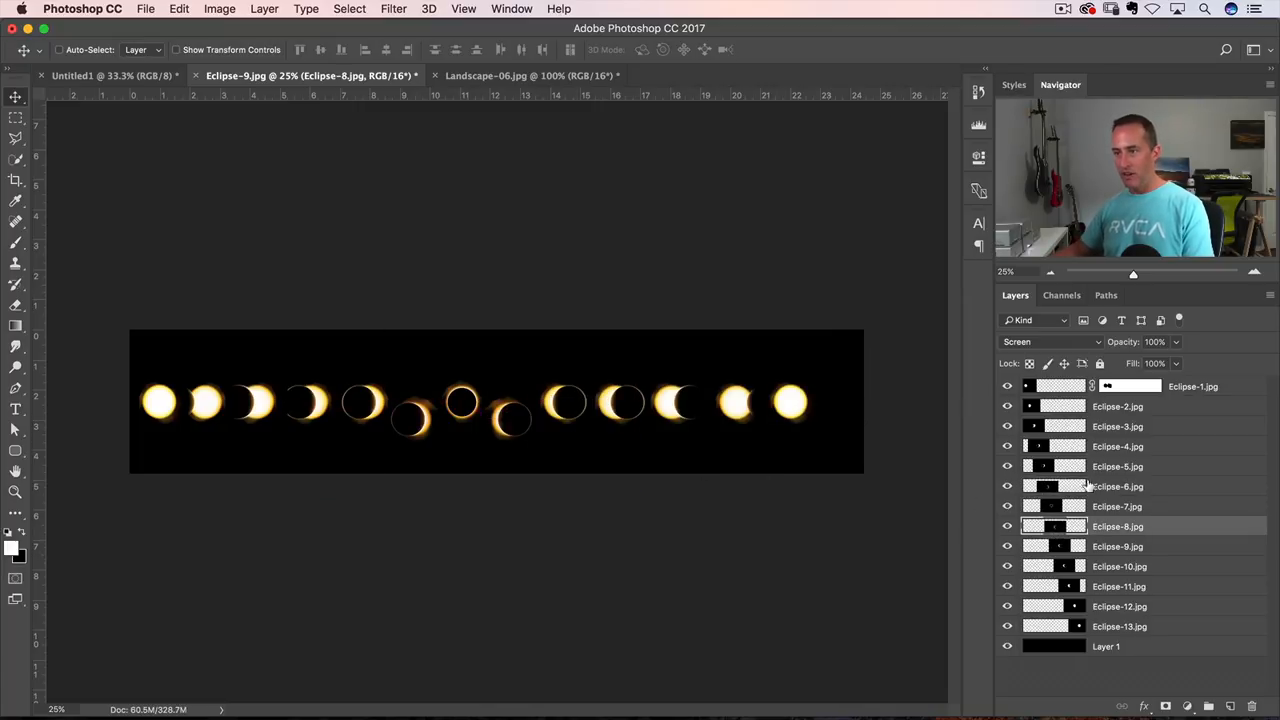
left_click(1117, 466)
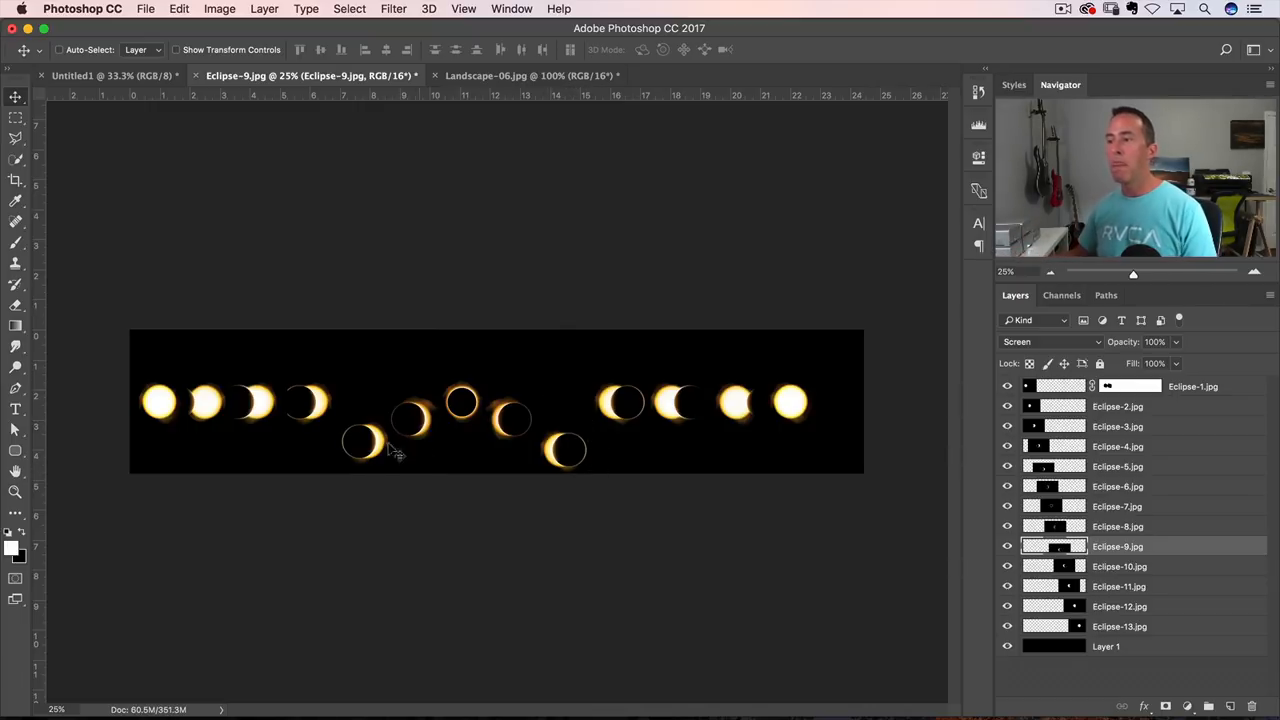
mouse_move(463, 548)
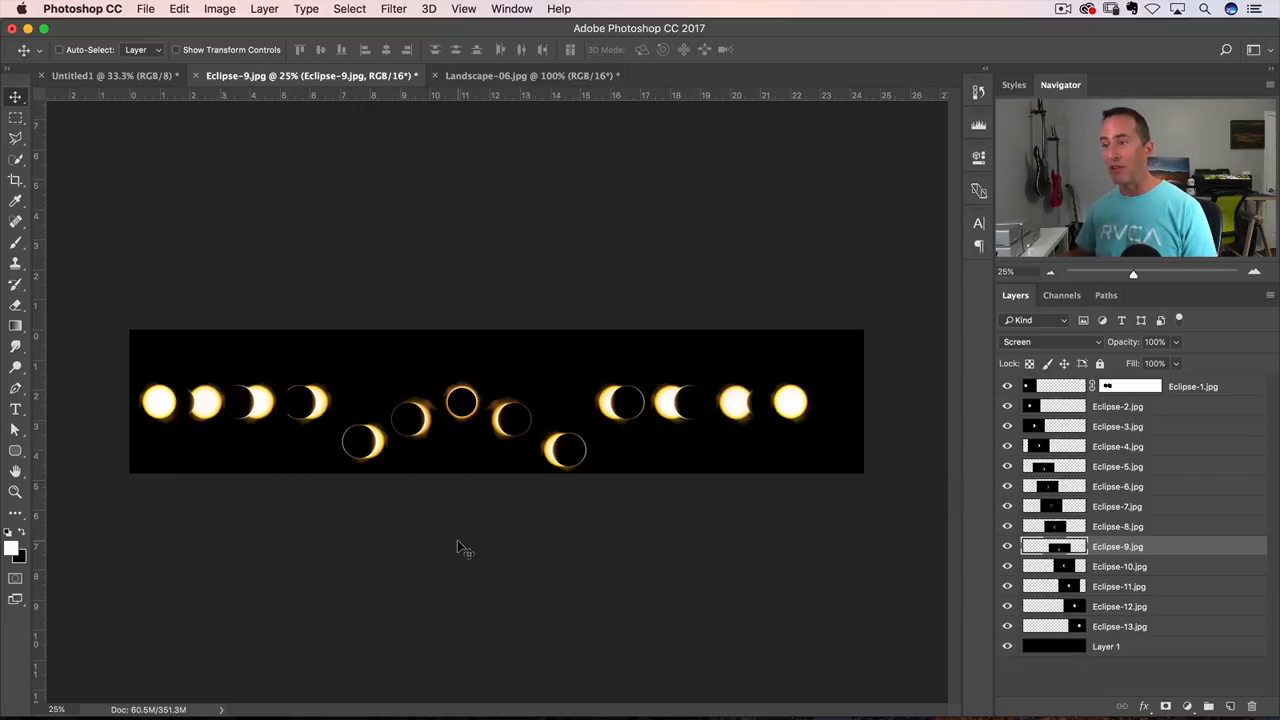
mouse_move(400, 428)
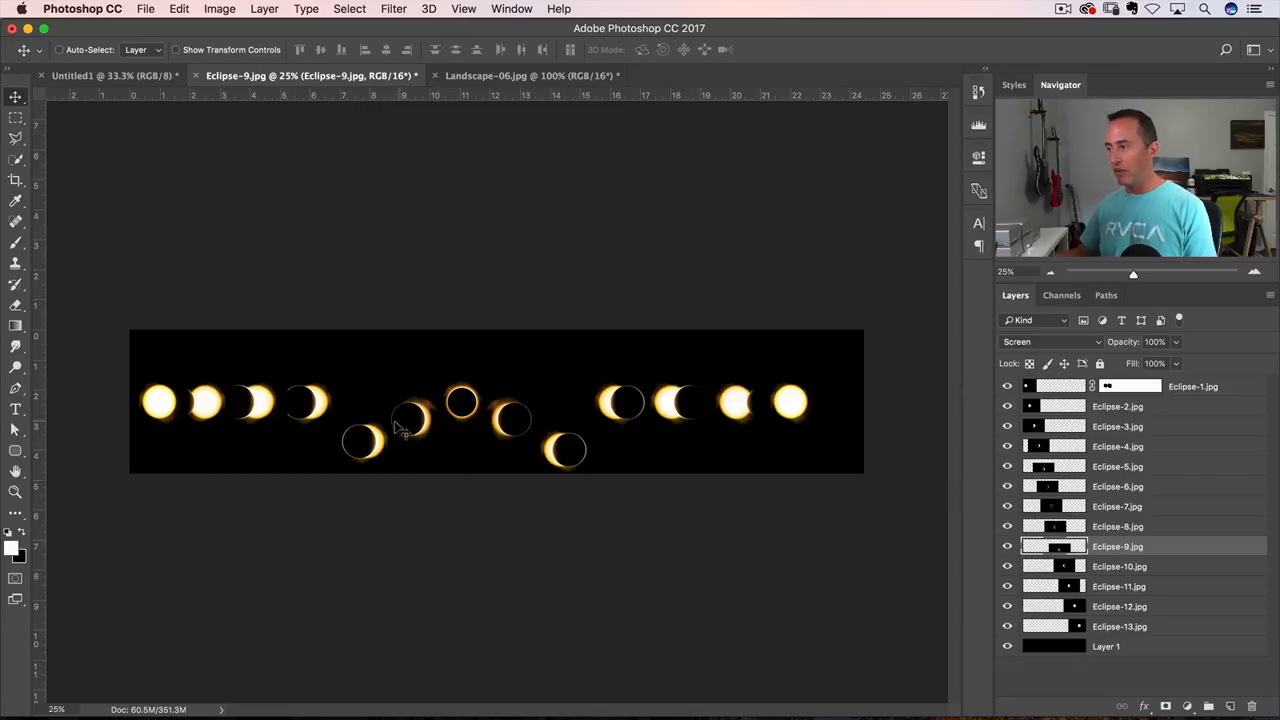
left_click(1117, 506)
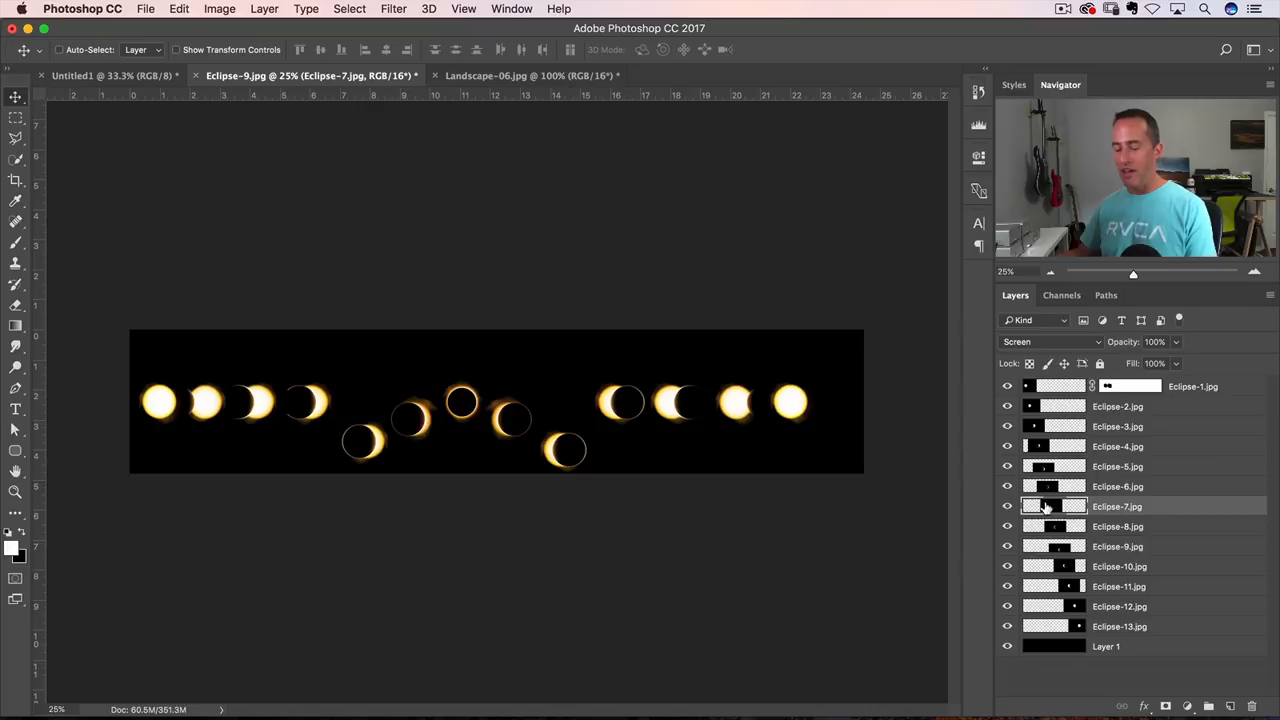
Scale the selected middle eclipse phases proportionally to 90%
left_click(1117, 486)
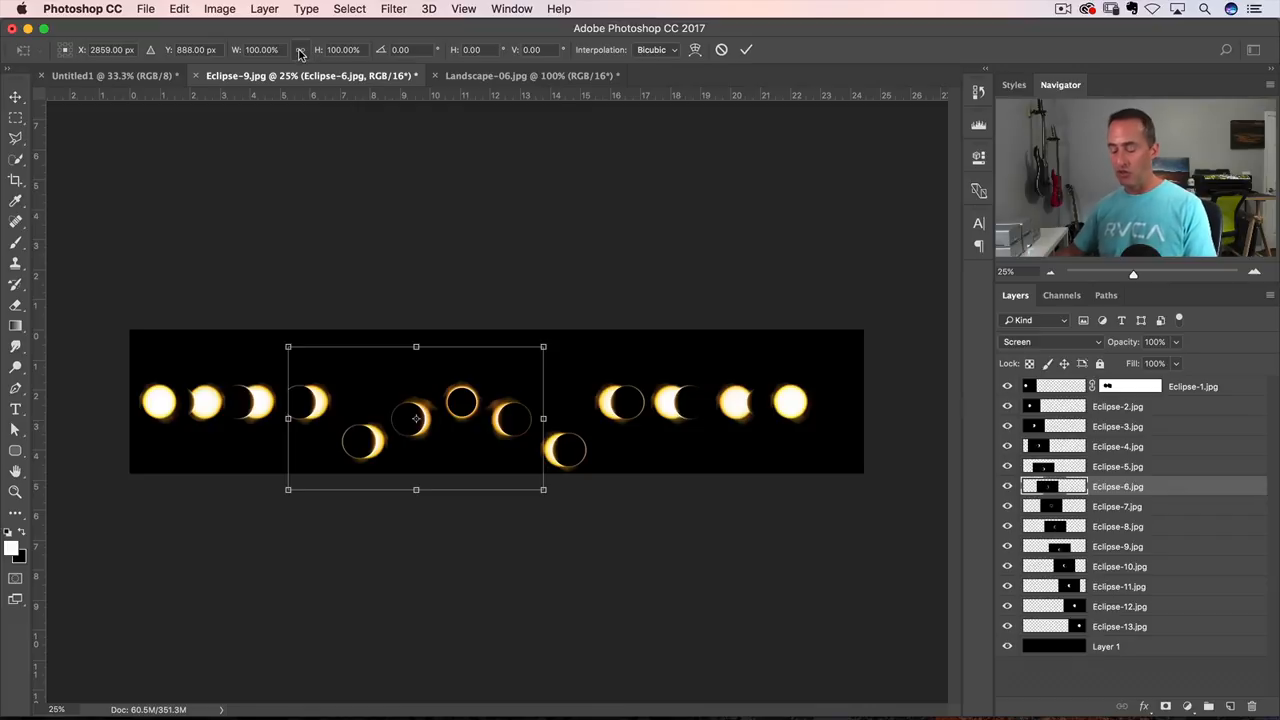
left_click(260, 49)
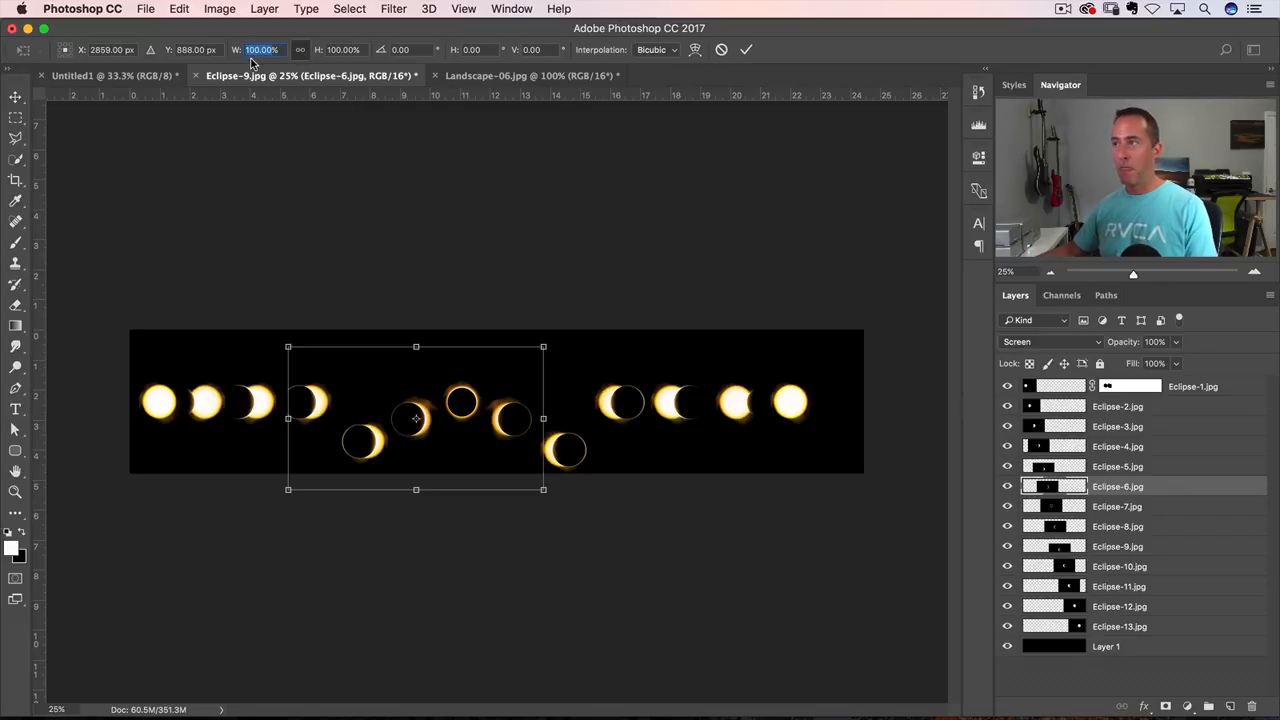
type("90")
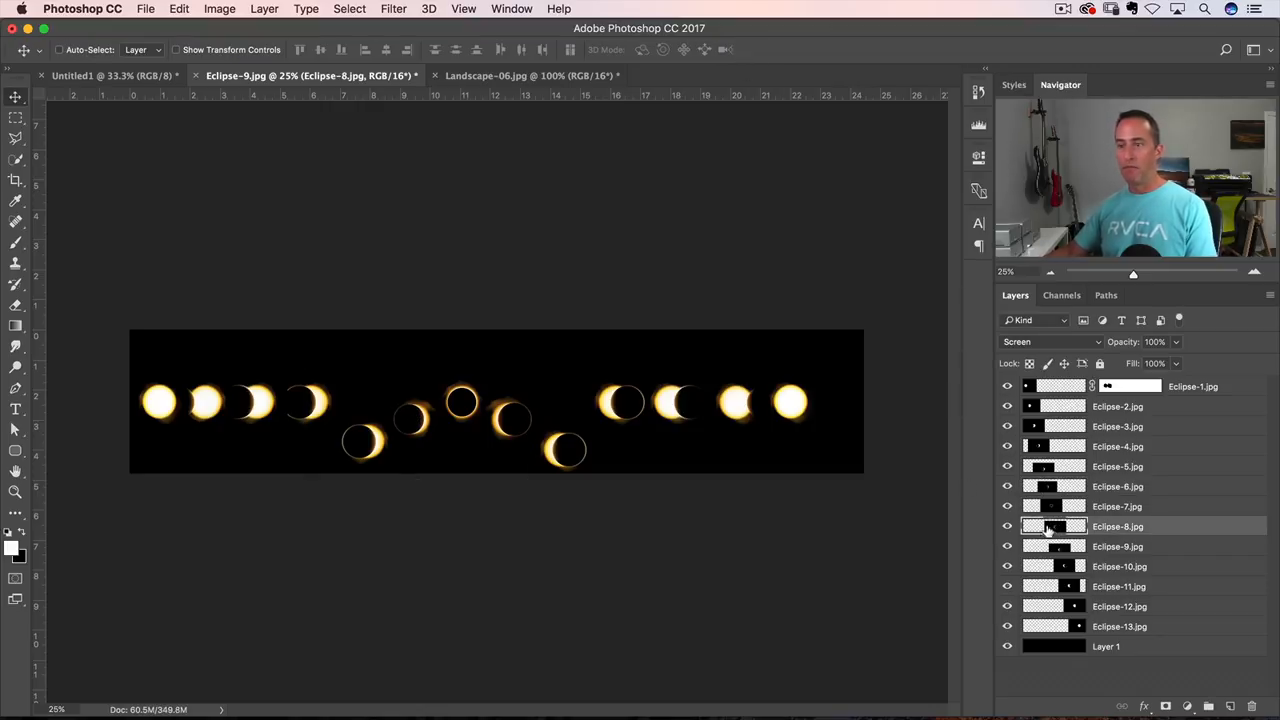
left_click(179, 9)
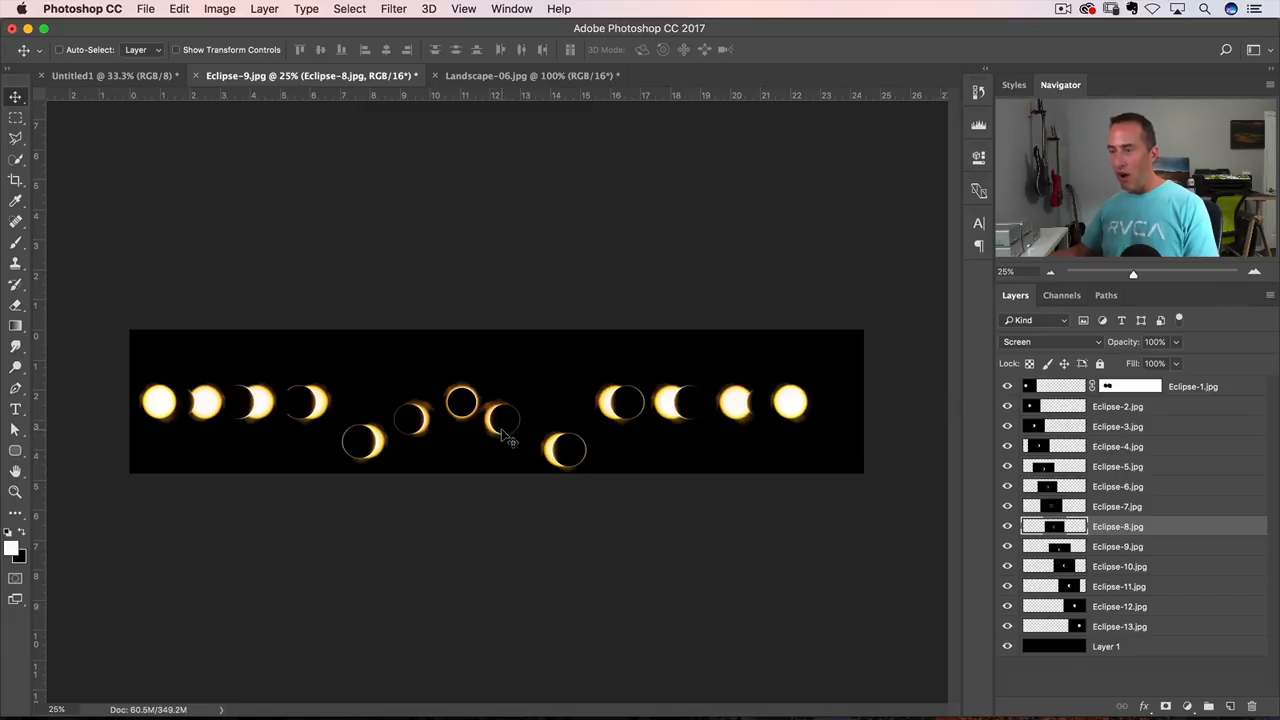
left_click(1117, 466)
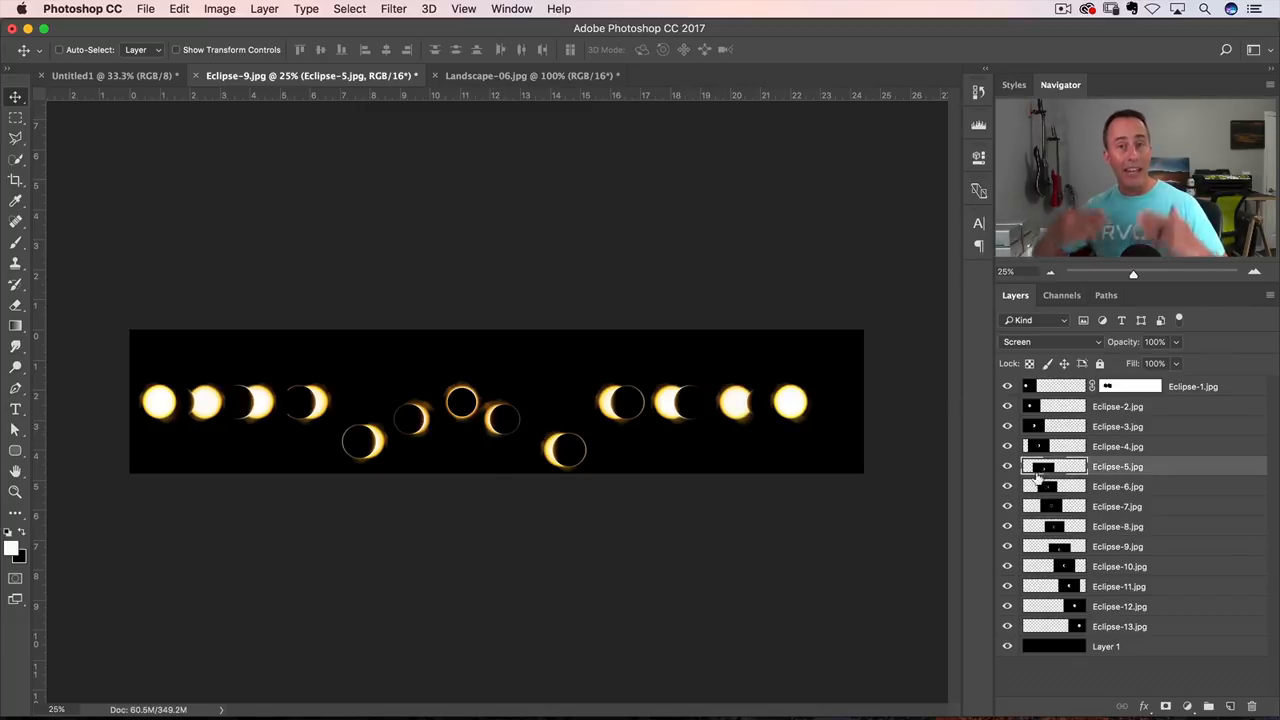
mouse_move(631, 319)
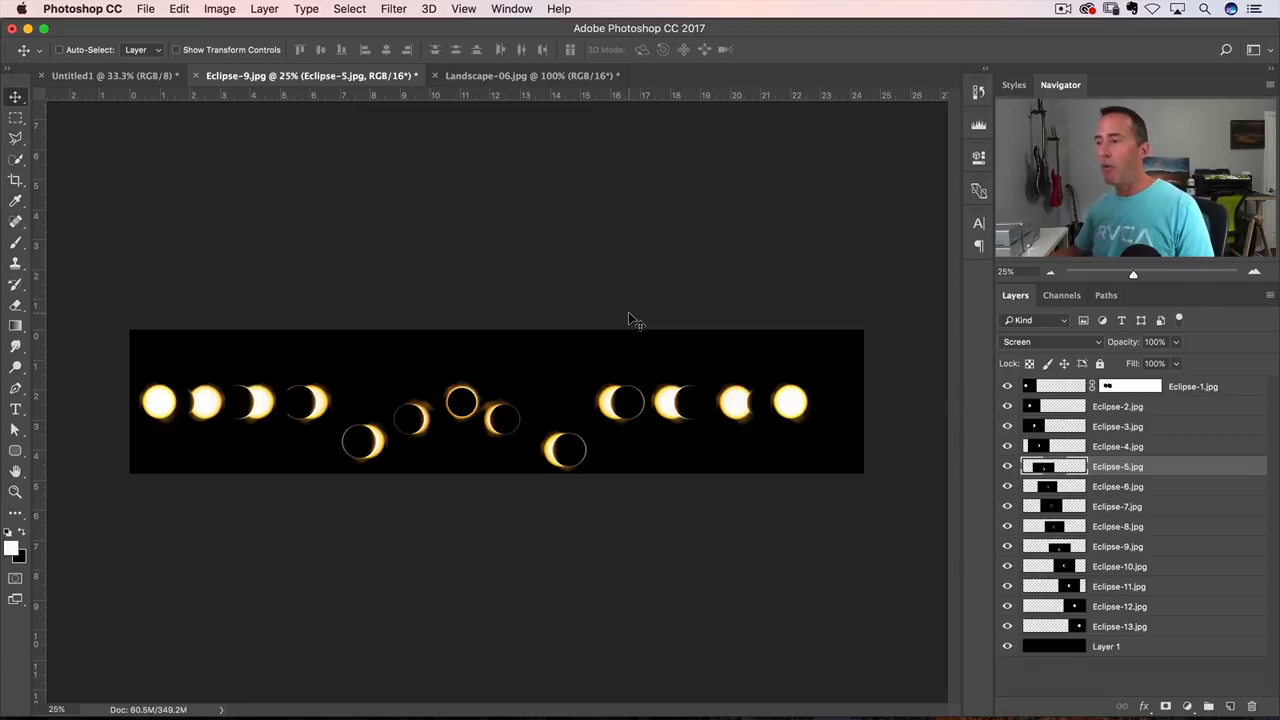
Switch to Lightroom's Library and open the Landscape photo folder
key("cmd+tab")
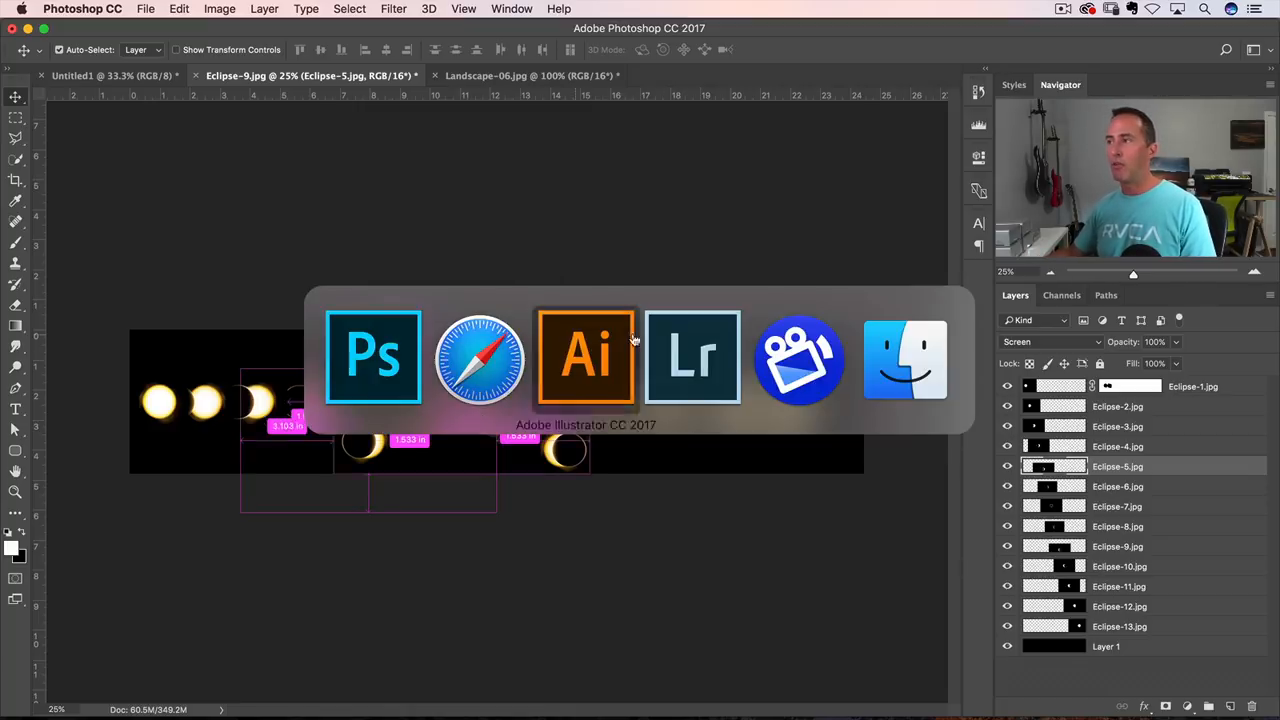
left_click(692, 357)
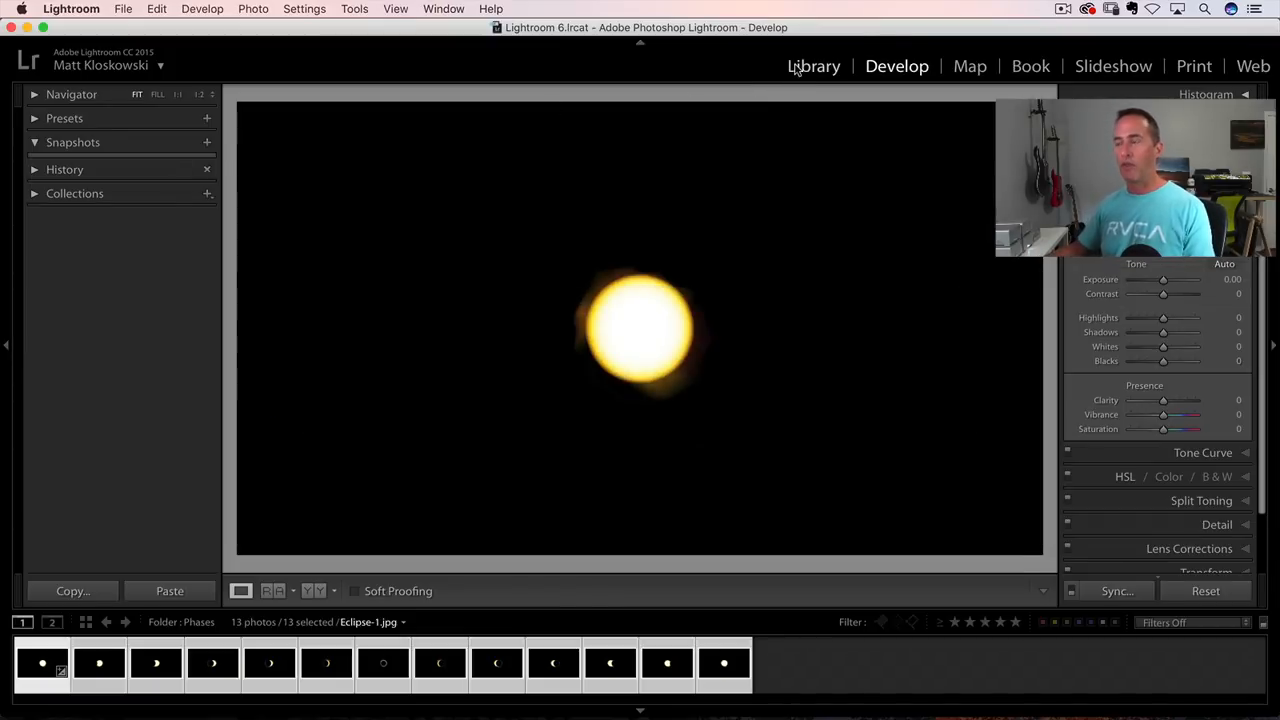
left_click(814, 66)
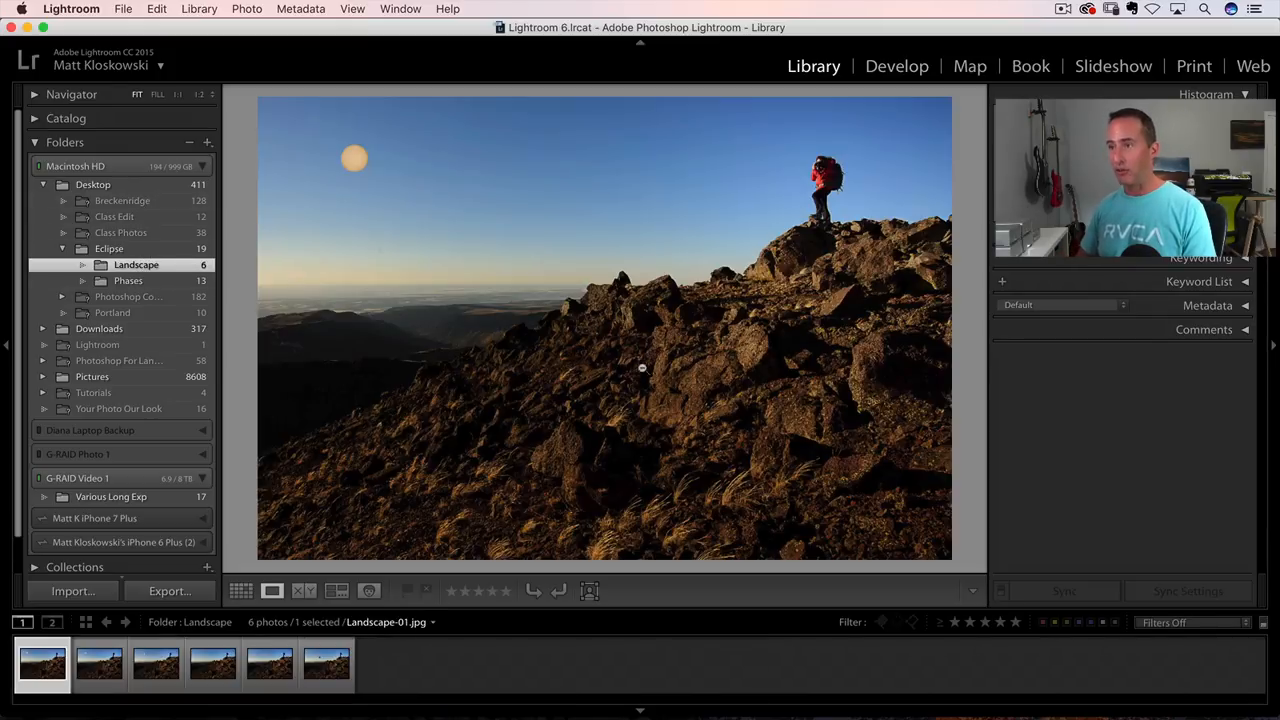
Preview the Landscape frames, including Landscape-02 and the last frame, in the filmstrip
left_click(98, 662)
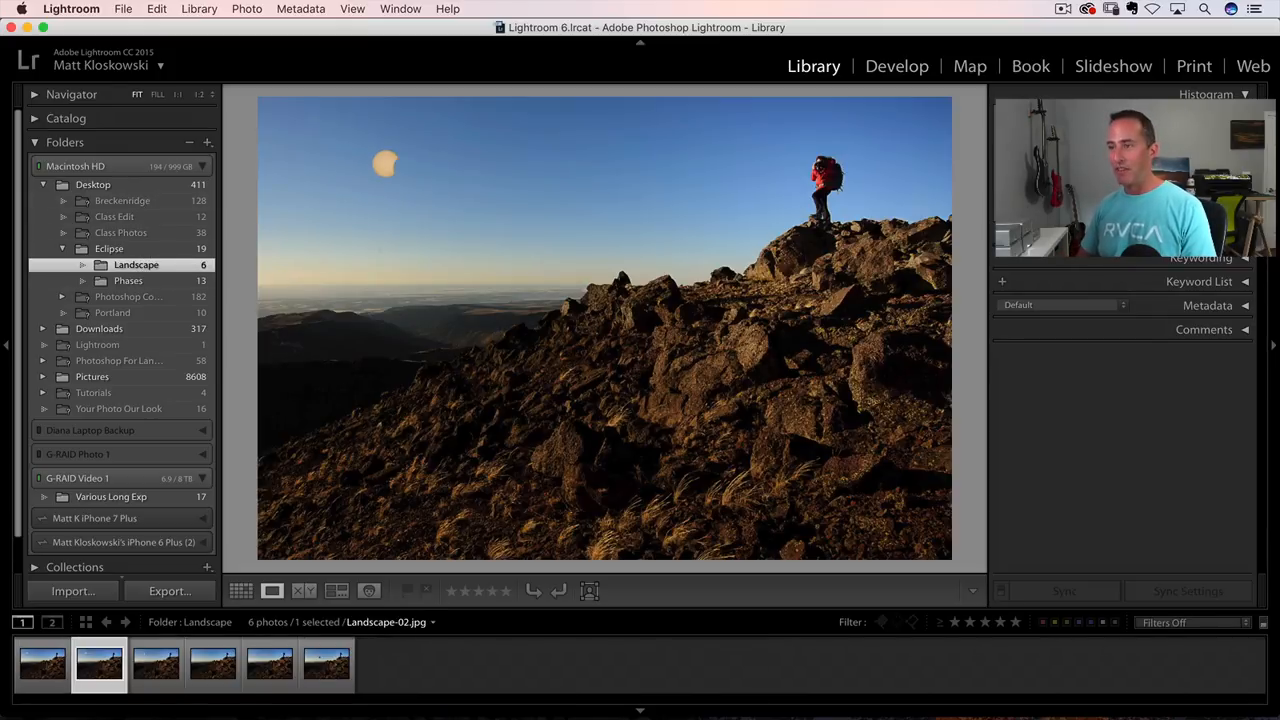
left_click(269, 662)
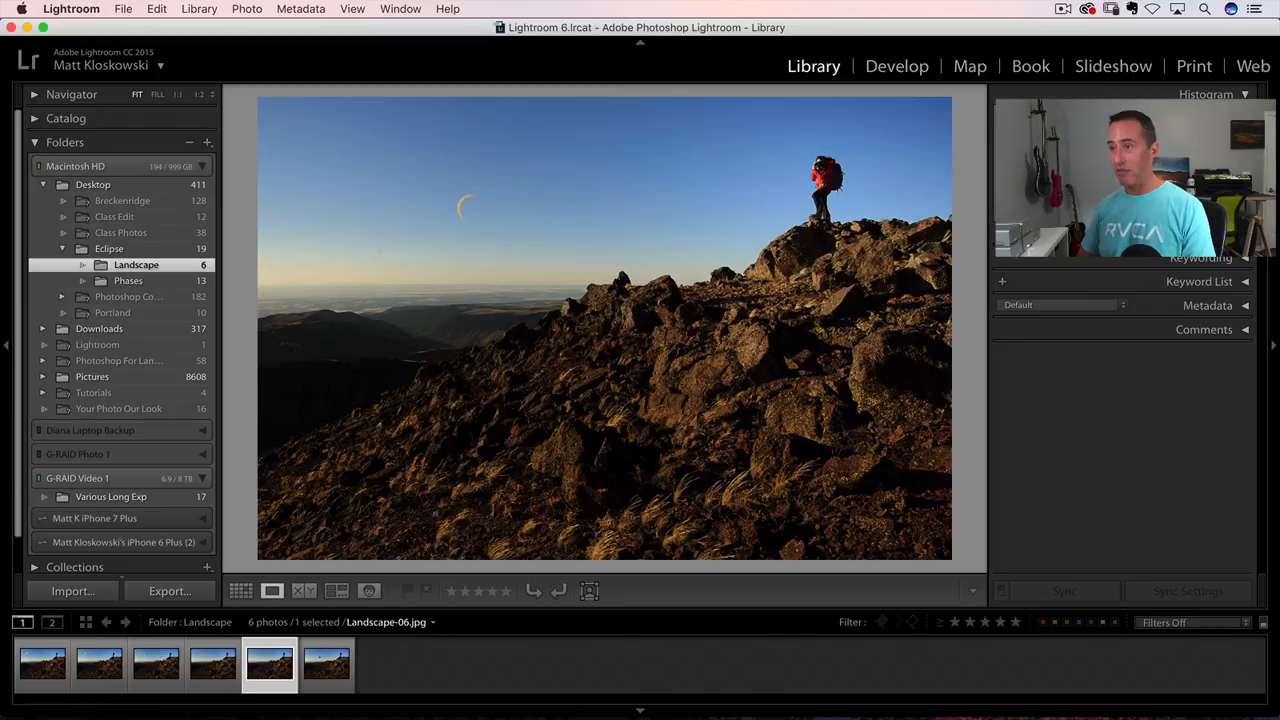
left_click(212, 662)
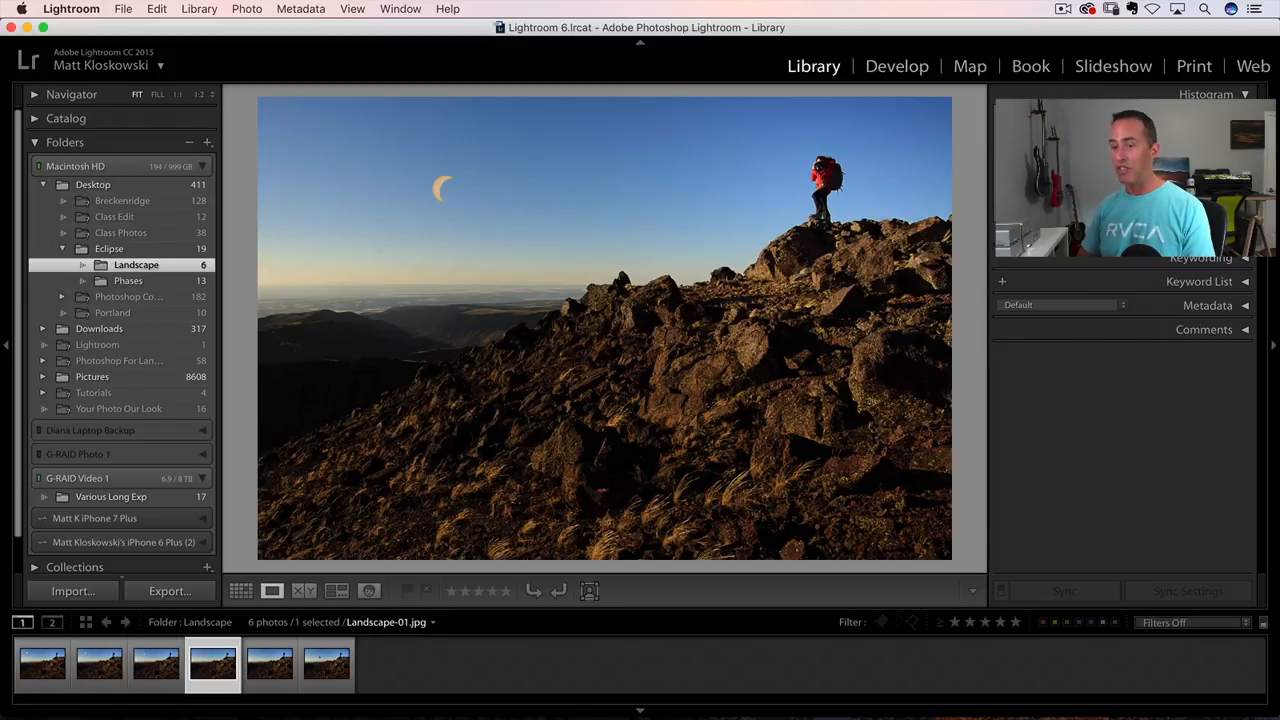
left_click(98, 662)
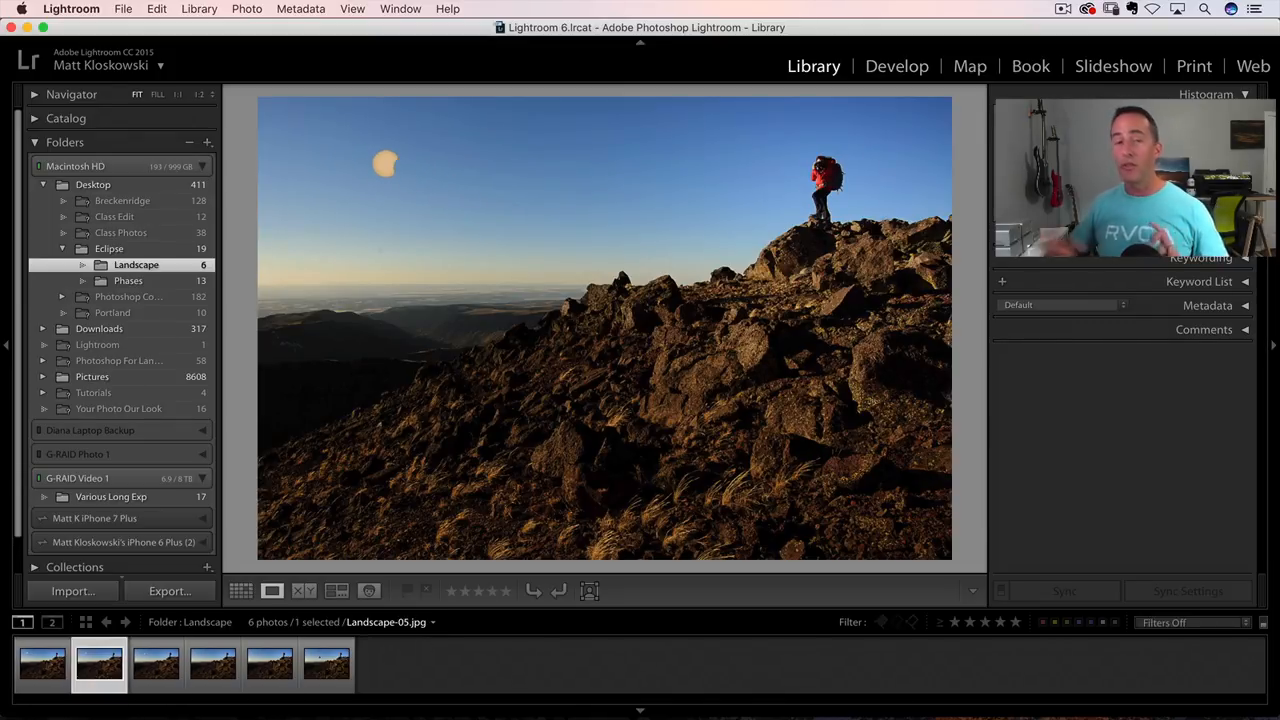
left_click(269, 662)
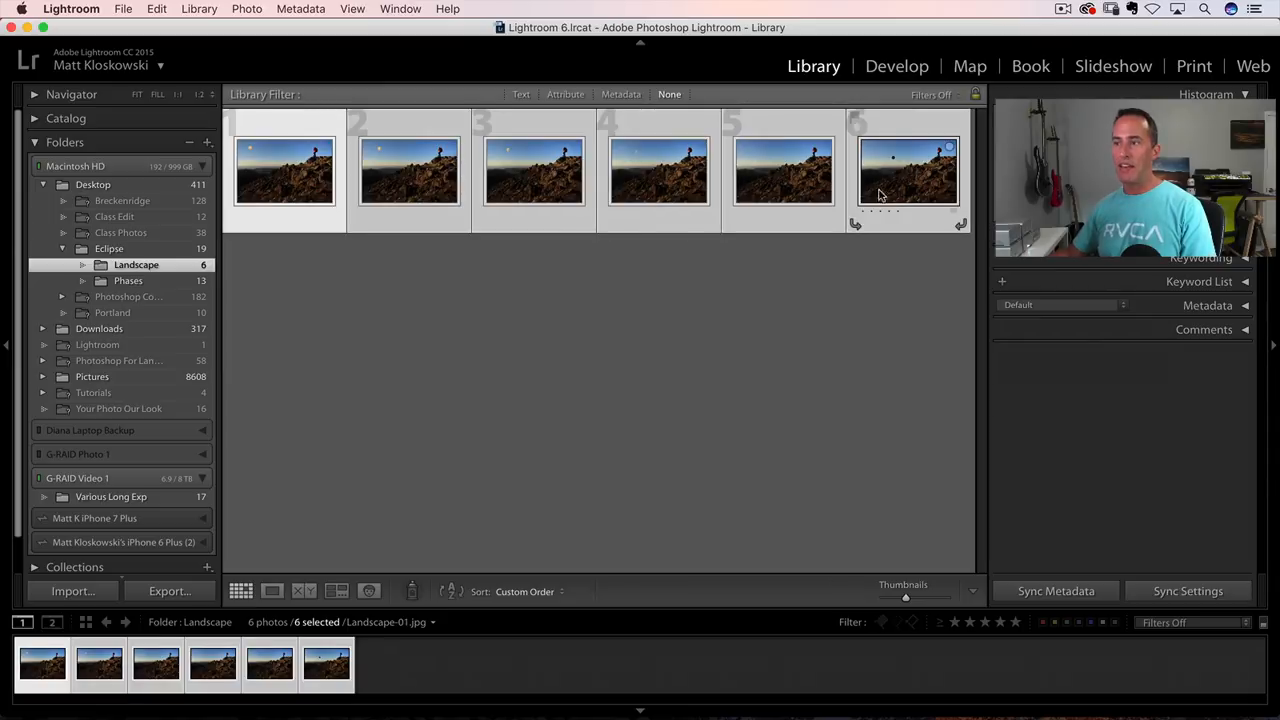
left_click(246, 8)
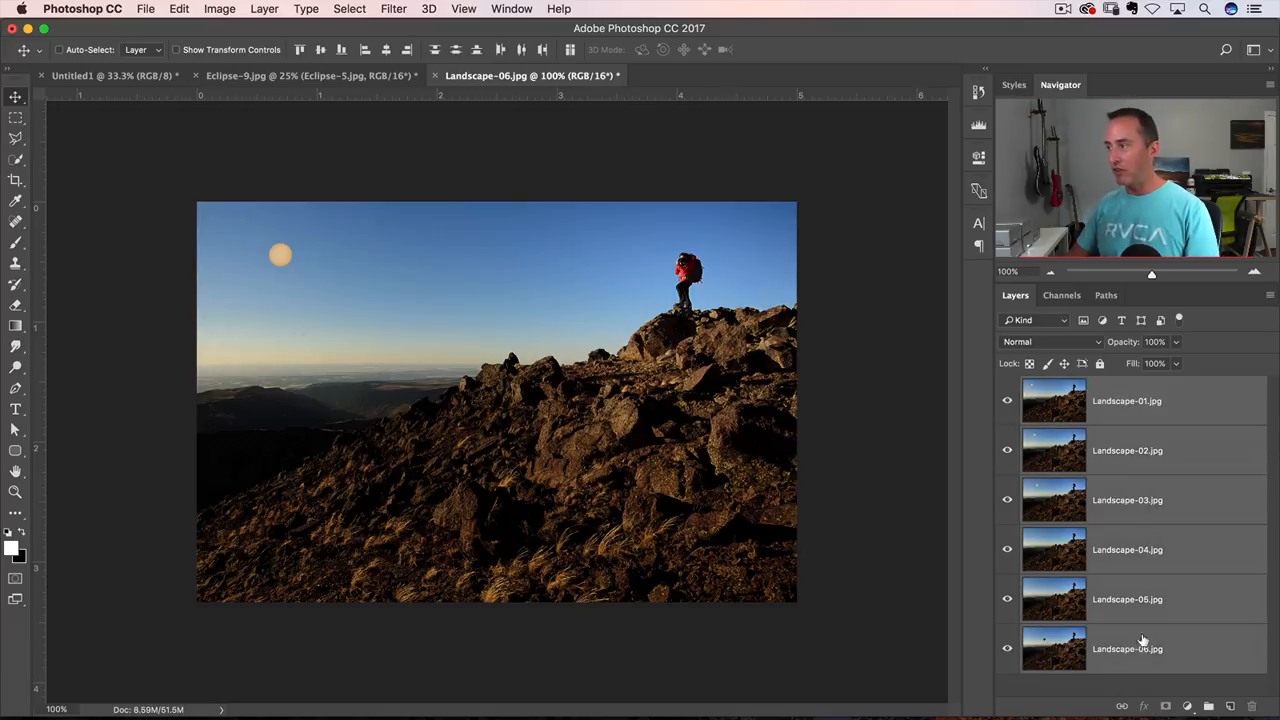
mouse_move(1055, 345)
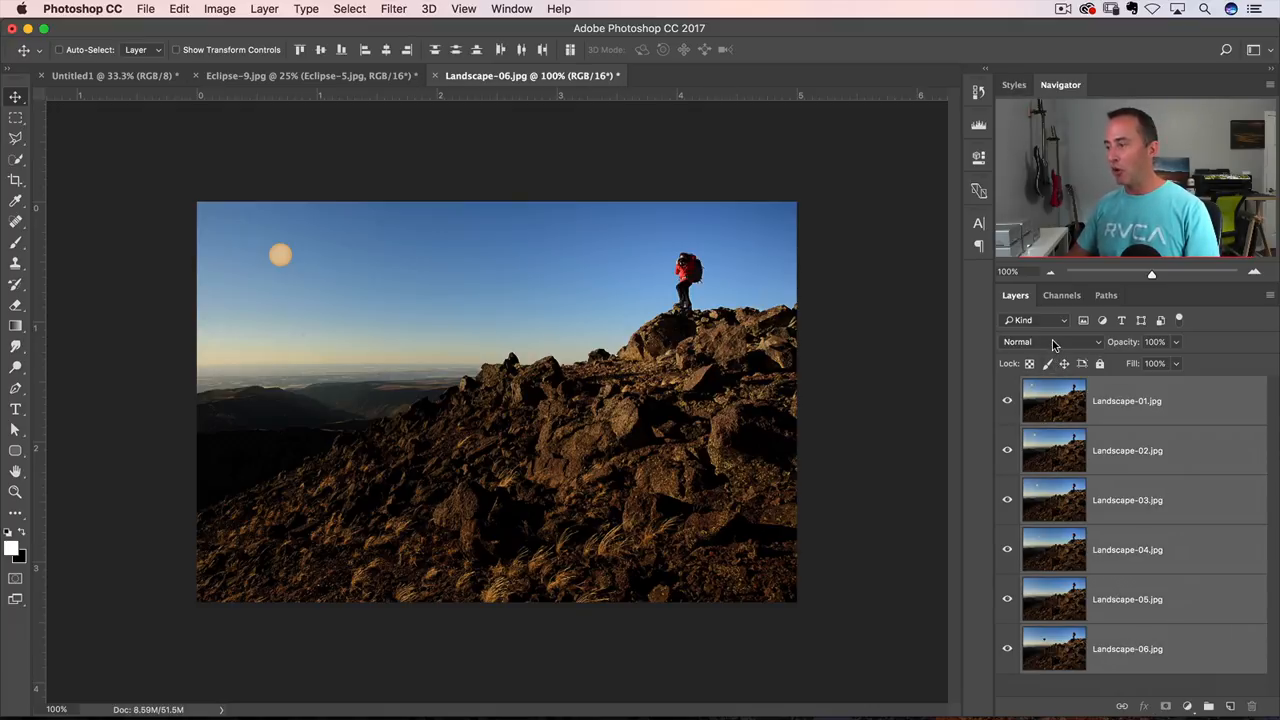
Set the top Landscape-01 layer's blend mode to Difference
left_click(1040, 341)
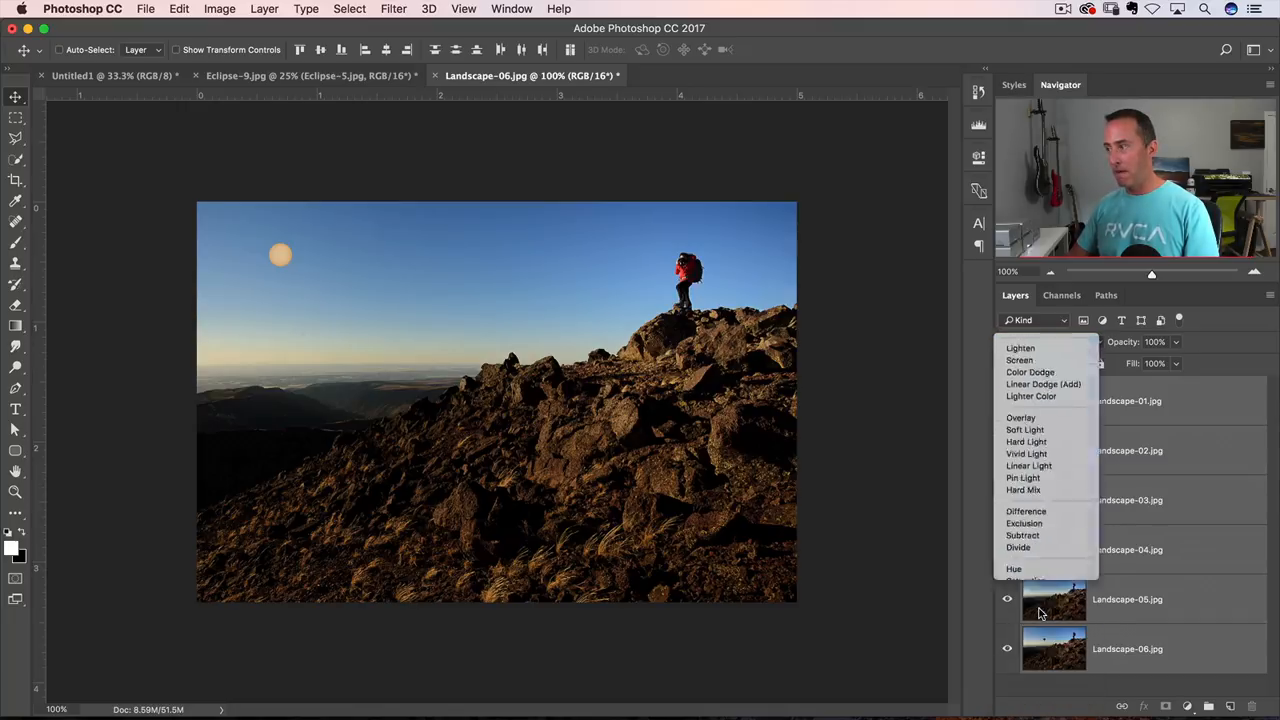
left_click(1026, 511)
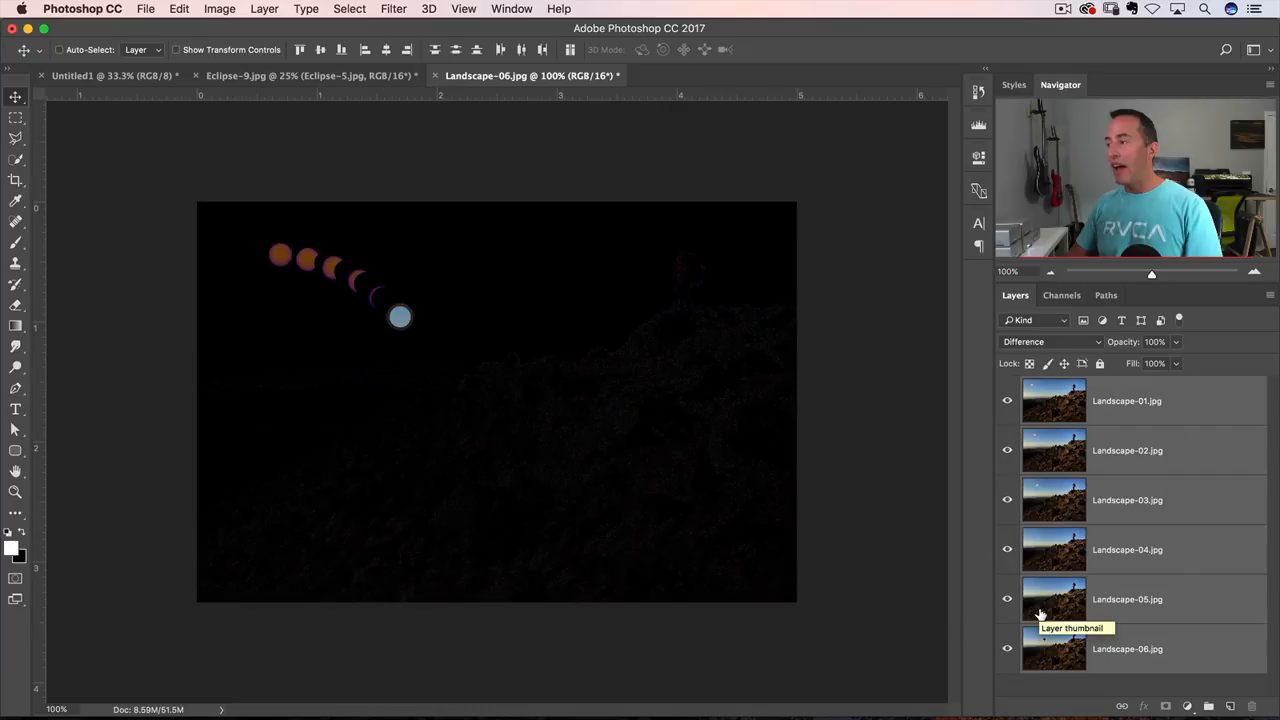
mouse_move(1178, 445)
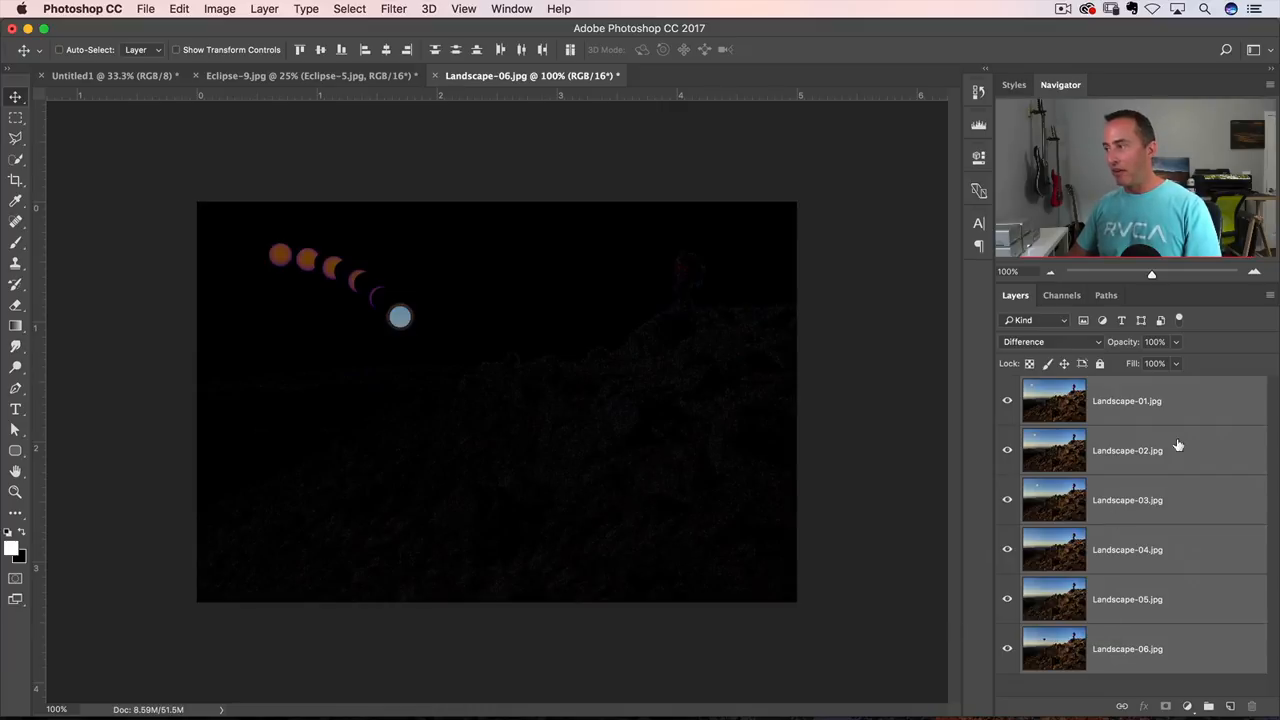
left_click(1127, 400)
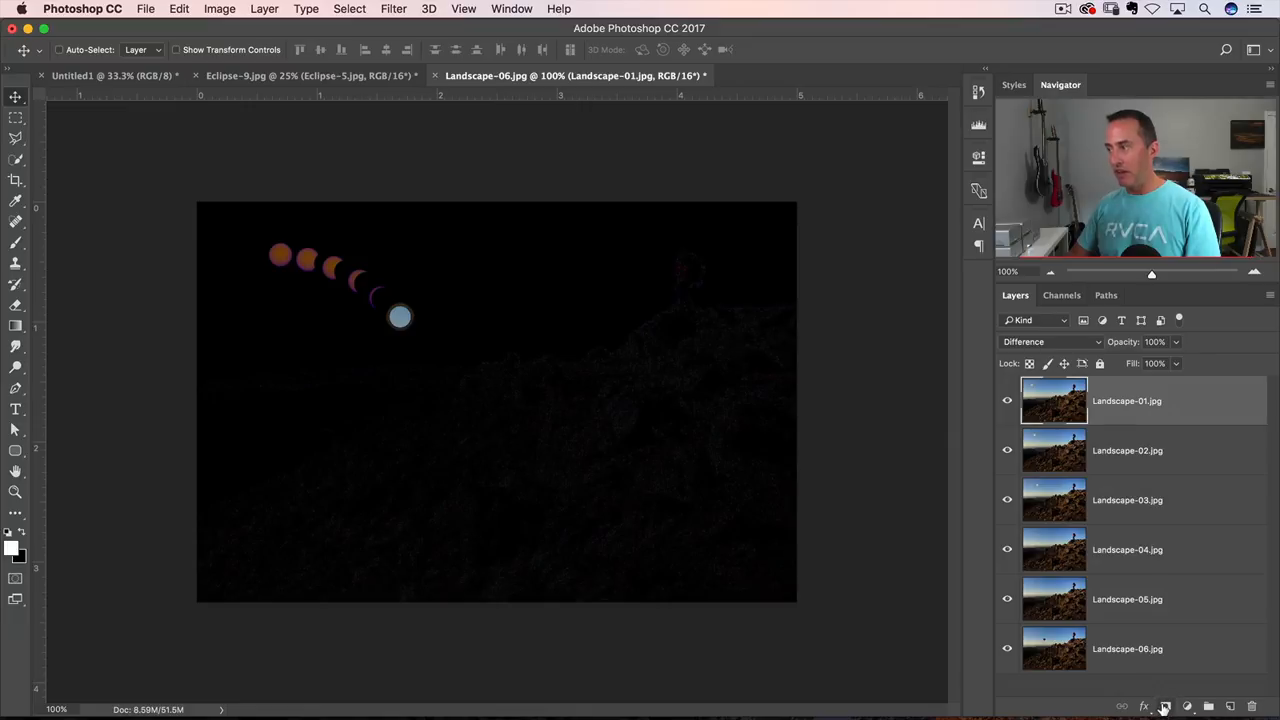
Add a mask to Landscape-01 and paint out the sun along the eclipse path
left_click(1165, 706)
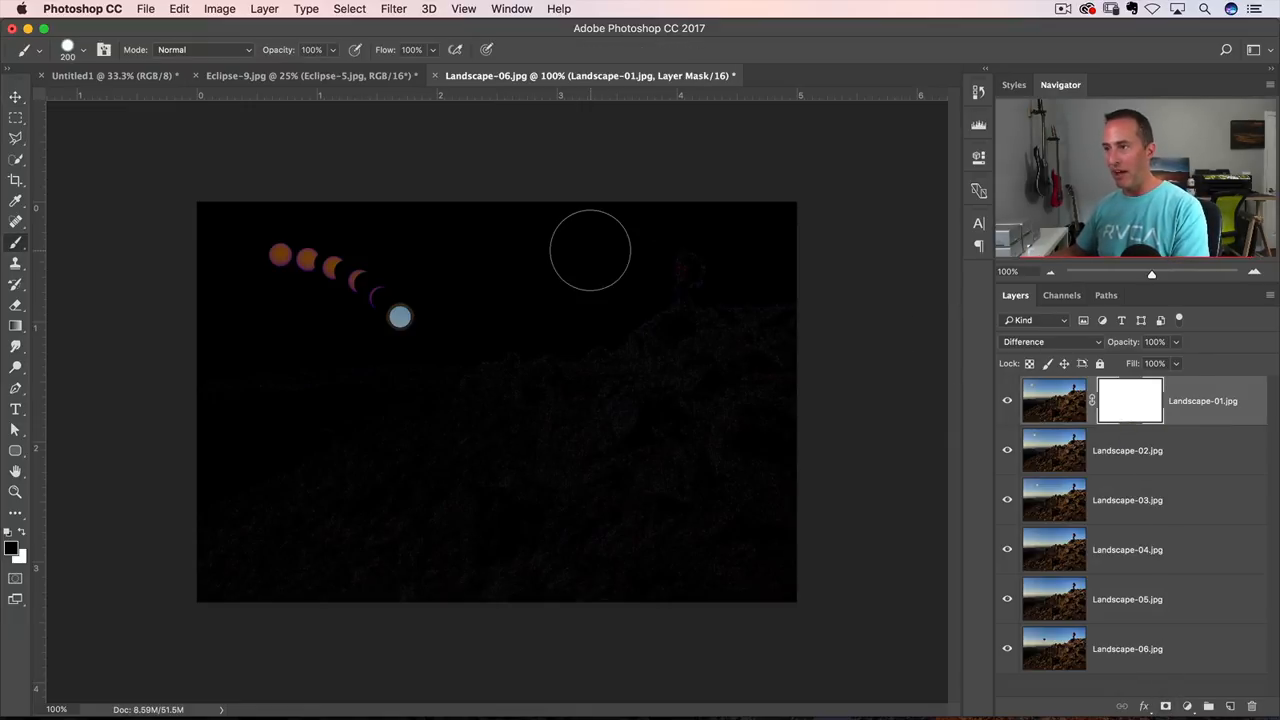
mouse_move(509, 282)
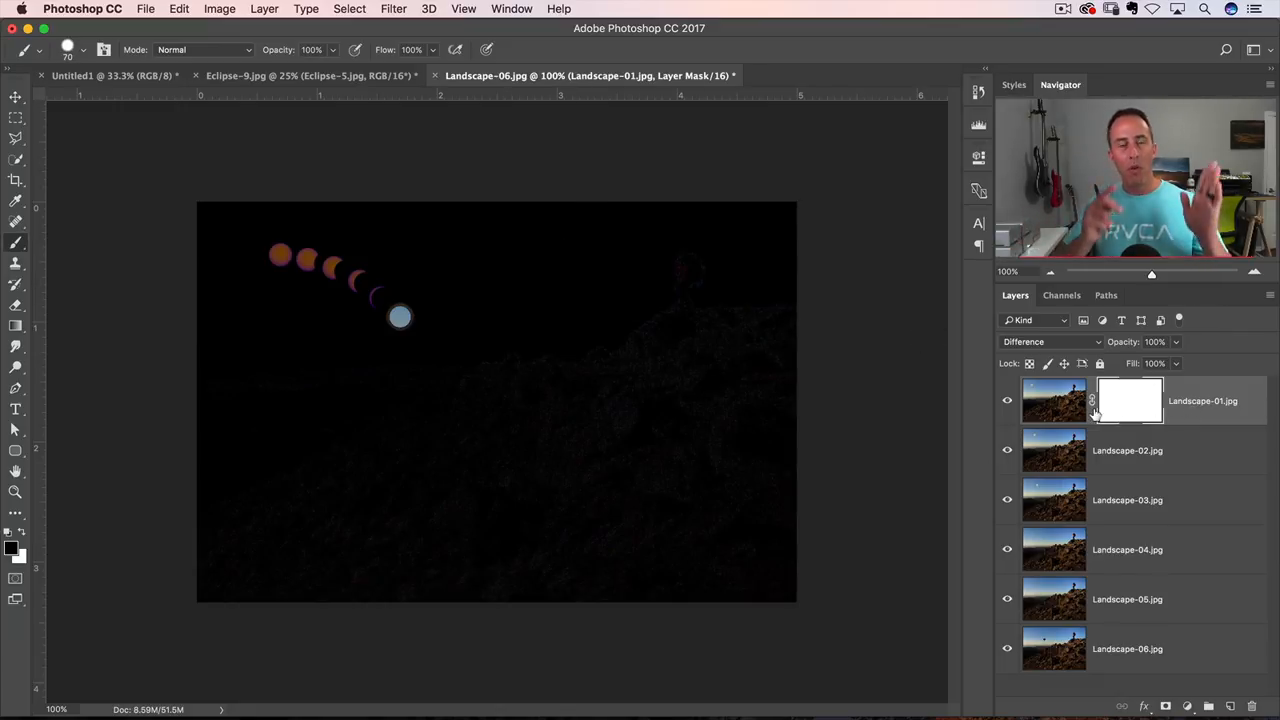
mouse_move(1092, 408)
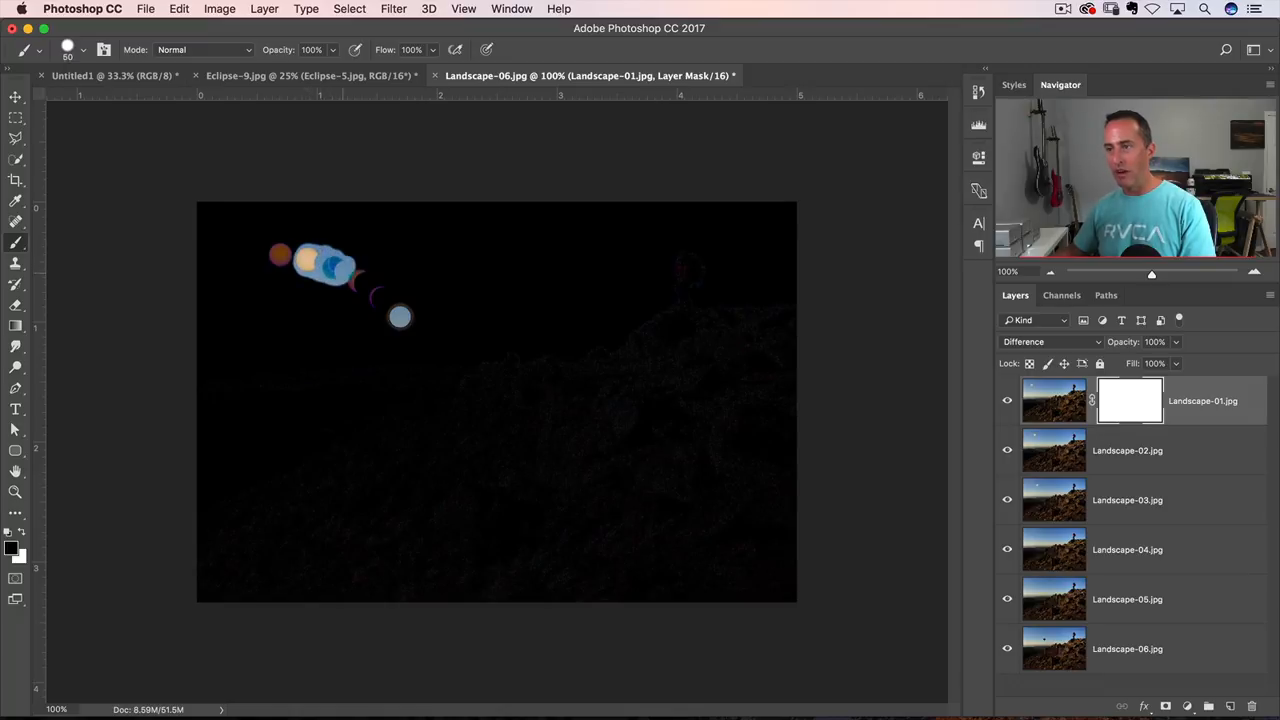
left_click_drag(330, 270, 400, 318)
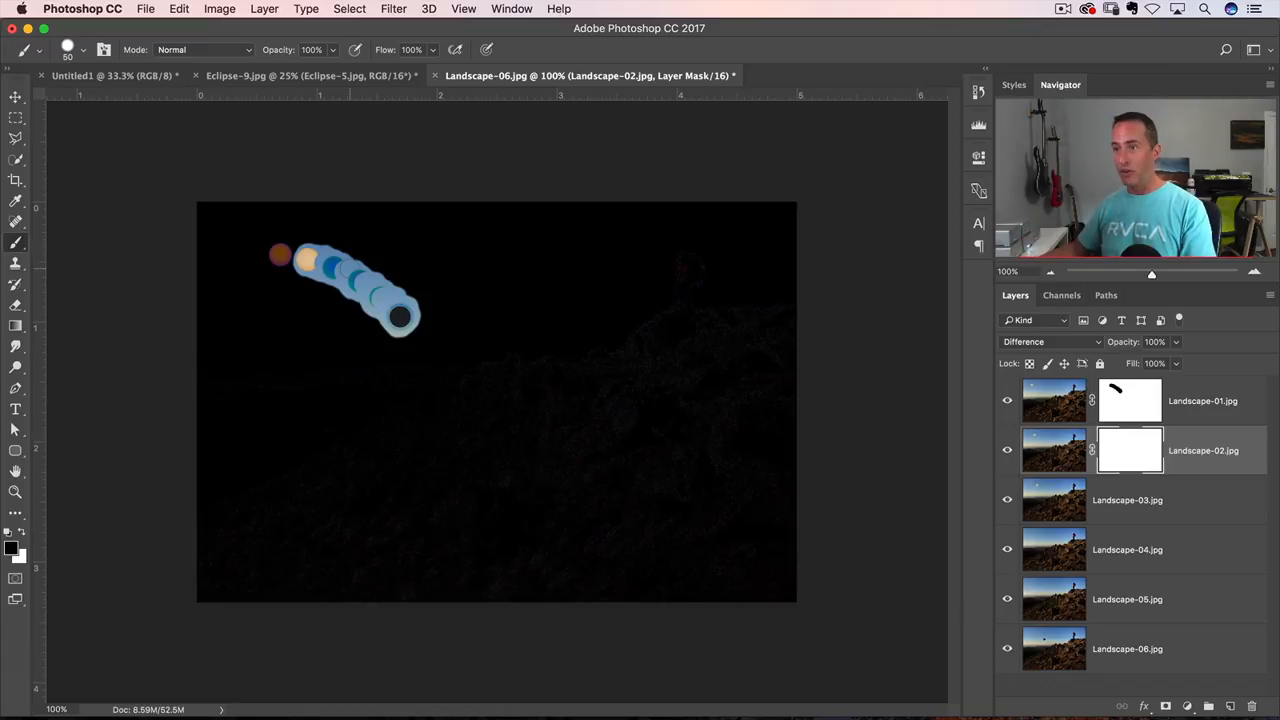
mouse_move(503, 303)
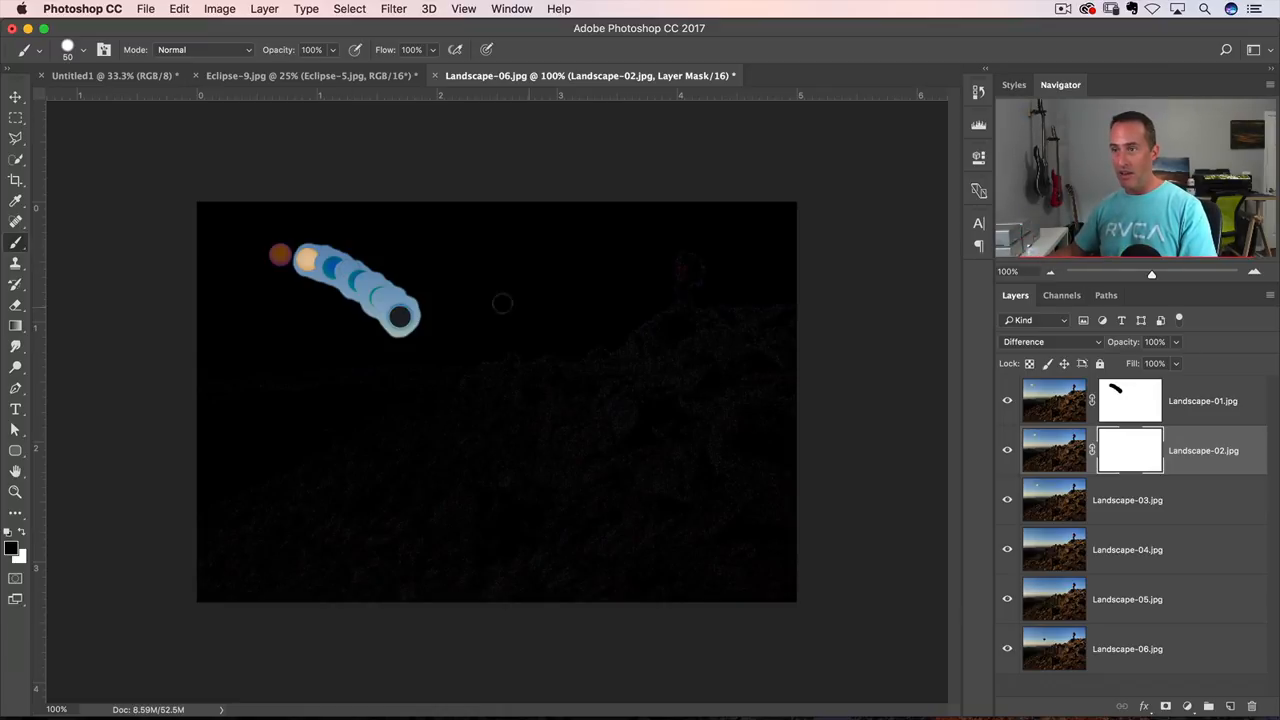
Paint out the sun on the Landscape-02 and Landscape-03 masks, moving on to Landscape-05
left_click(333, 267)
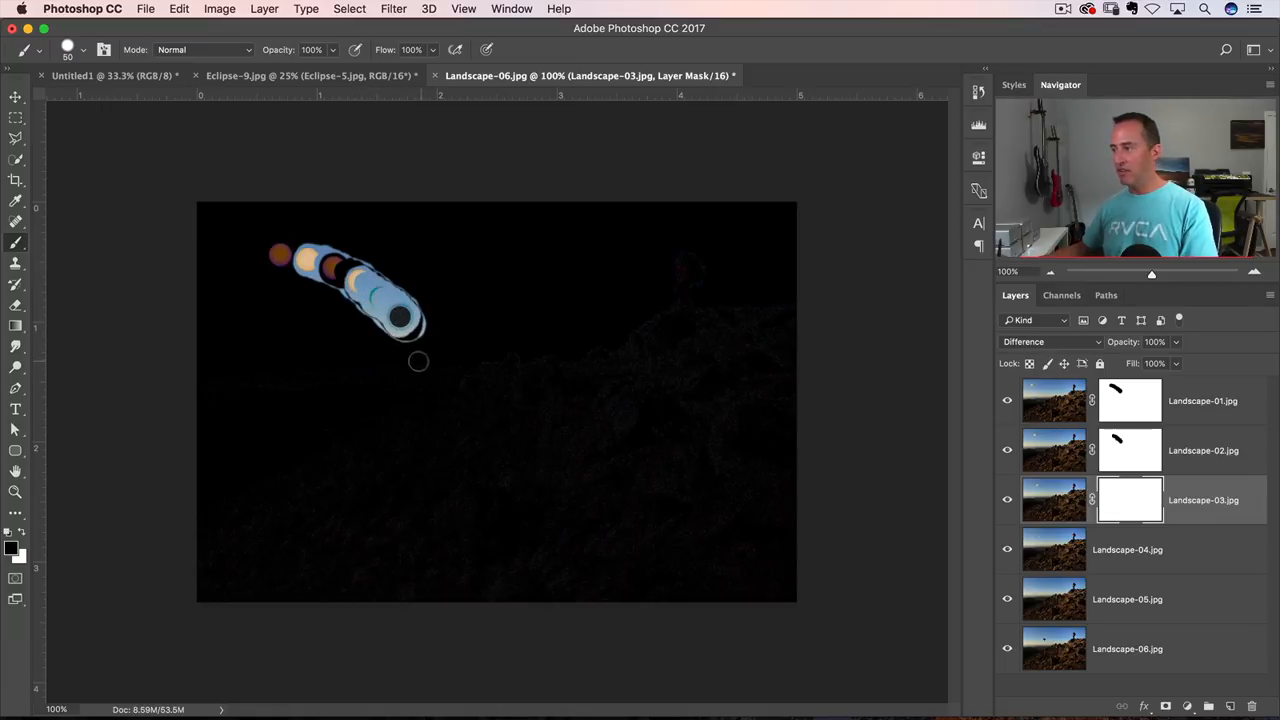
left_click(1130, 549)
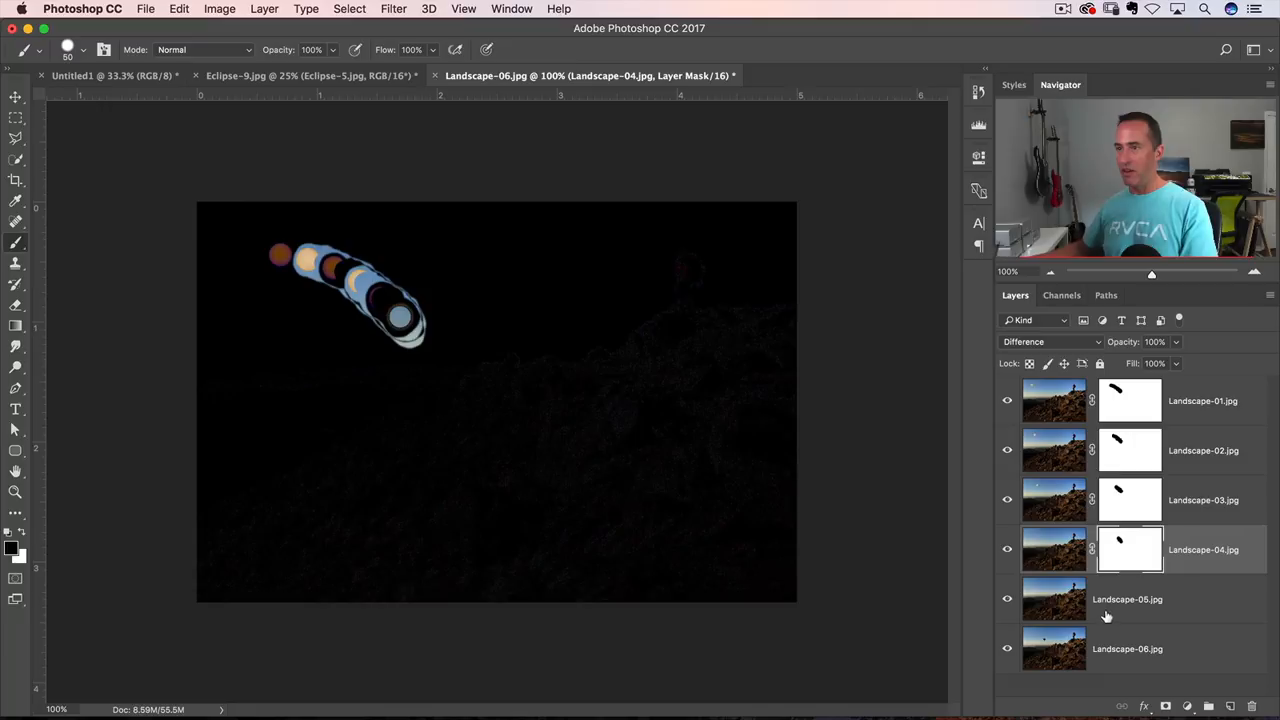
left_click(1129, 599)
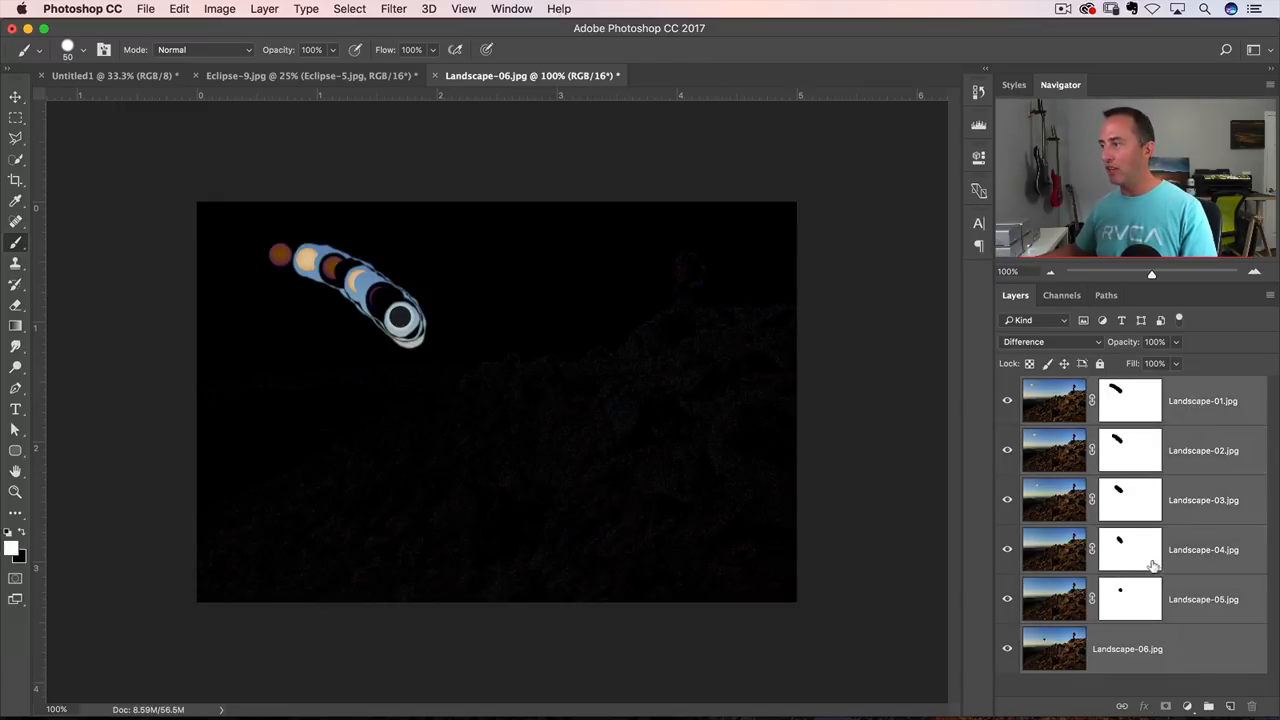
Switch Landscape-01's blend mode from Difference back to Normal
left_click(1050, 341)
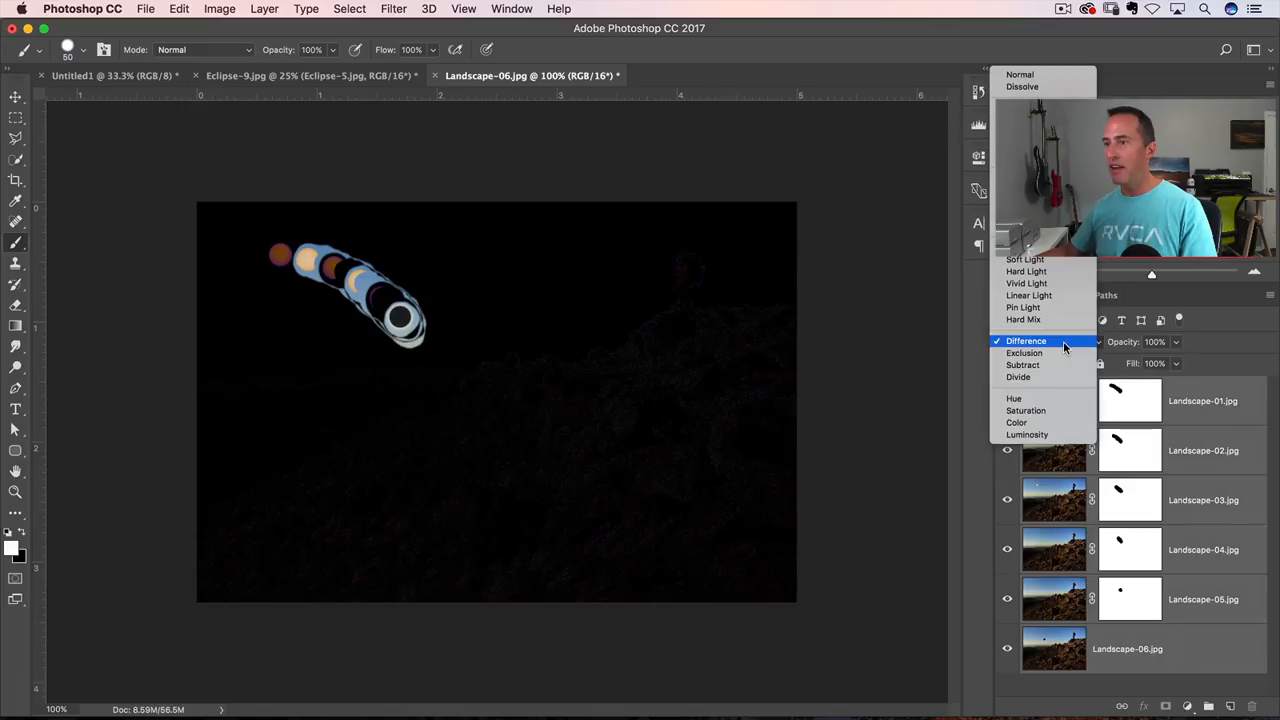
left_click(1017, 341)
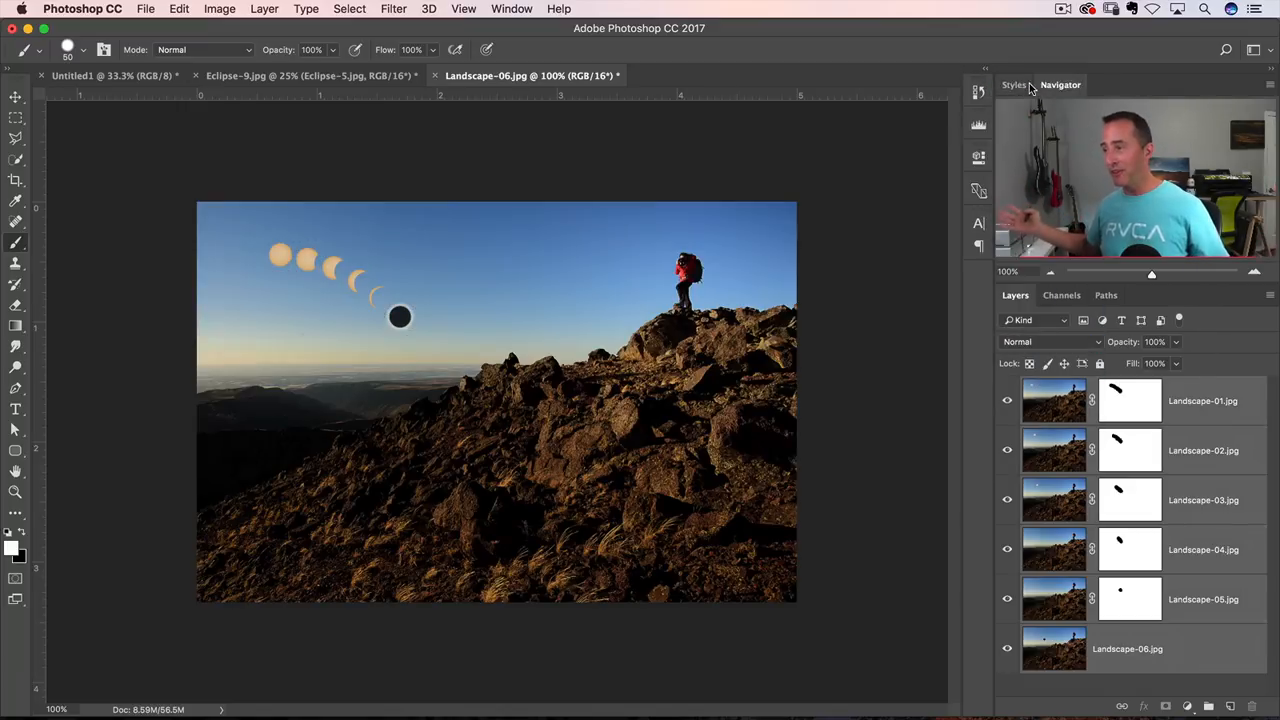